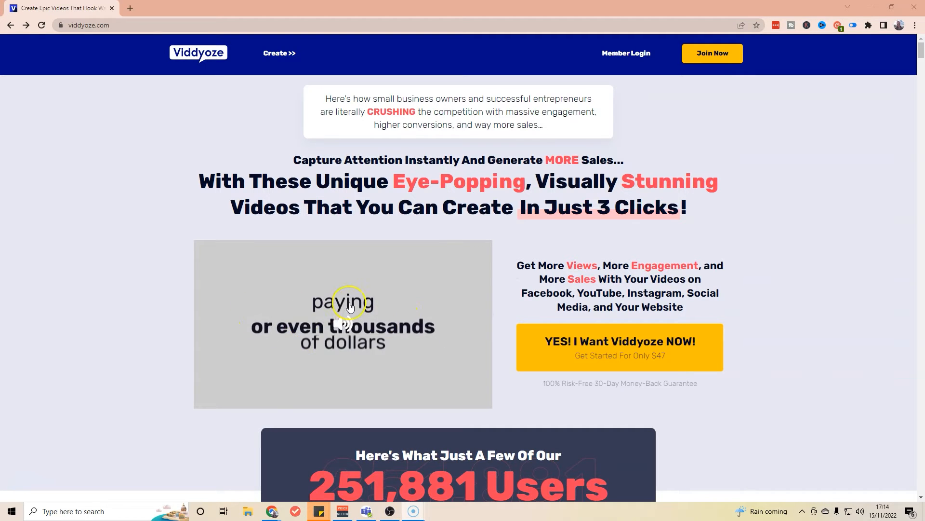
# Scroll through the Viddyoze sales landing page before heading to the order page
pyautogui.scroll(-3)
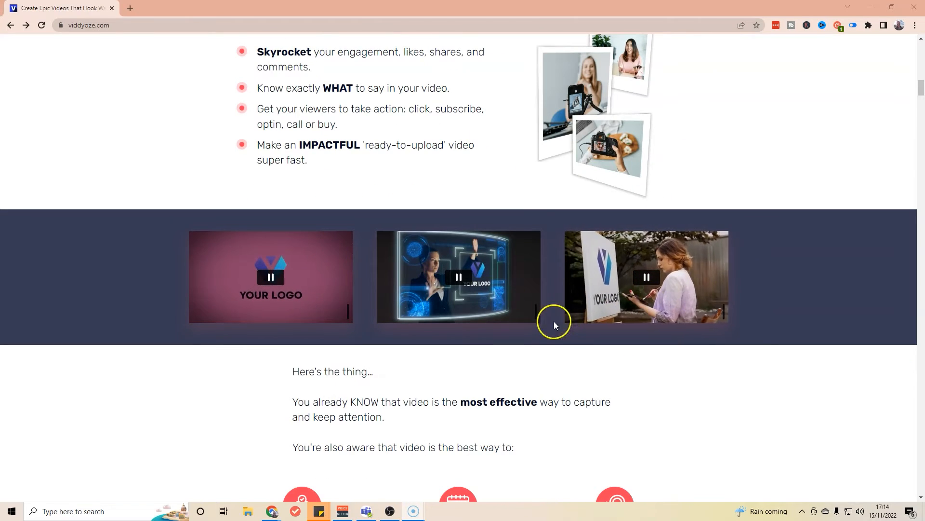
pyautogui.scroll(3)
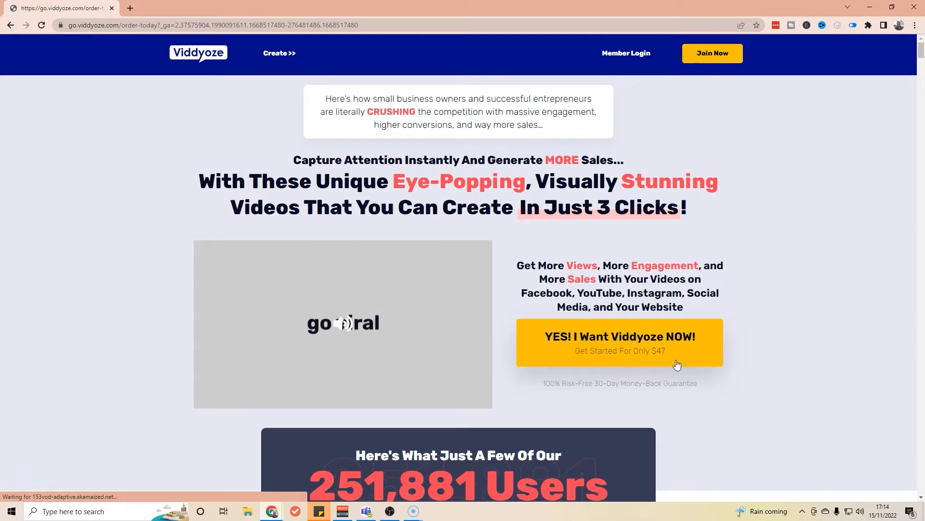
# Review the 'Get Viddyoze Today!' order page's feature list and $47 monthly price
pyautogui.click(619, 342)
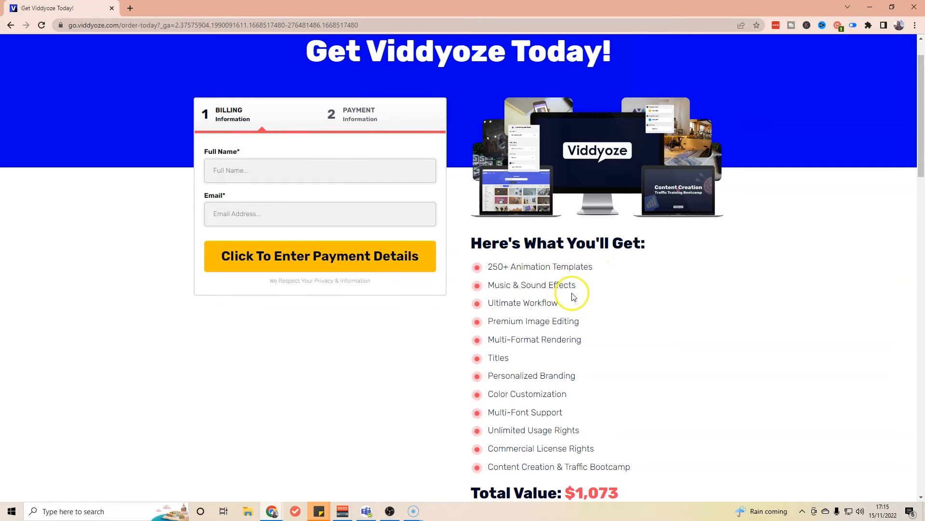
pyautogui.scroll(-3)
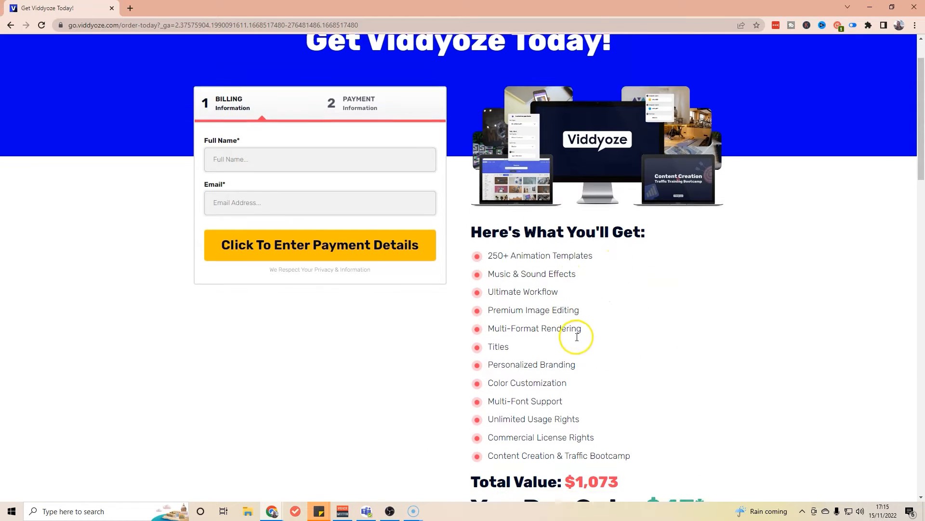
pyautogui.scroll(-3)
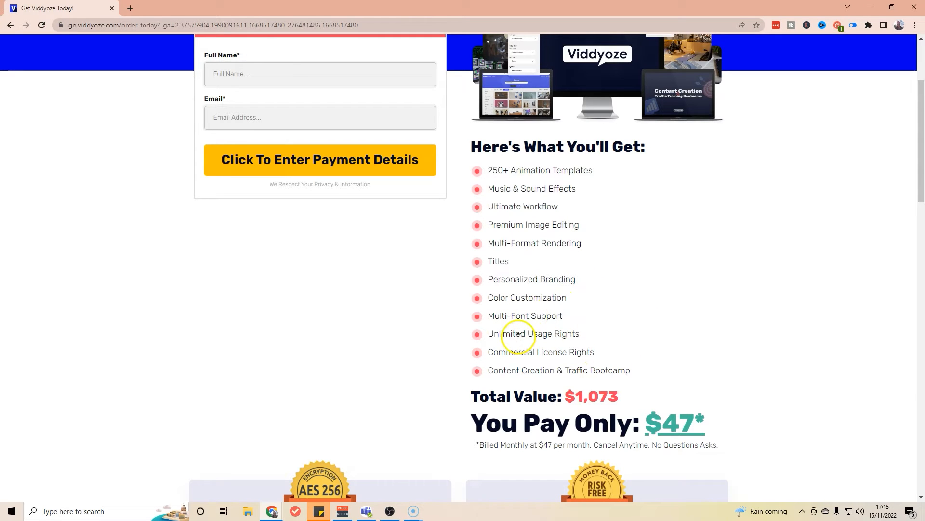
pyautogui.moveTo(526, 351)
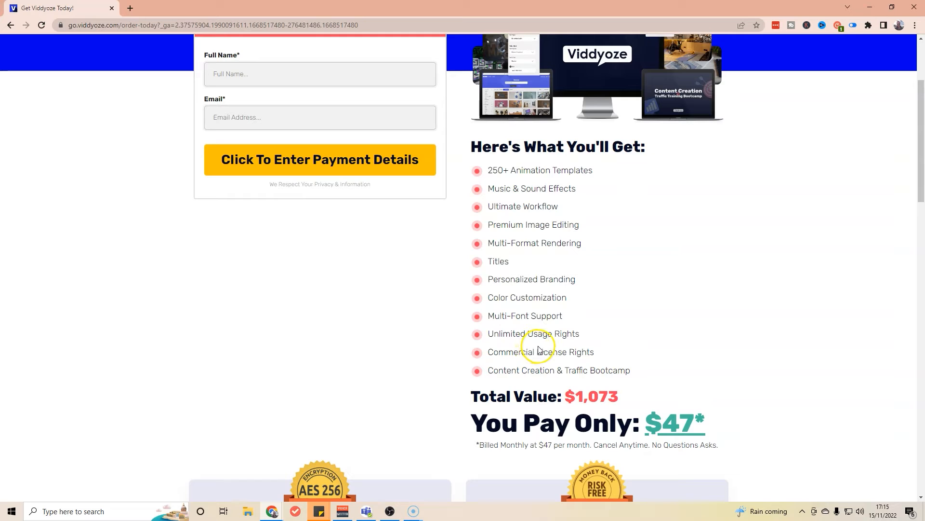
pyautogui.moveTo(542, 344)
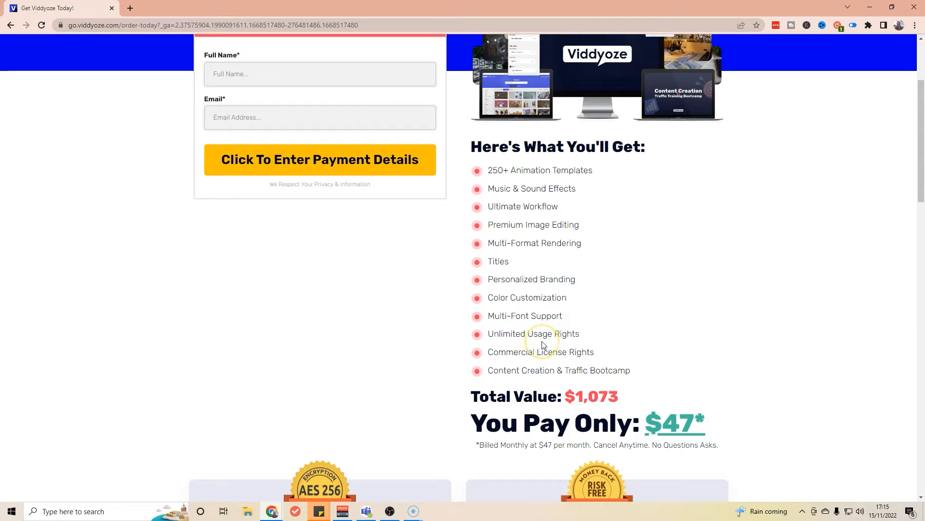
pyautogui.moveTo(574, 322)
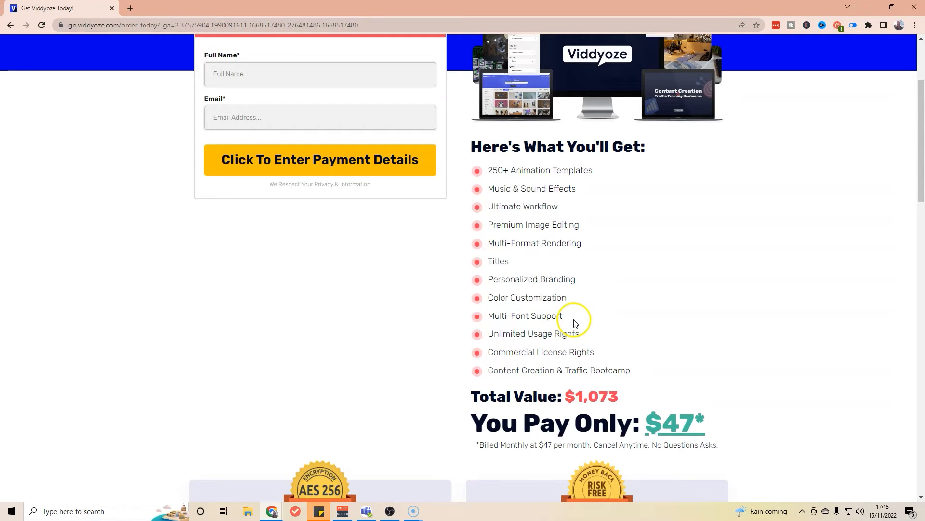
pyautogui.moveTo(558, 339)
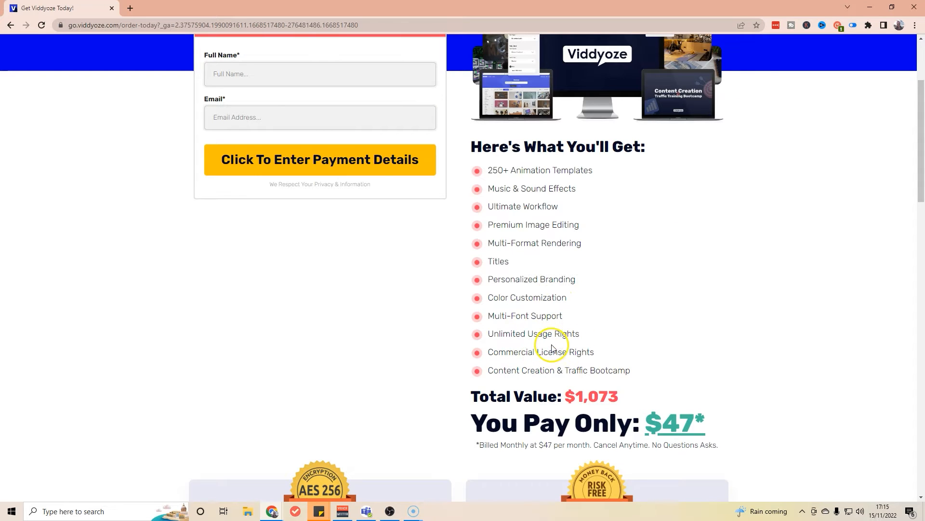
pyautogui.moveTo(529, 393)
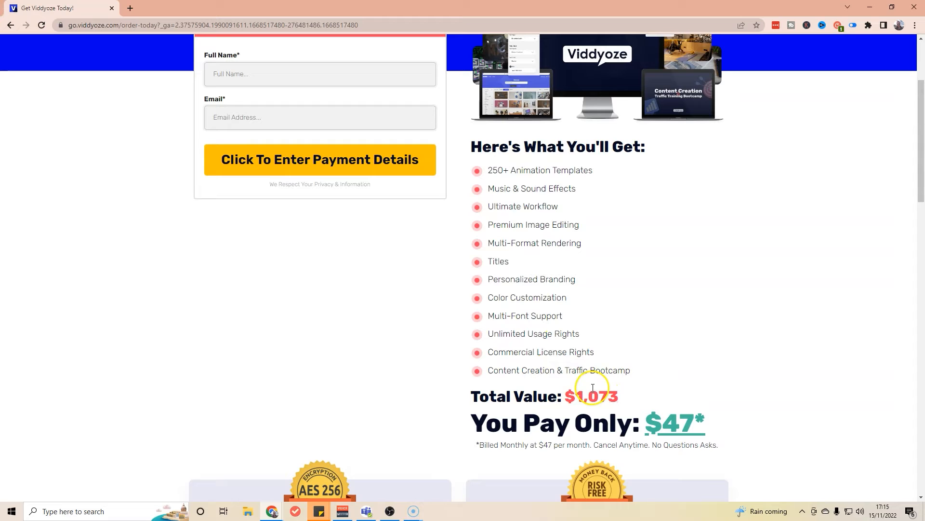
pyautogui.moveTo(640, 423)
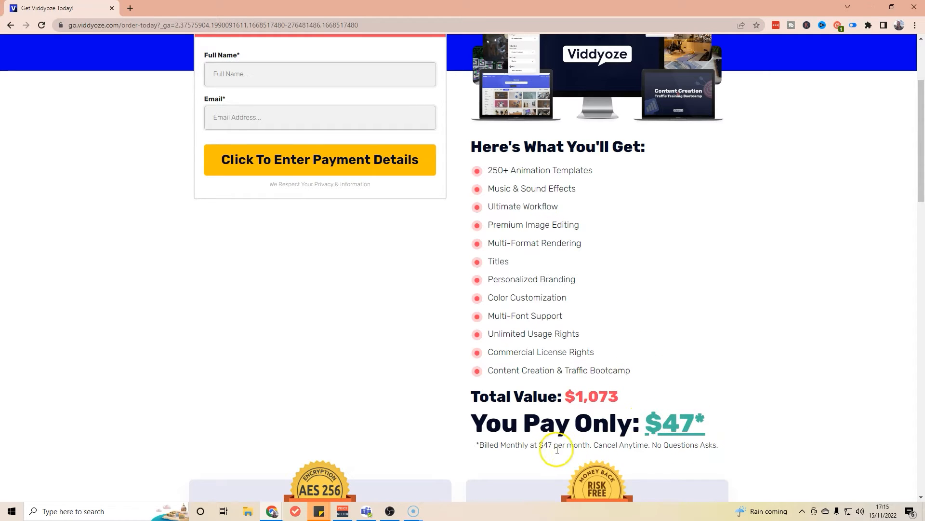
pyautogui.moveTo(634, 384)
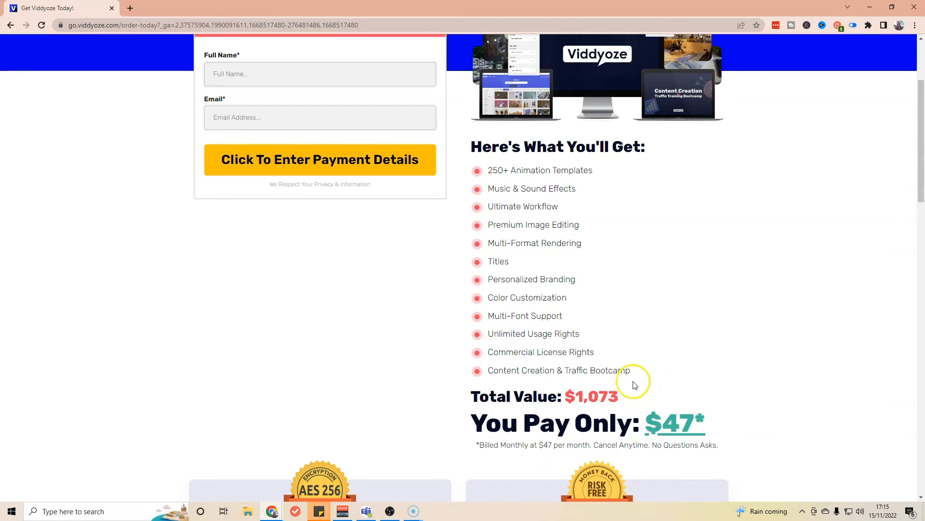
pyautogui.scroll(3)
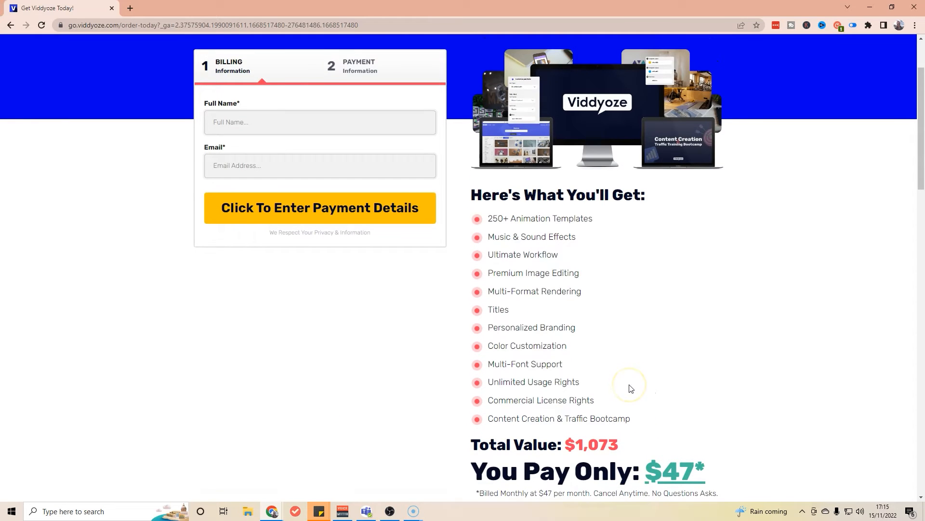
pyautogui.scroll(-3)
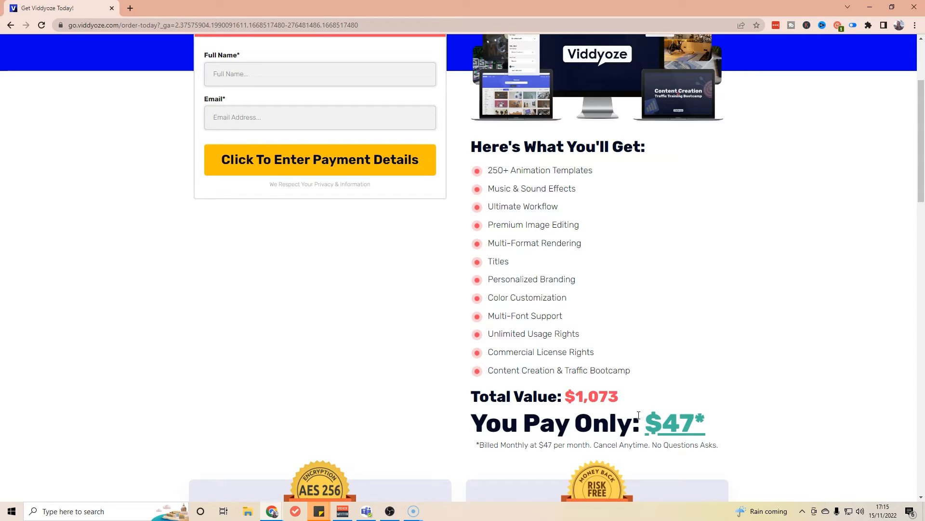
pyautogui.scroll(-3)
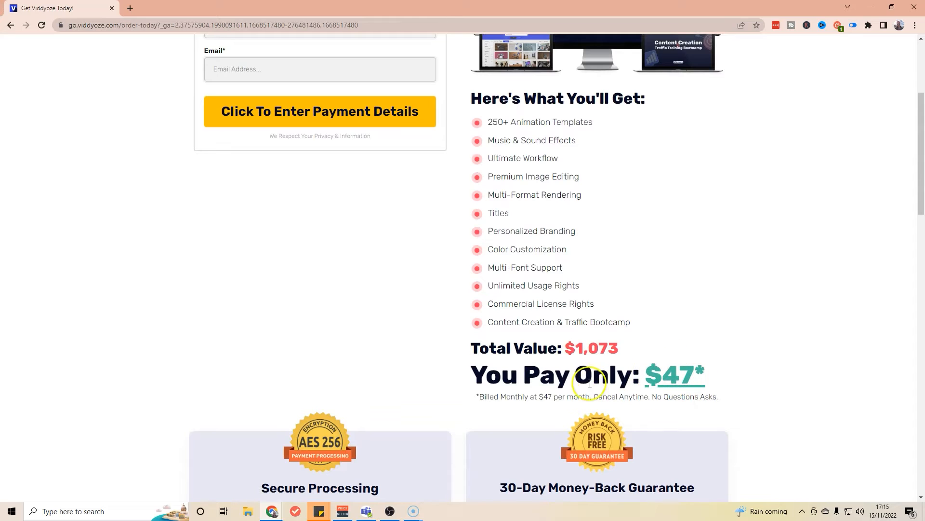
pyautogui.moveTo(517, 297)
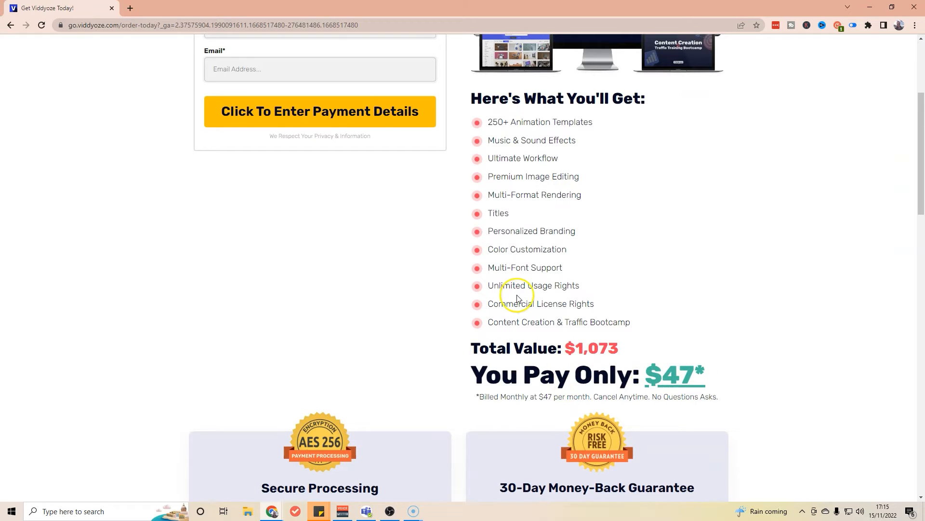
pyautogui.moveTo(577, 288)
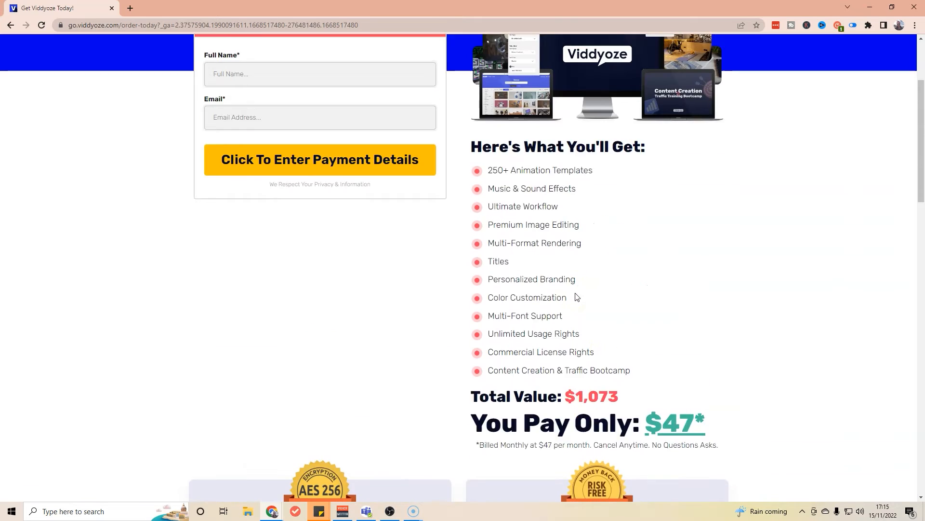
pyautogui.scroll(-3)
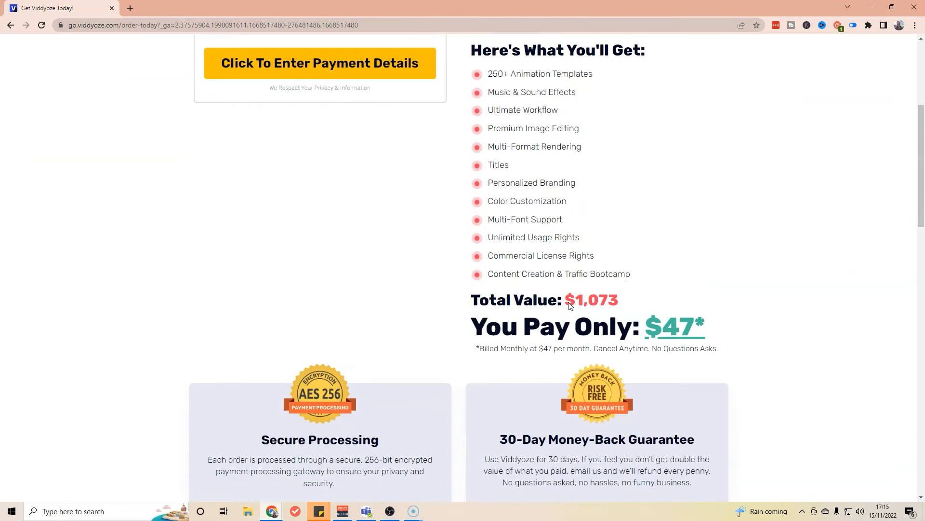
pyautogui.scroll(3)
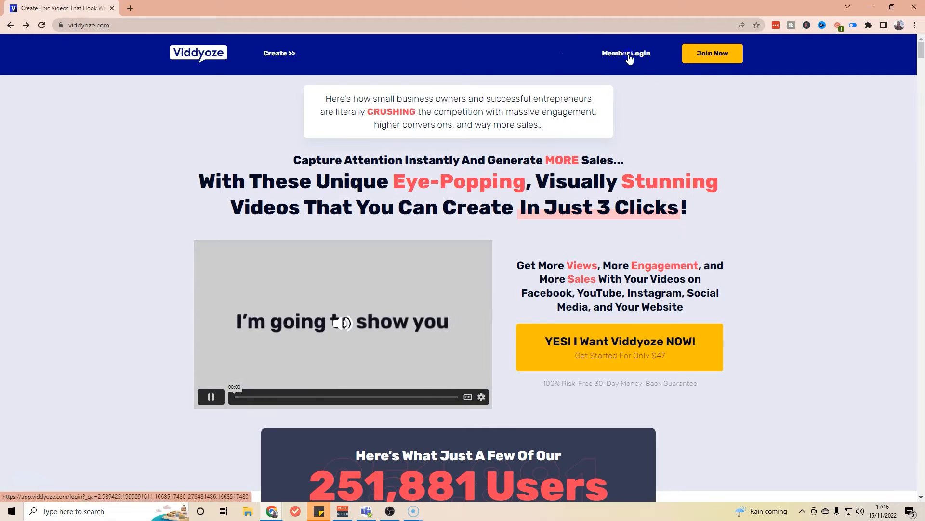
# Sign in to the members' area and filter the template browser to portrait-only templates
pyautogui.click(626, 53)
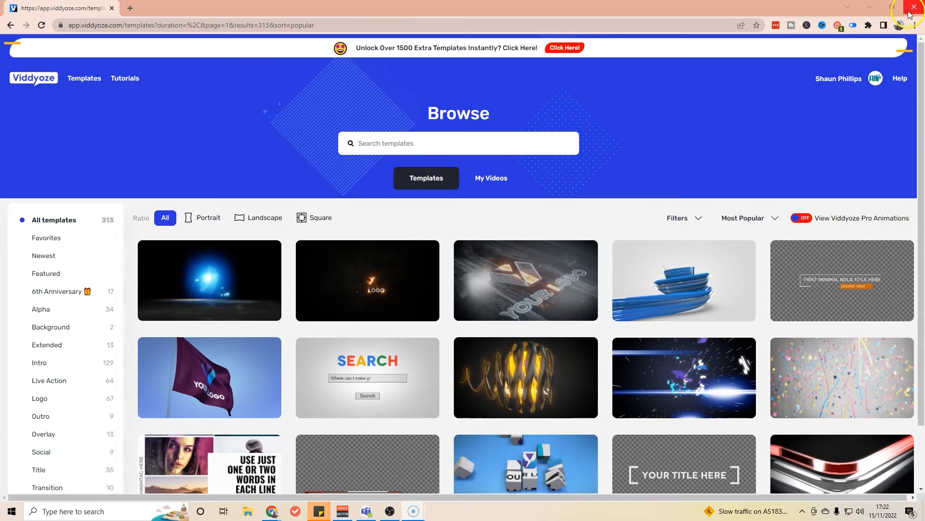
pyautogui.moveTo(914, 9)
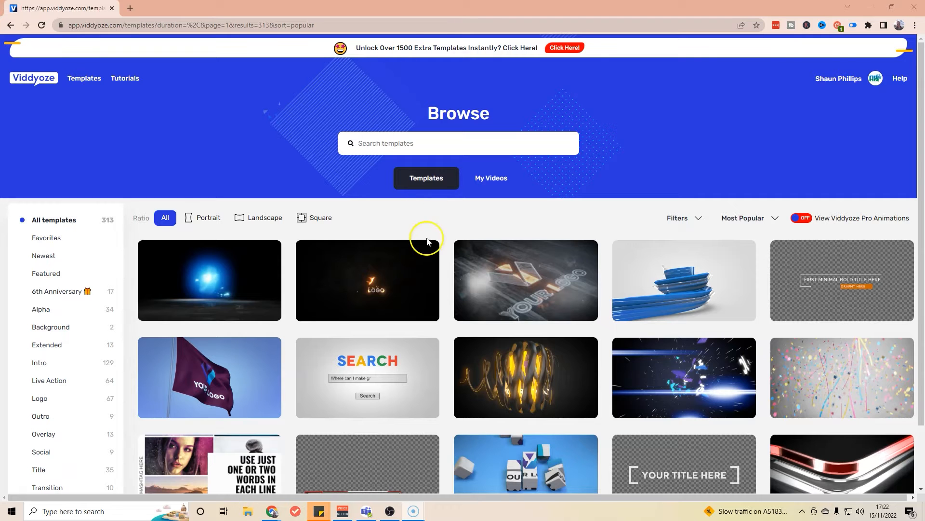
pyautogui.scroll(-3)
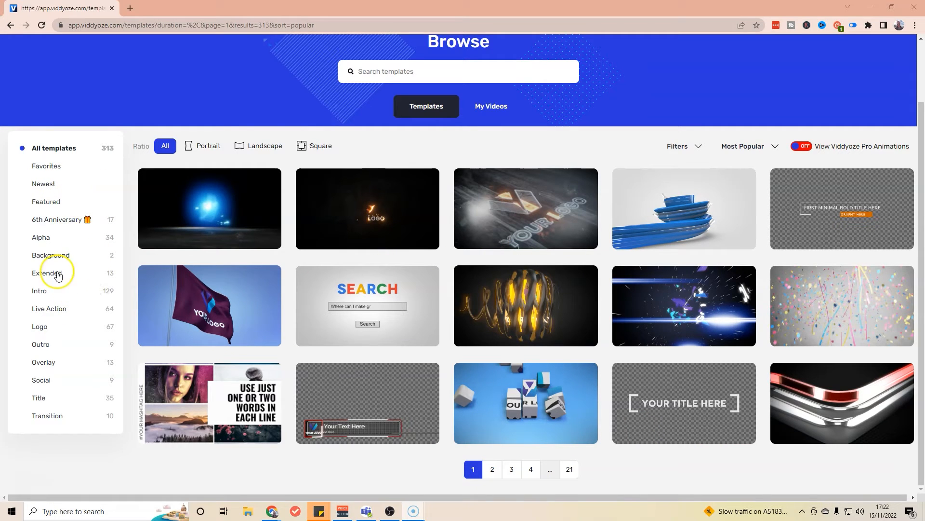
pyautogui.moveTo(94, 417)
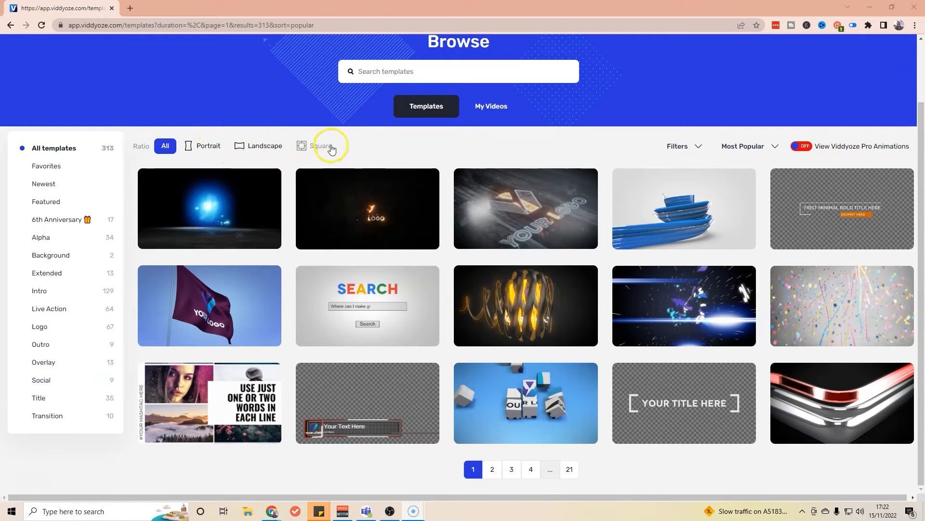
pyautogui.moveTo(288, 153)
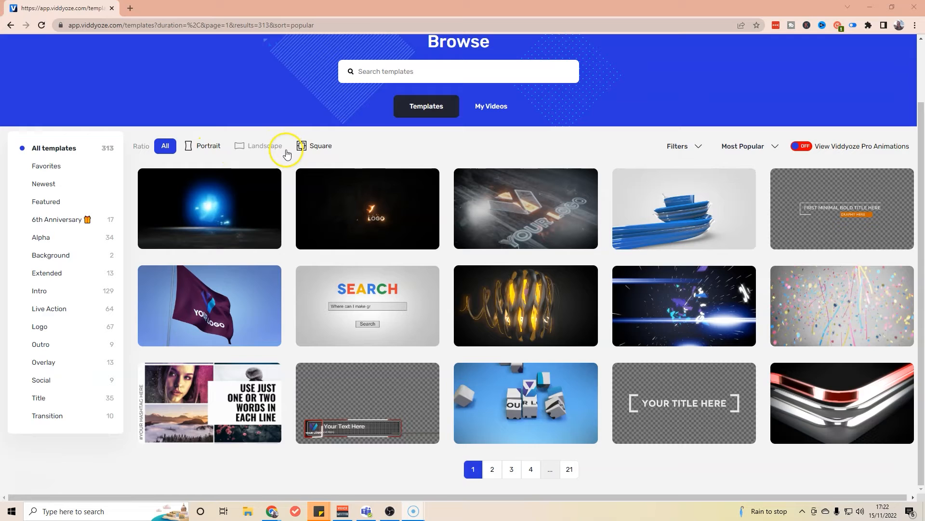
pyautogui.moveTo(272, 147)
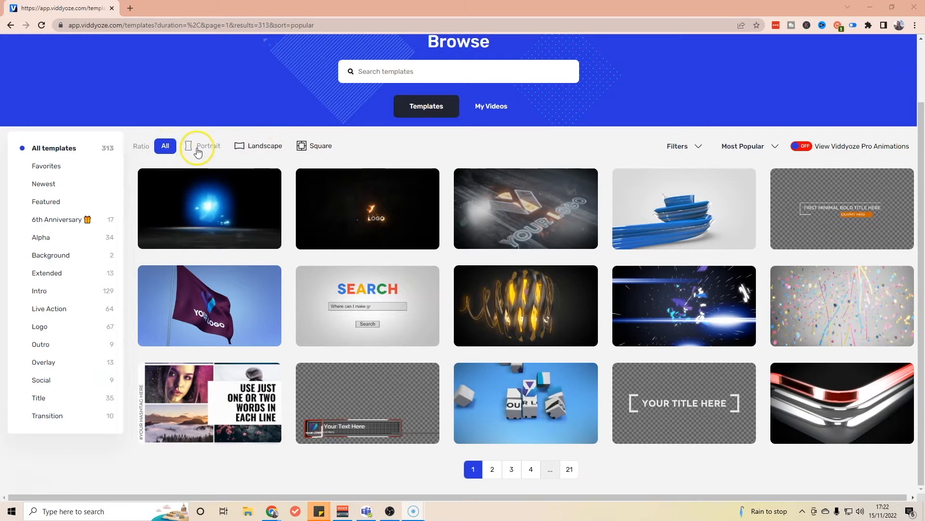
pyautogui.moveTo(204, 148)
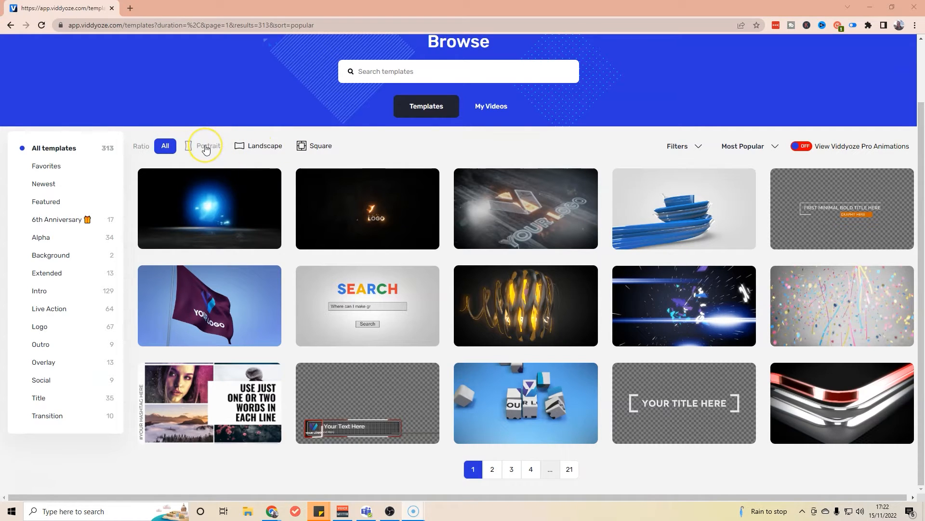
pyautogui.moveTo(195, 153)
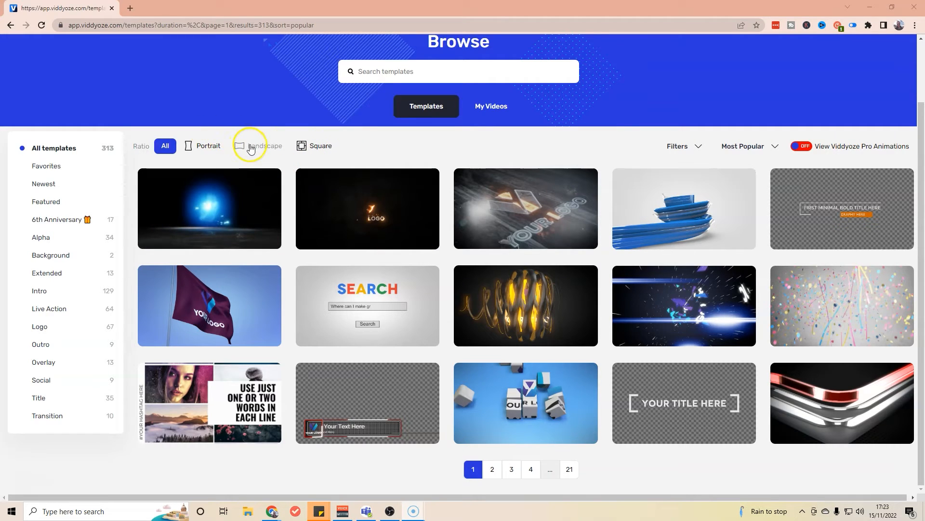
pyautogui.click(201, 161)
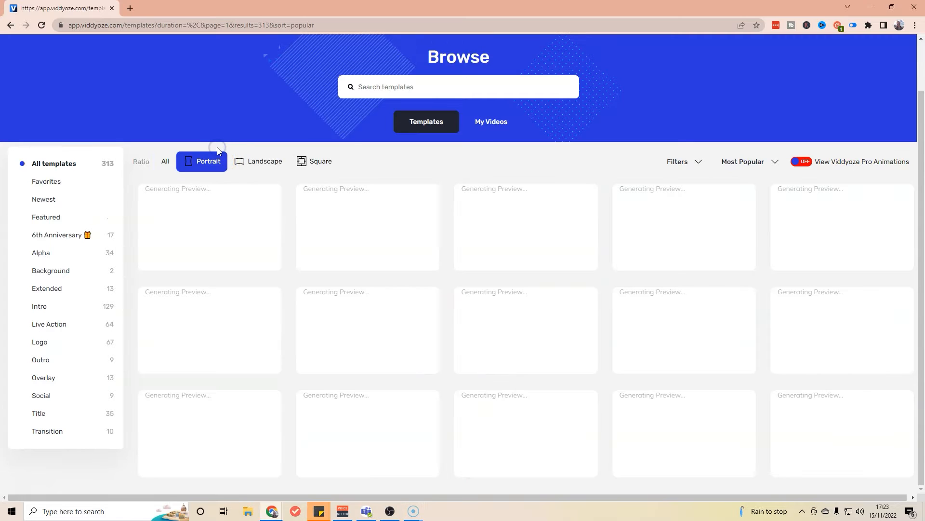
pyautogui.click(201, 161)
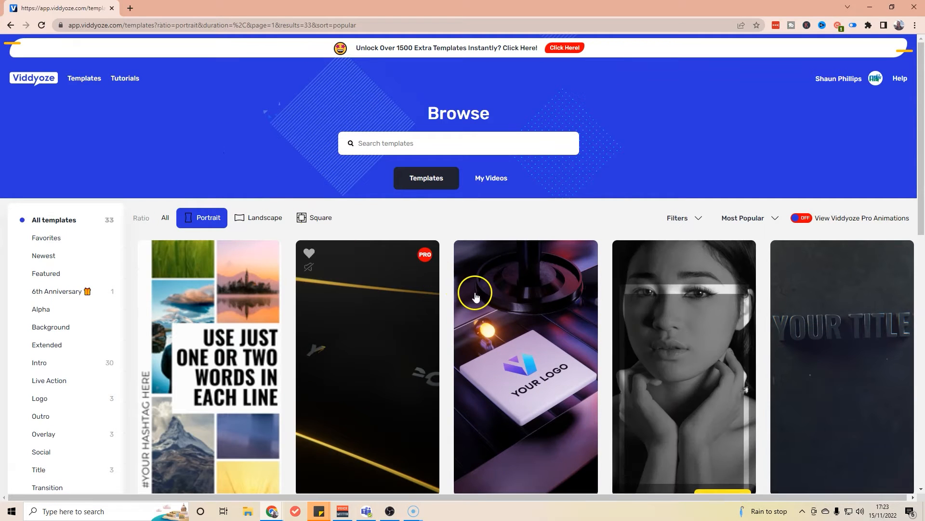
pyautogui.scroll(-3)
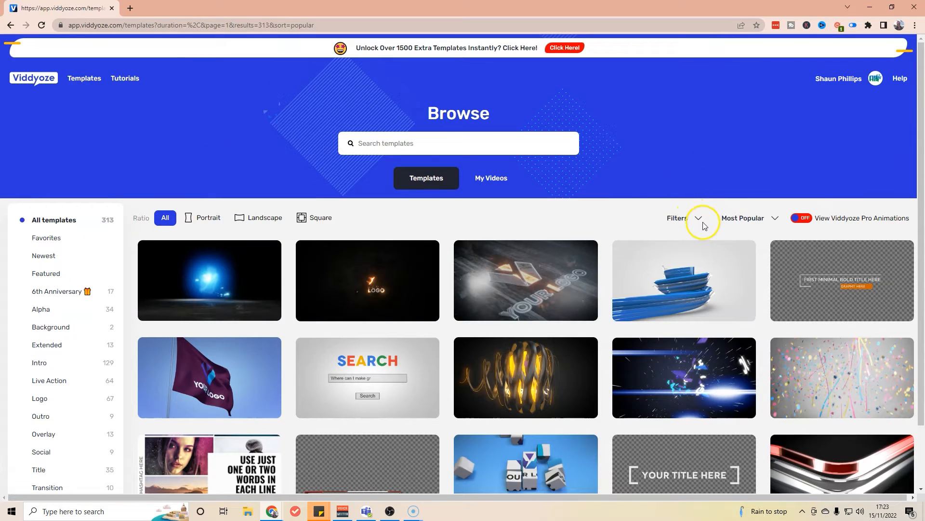
pyautogui.click(699, 218)
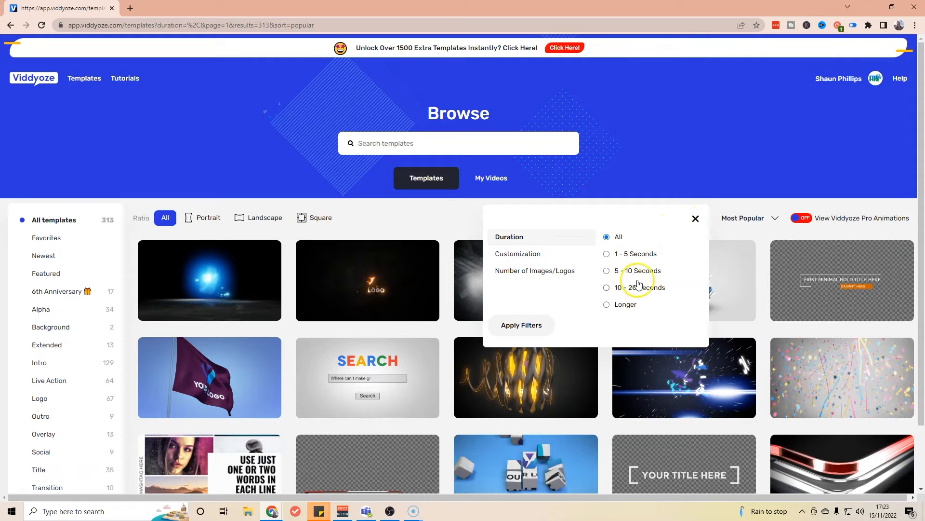
pyautogui.moveTo(754, 223)
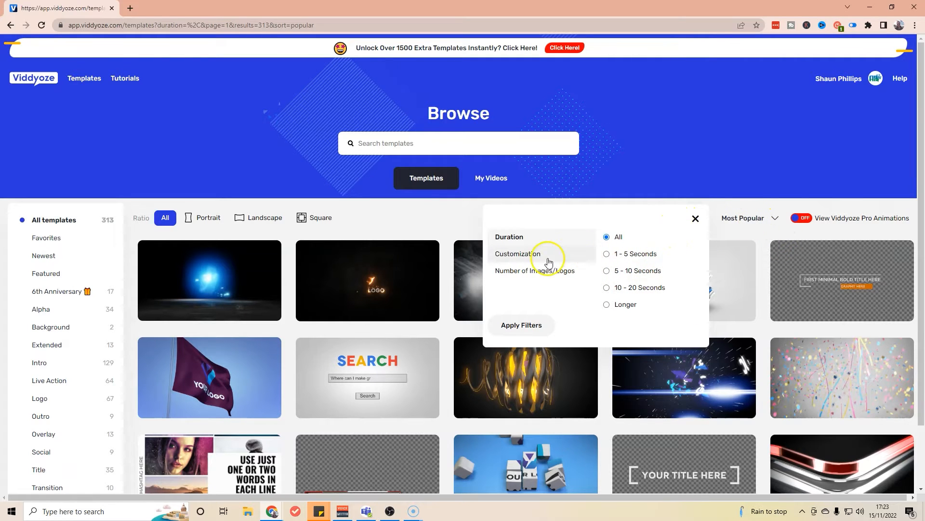
pyautogui.moveTo(771, 218)
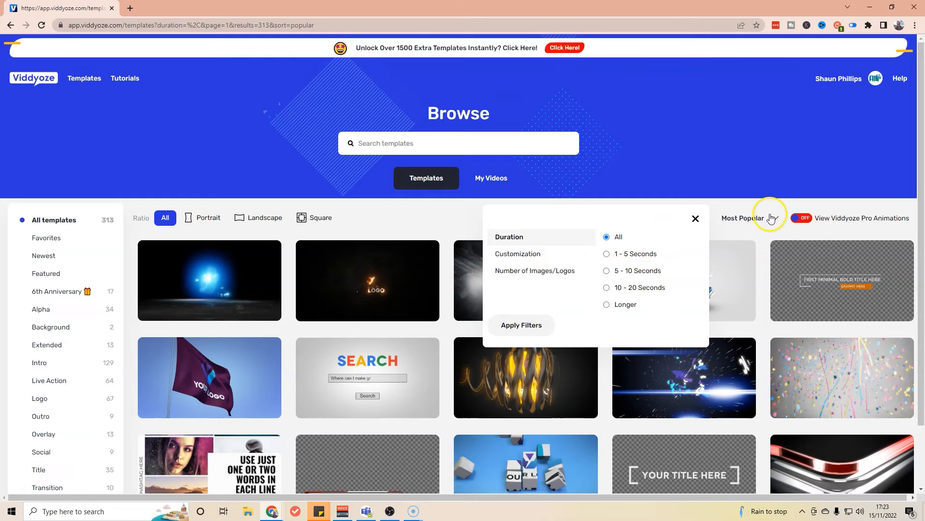
pyautogui.click(748, 217)
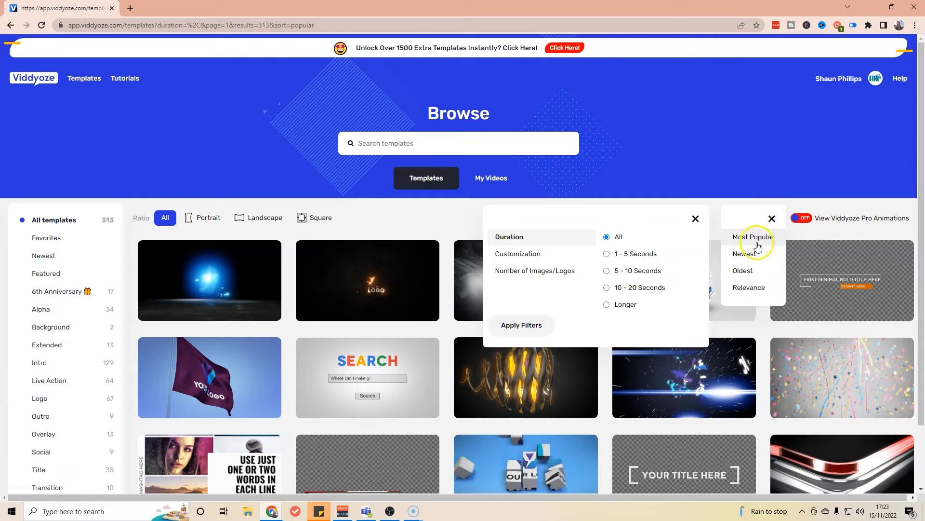
pyautogui.moveTo(757, 254)
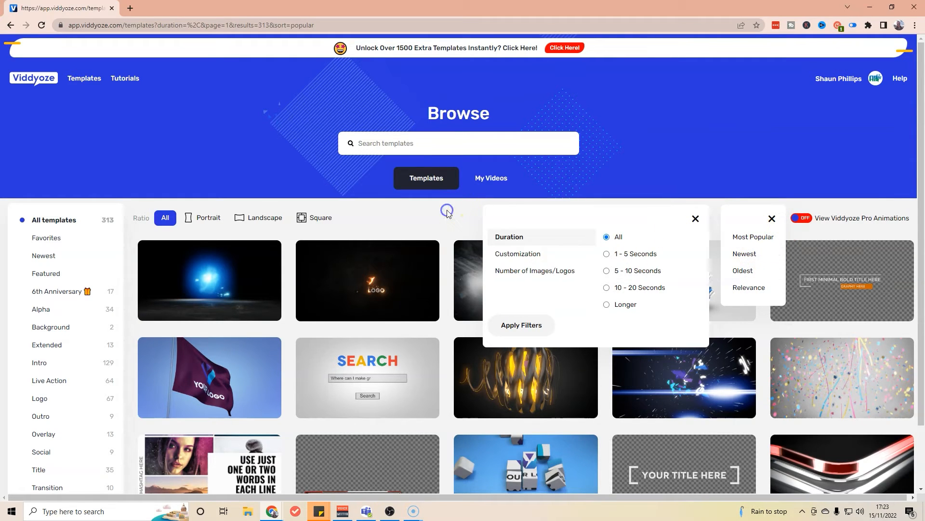
pyautogui.moveTo(696, 219)
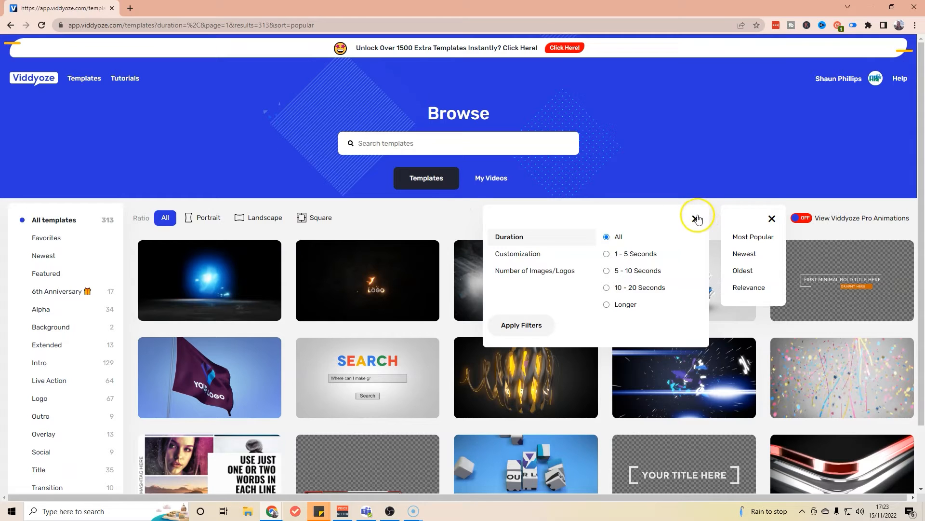
pyautogui.click(697, 219)
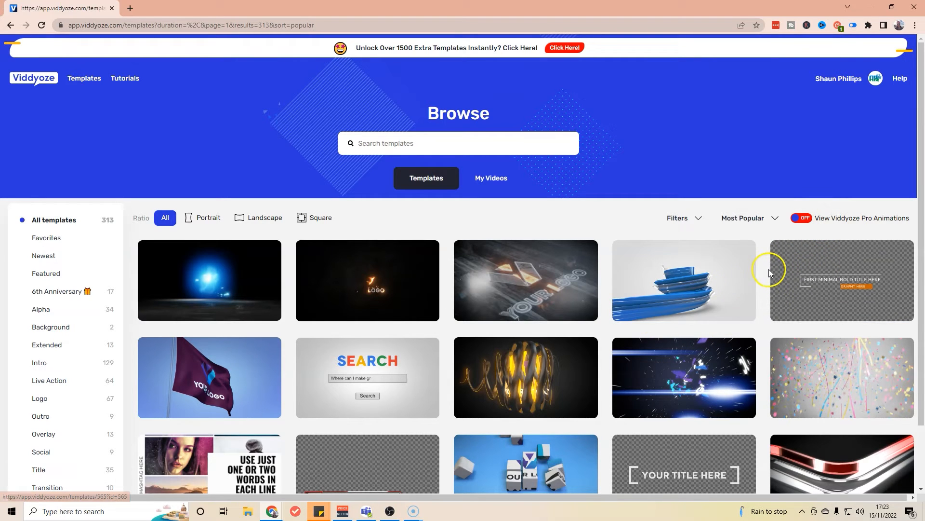
pyautogui.moveTo(353, 49)
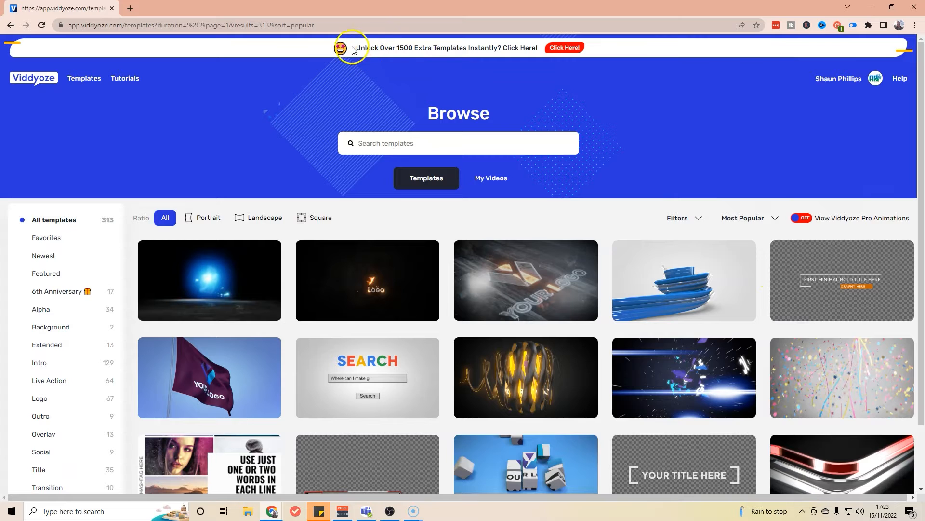
pyautogui.moveTo(550, 72)
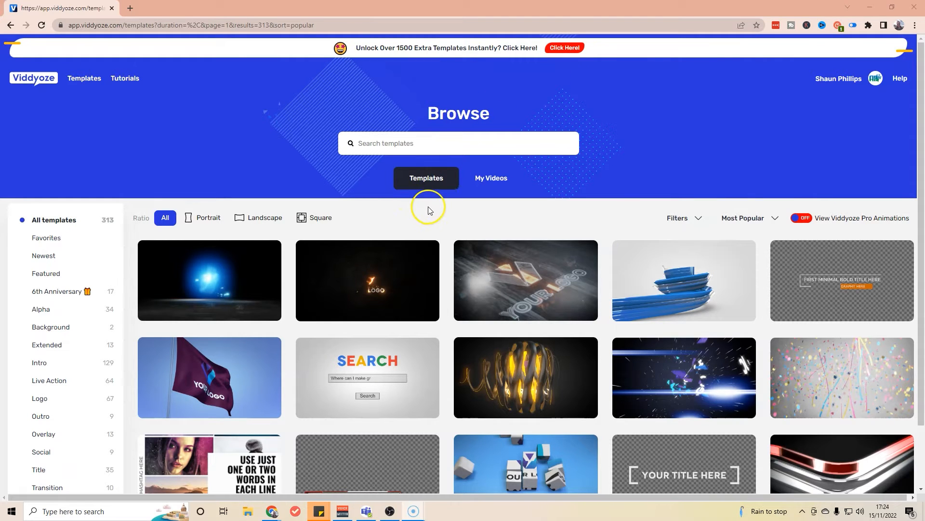
pyautogui.moveTo(594, 237)
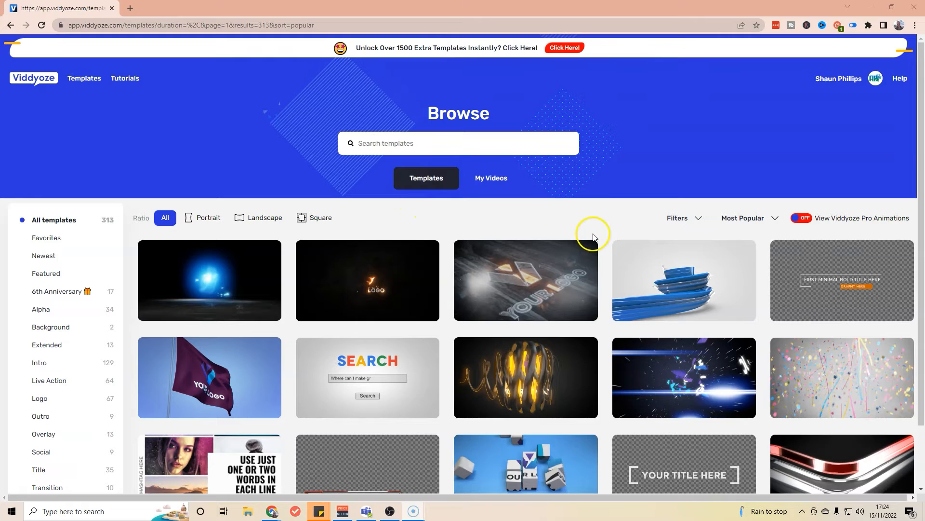
pyautogui.moveTo(693, 188)
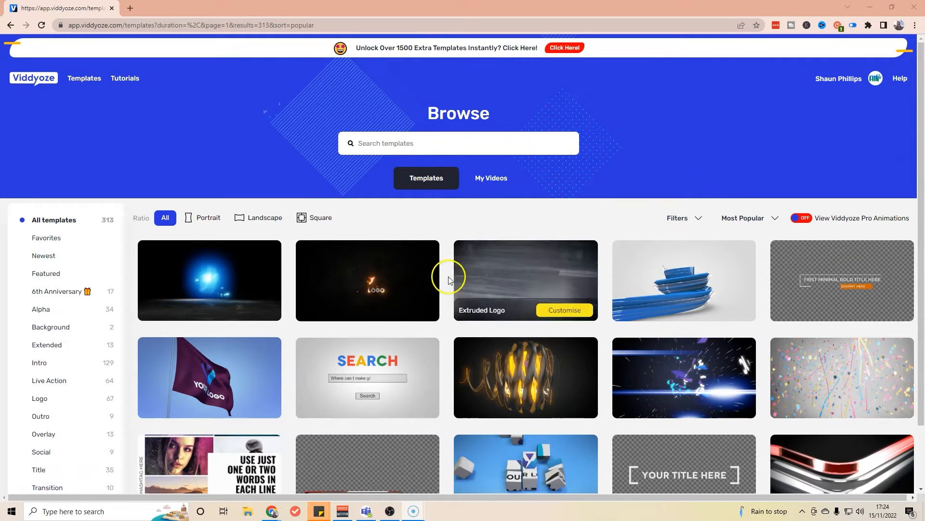
pyautogui.moveTo(565, 227)
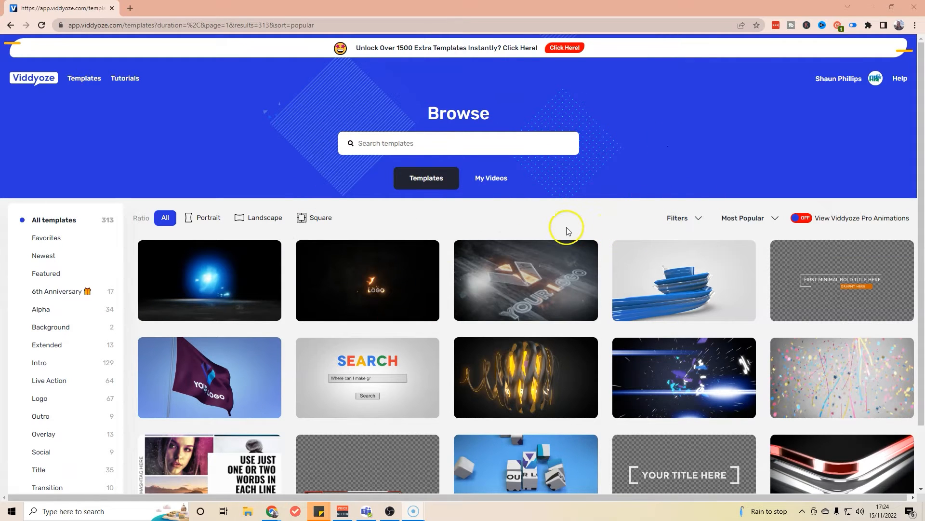
pyautogui.moveTo(75, 287)
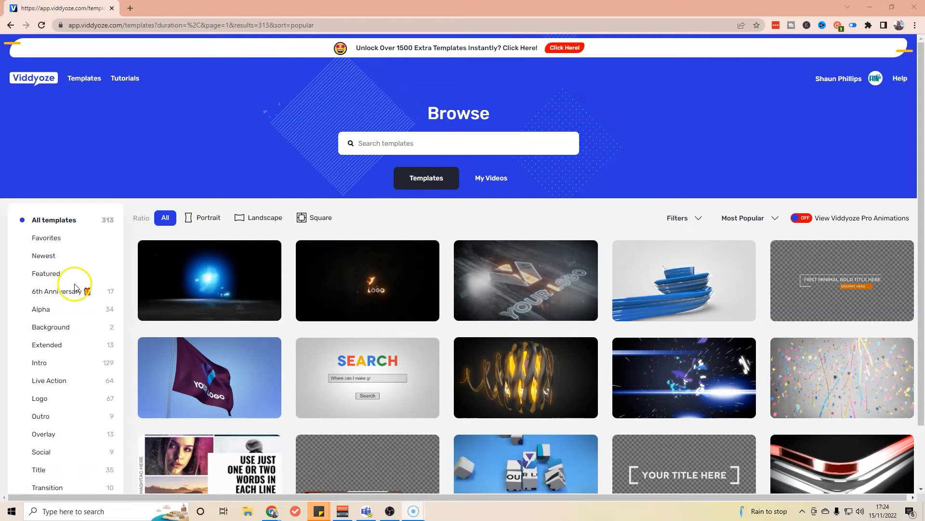
pyautogui.moveTo(45, 402)
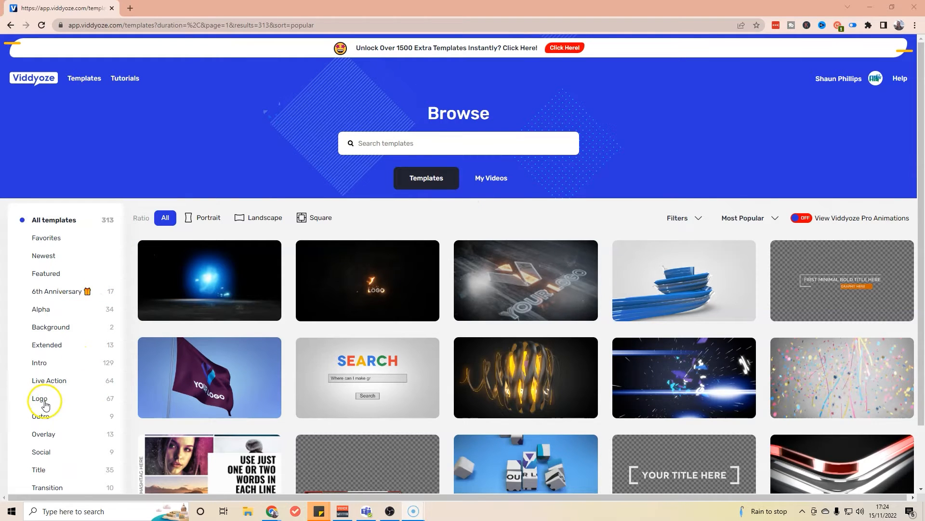
# Browse the Logo category, then show the Favorites list of saved templates
pyautogui.click(41, 398)
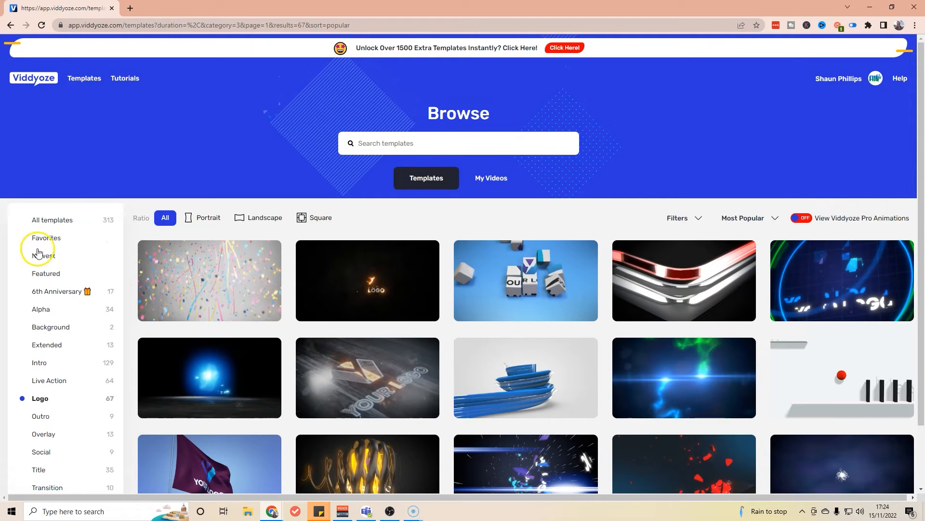
pyautogui.click(46, 239)
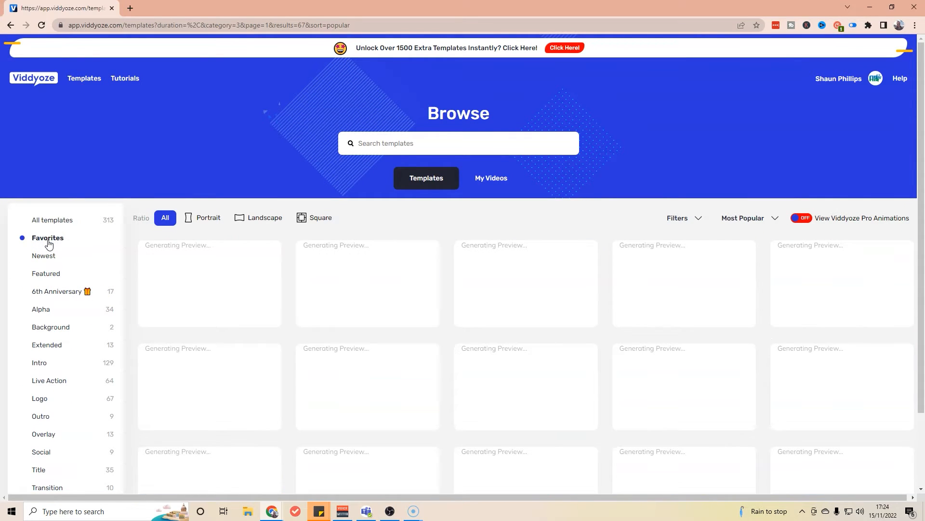
pyautogui.click(47, 238)
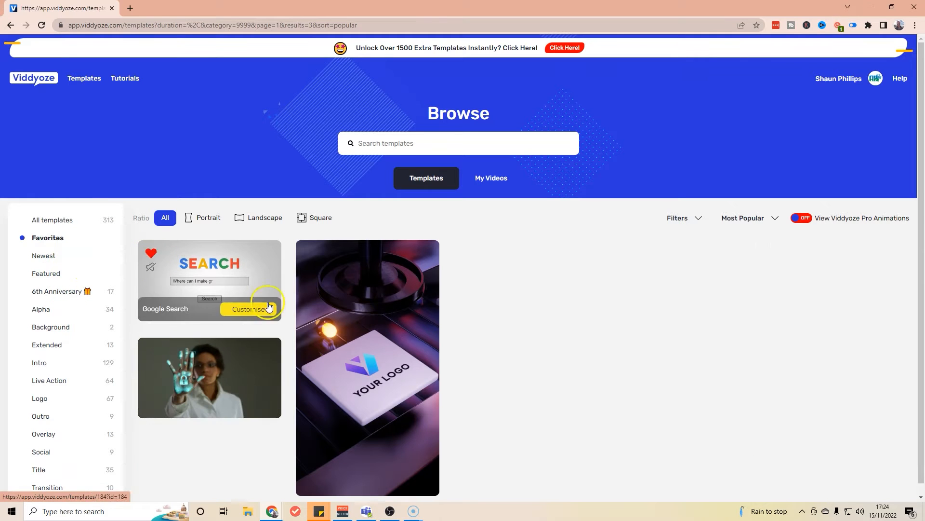
pyautogui.moveTo(187, 373)
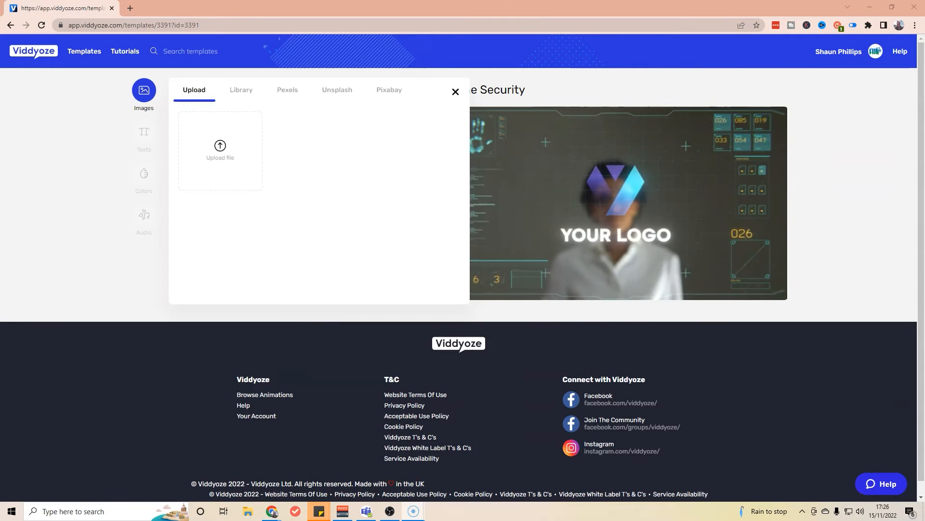
# Preview the Online Security template and upload the Choose Your AI logo image from the computer
pyautogui.click(627, 202)
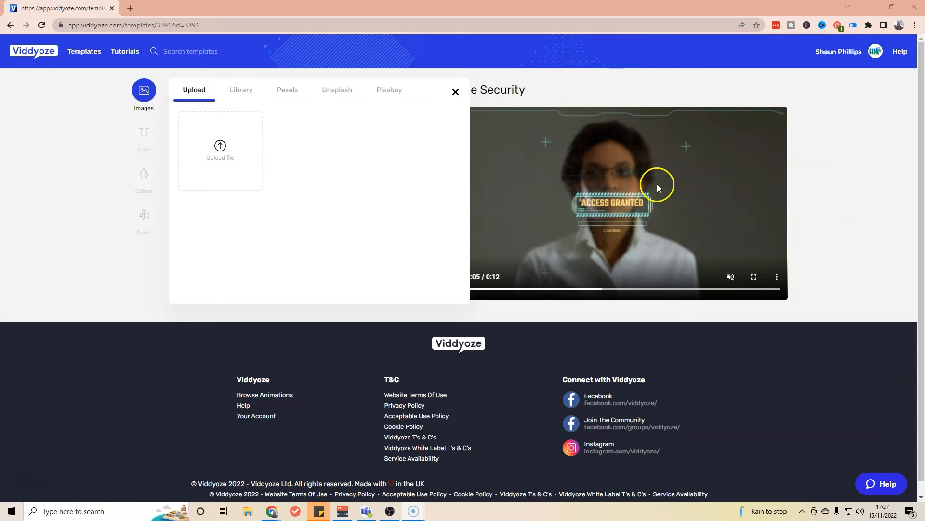
pyautogui.moveTo(570, 180)
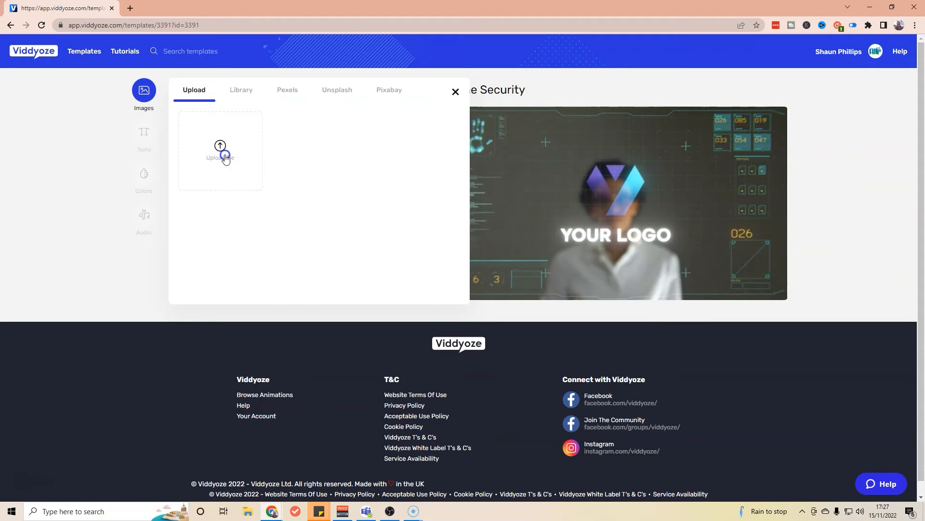
pyautogui.click(220, 150)
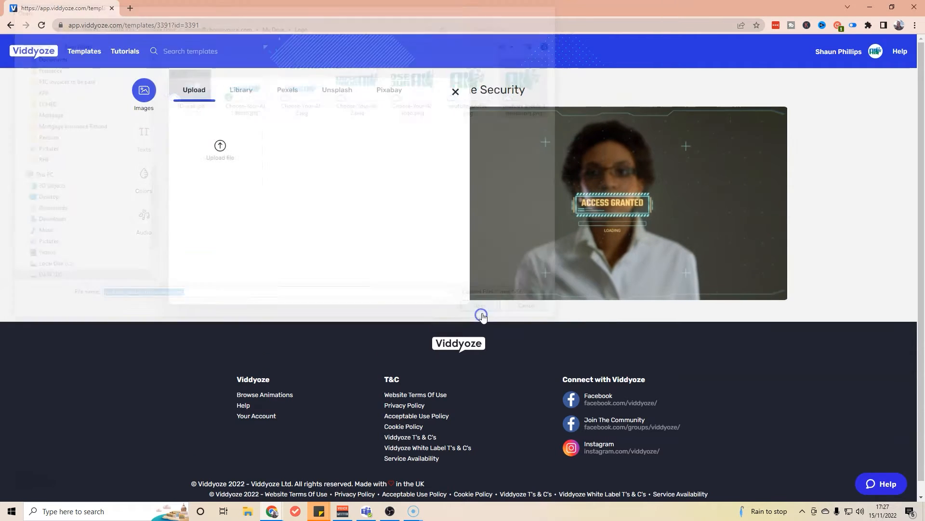
pyautogui.click(482, 316)
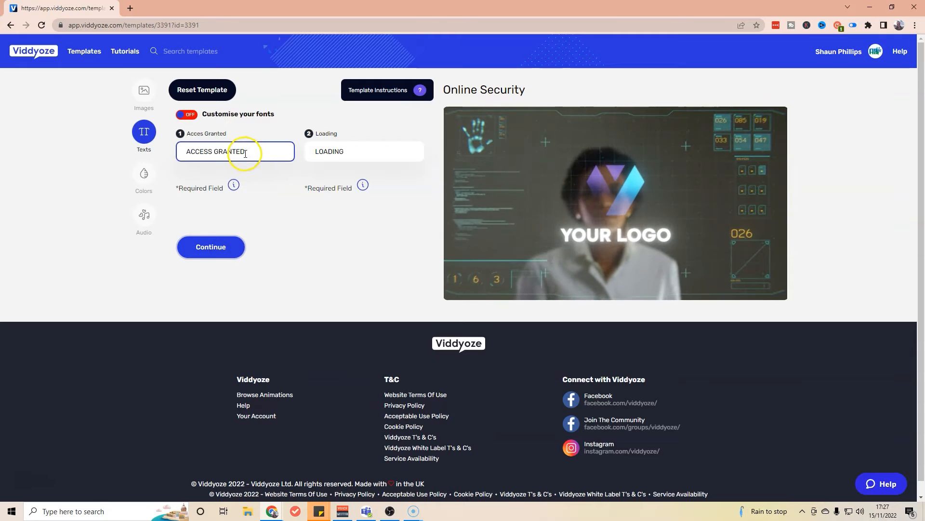
# Replace the ACCESS GRANTED text line with CHOOSE YOUR AI
pyautogui.tripleClick(234, 152)
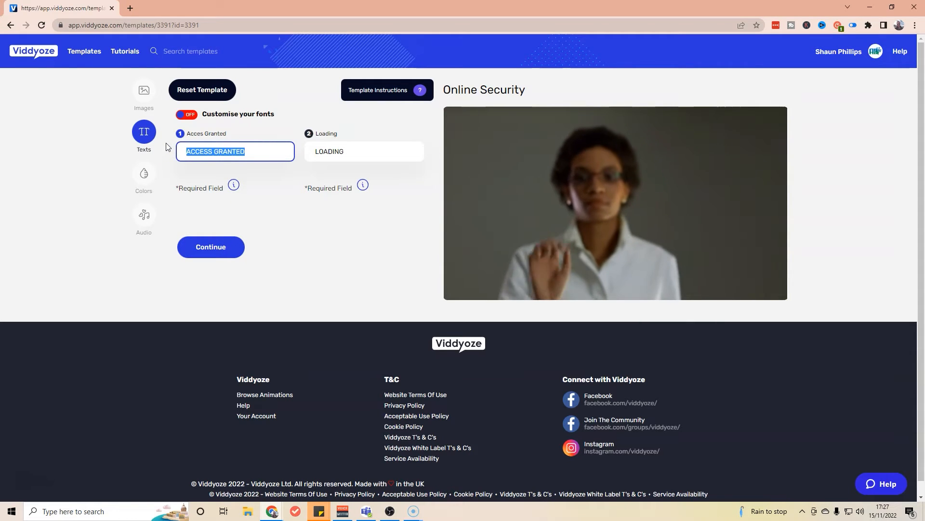
pyautogui.write('C')
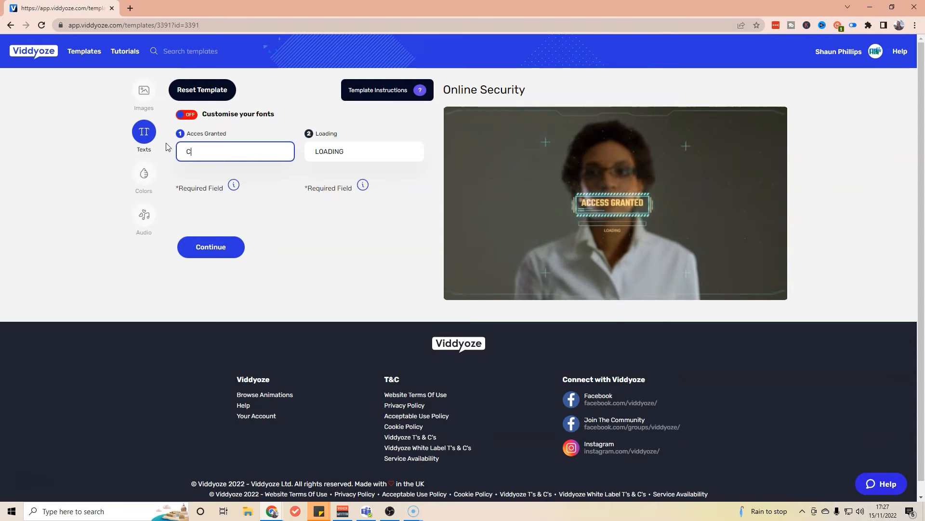
pyautogui.write('Hoos')
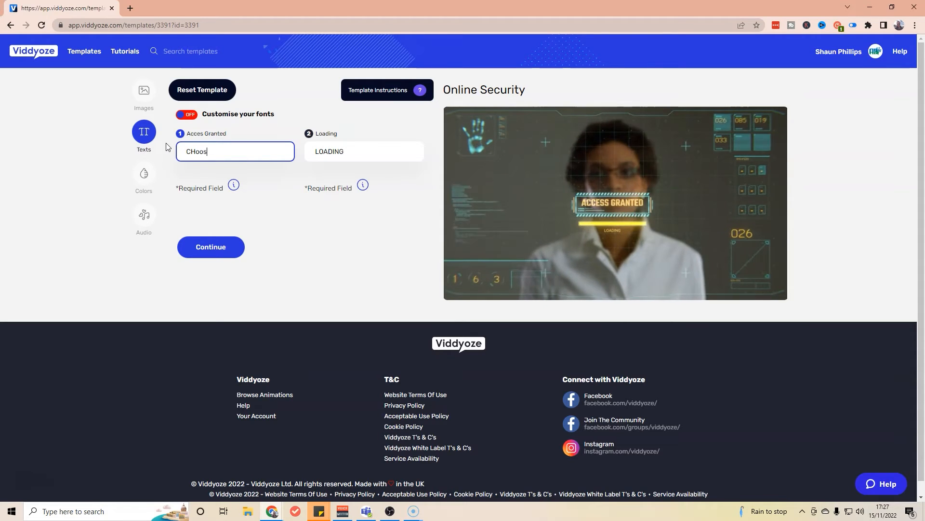
pyautogui.press('Backspace')
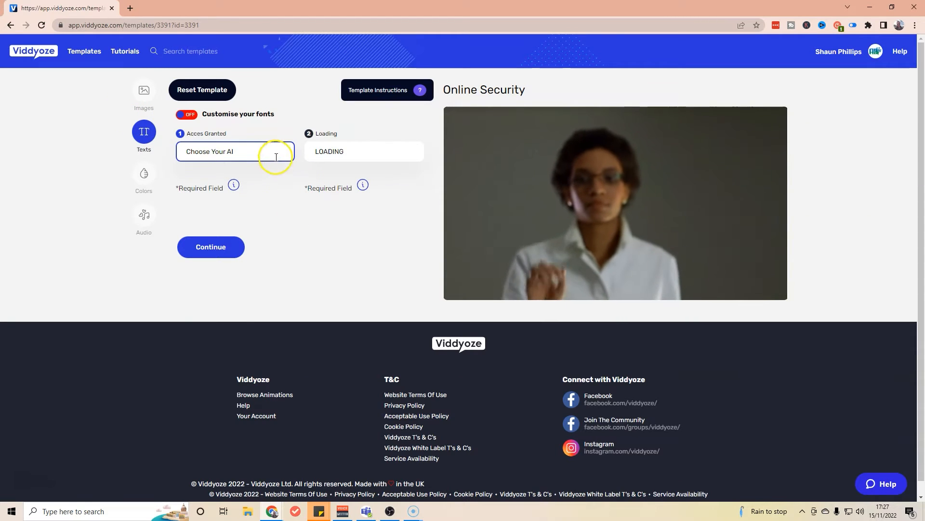
pyautogui.write('CHOOSE YOUR AI')
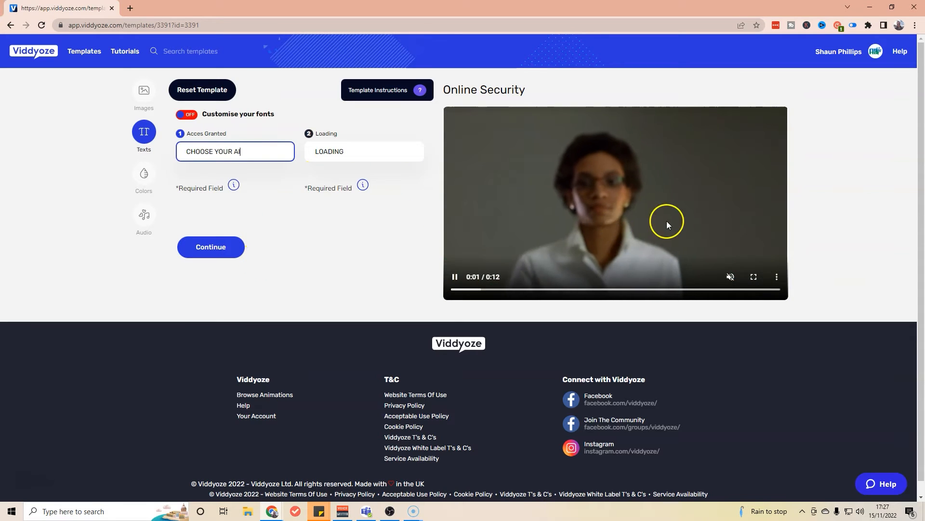
pyautogui.click(144, 174)
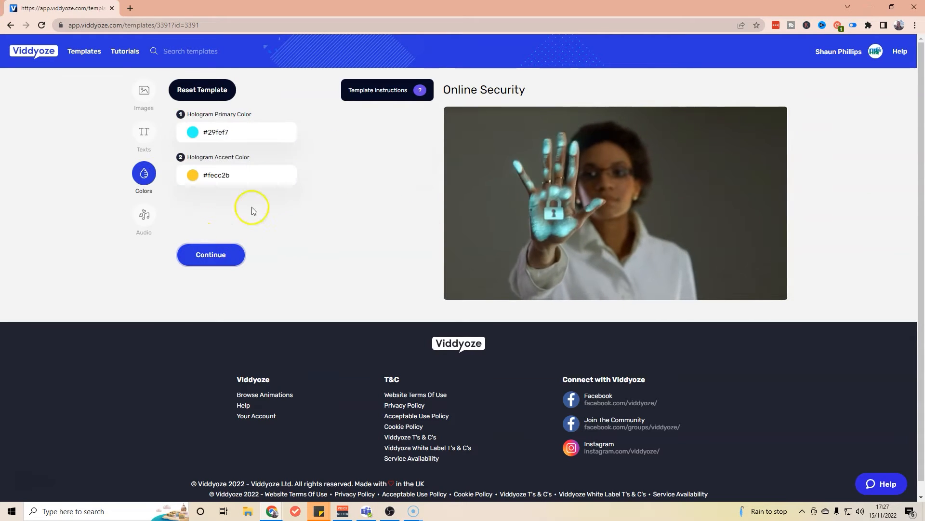
# Set the hologram primary colour to #0076ab and accent colour to #008f4f, then continue to audio
pyautogui.click(236, 132)
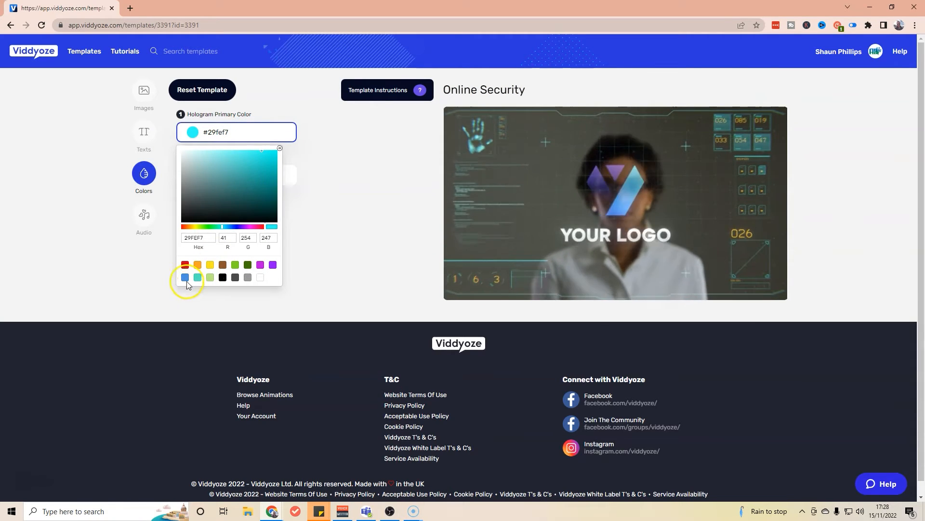
pyautogui.click(243, 160)
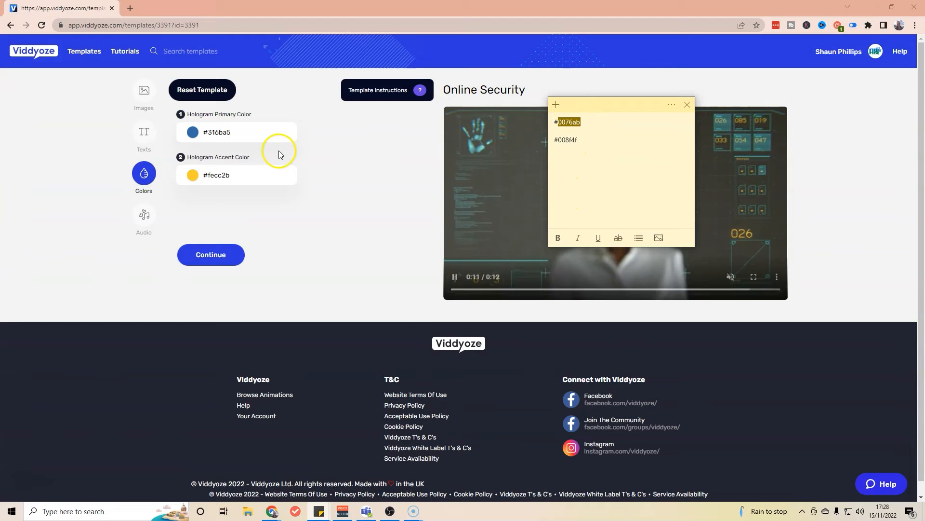
pyautogui.click(193, 132)
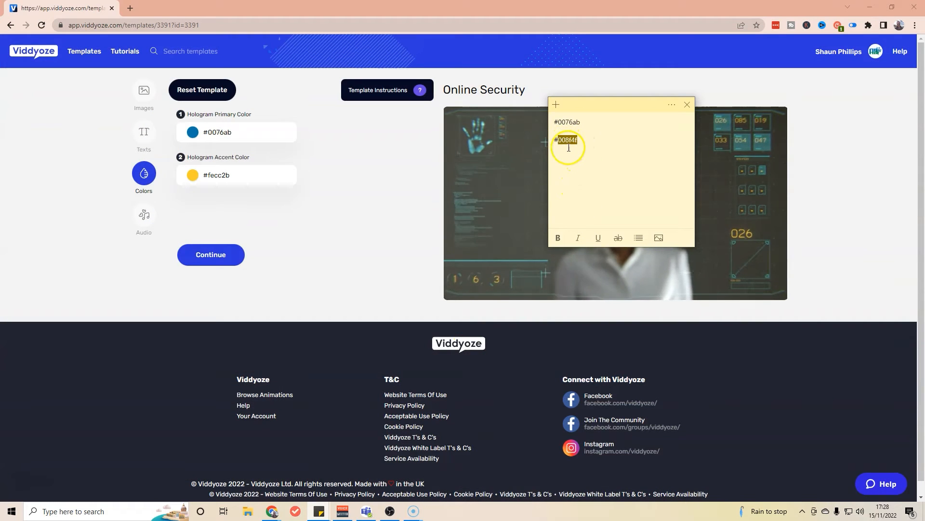
pyautogui.click(254, 174)
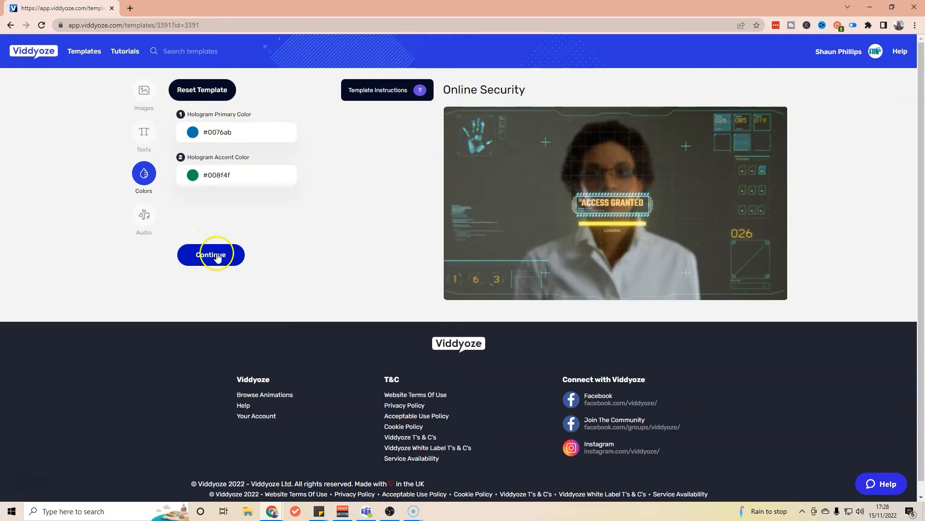
pyautogui.click(212, 255)
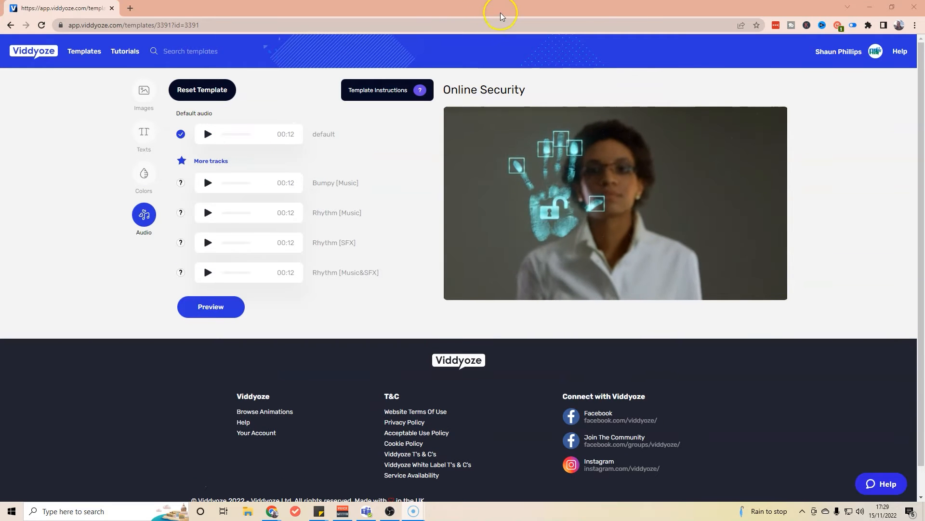
# Keep the default audio track, preview the customised video and start rendering it
pyautogui.click(614, 202)
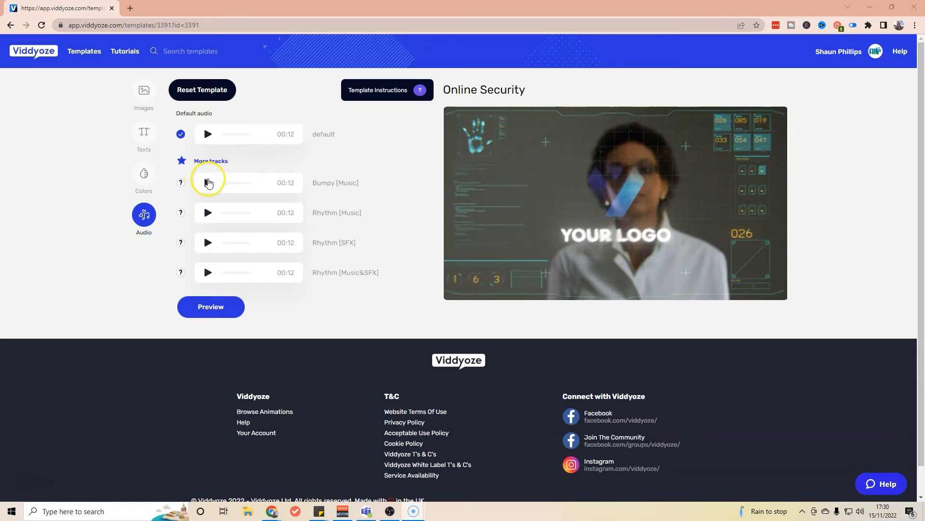
pyautogui.moveTo(183, 275)
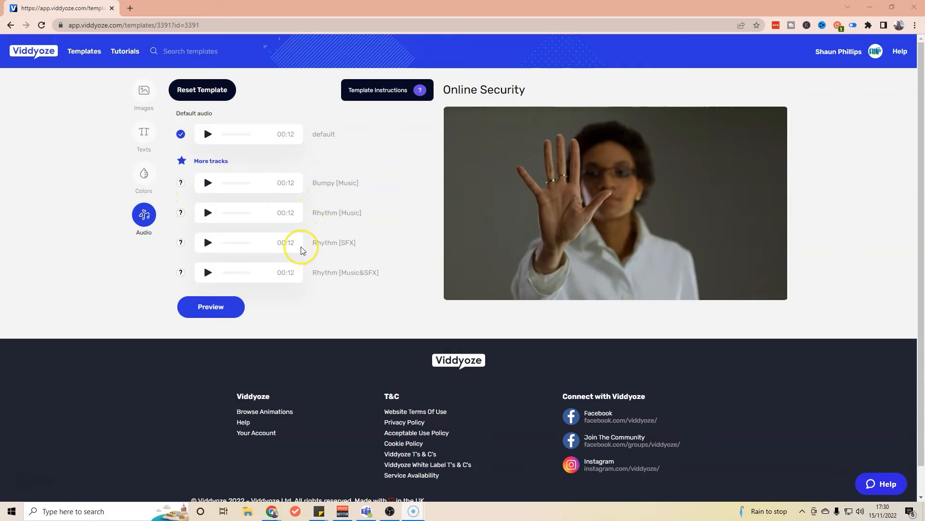
pyautogui.click(208, 134)
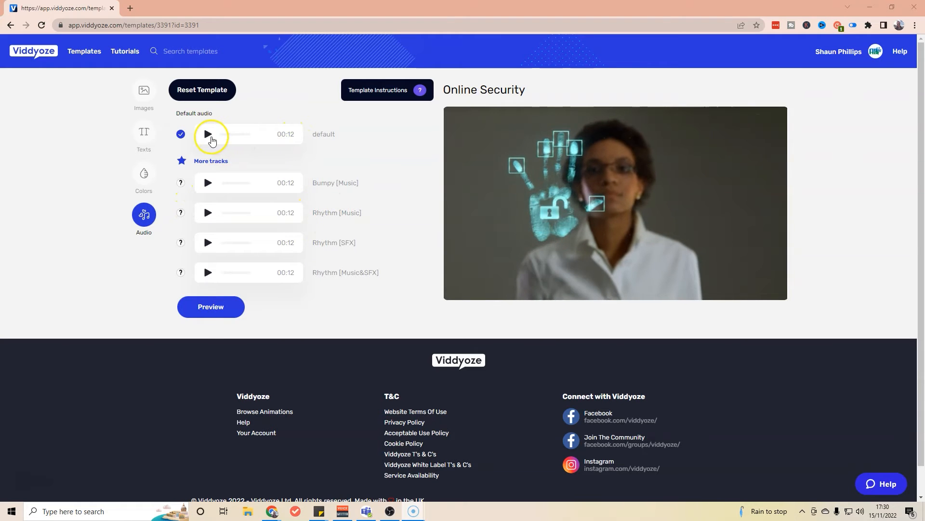
pyautogui.click(207, 134)
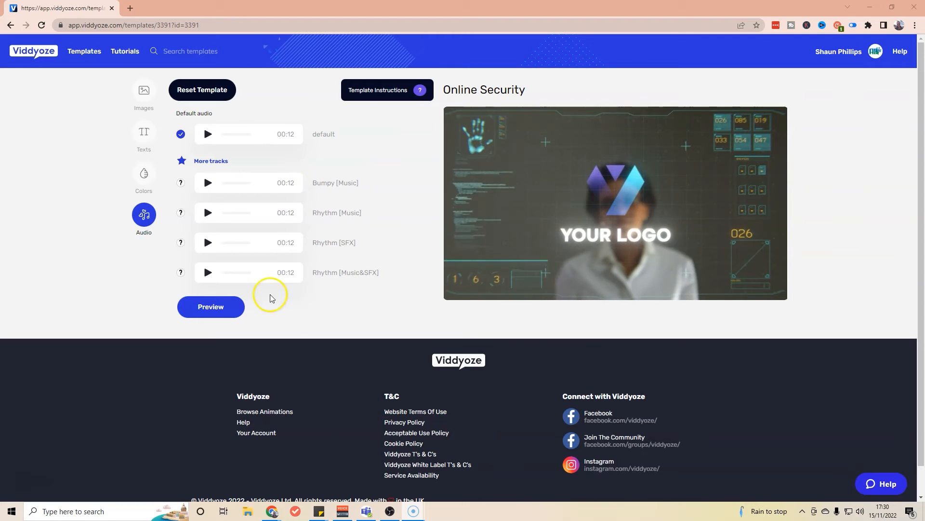
pyautogui.click(210, 307)
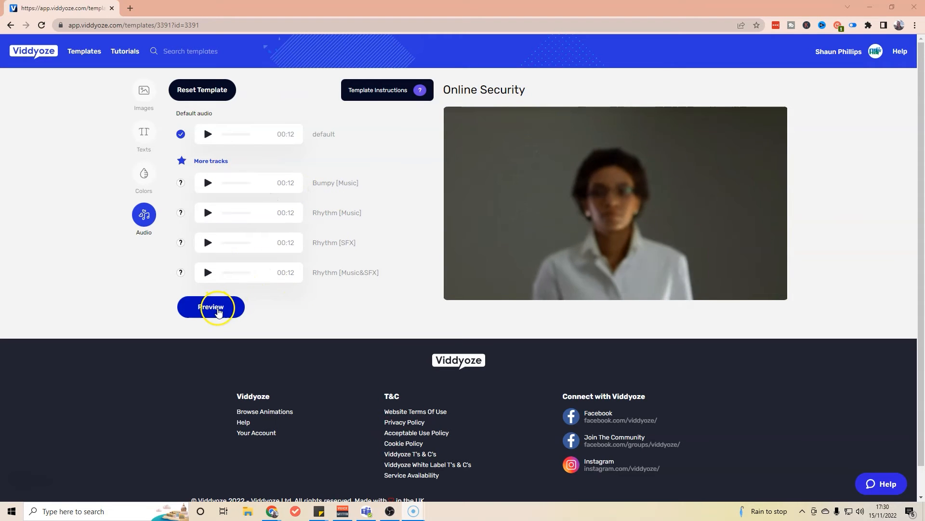
pyautogui.click(211, 307)
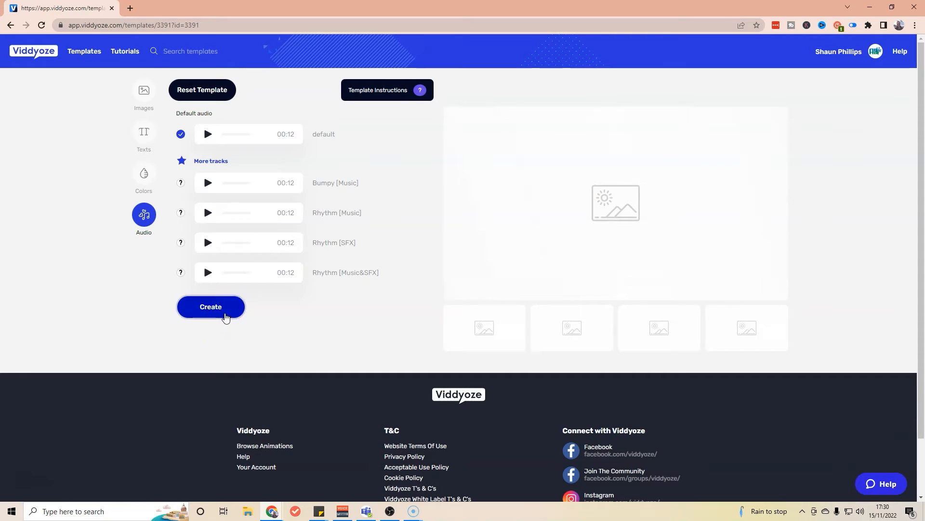
pyautogui.click(211, 307)
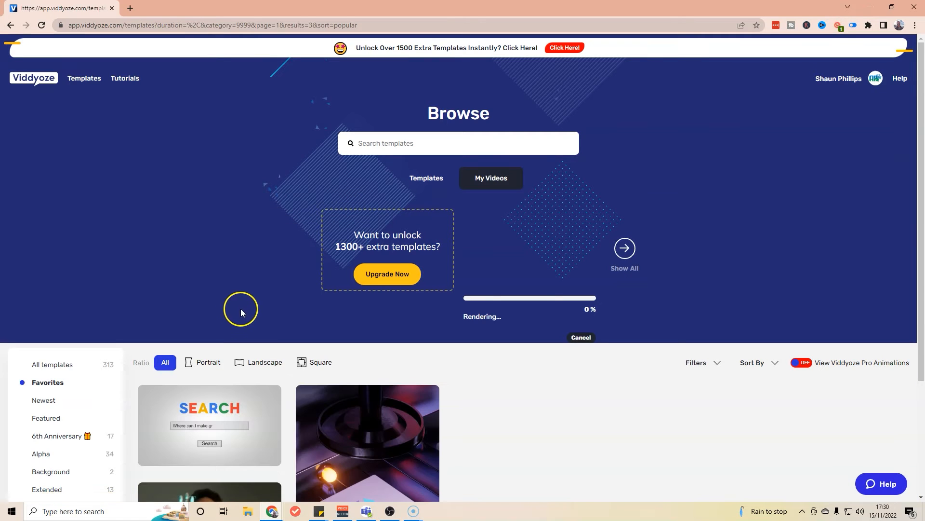
pyautogui.moveTo(562, 297)
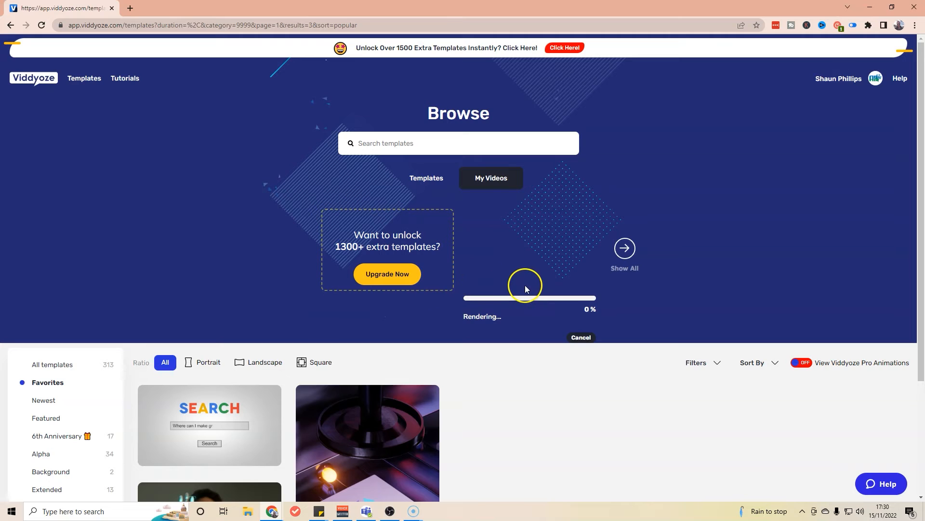
pyautogui.moveTo(481, 313)
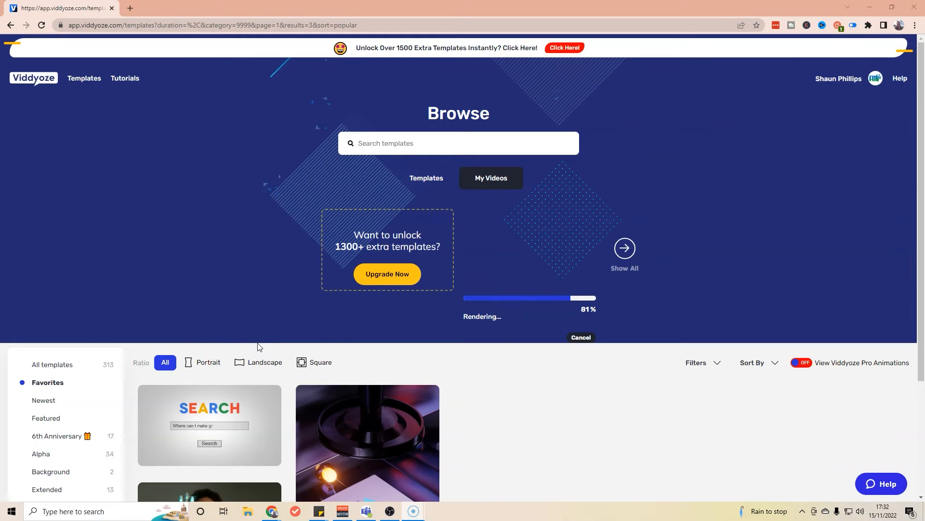
pyautogui.moveTo(540, 303)
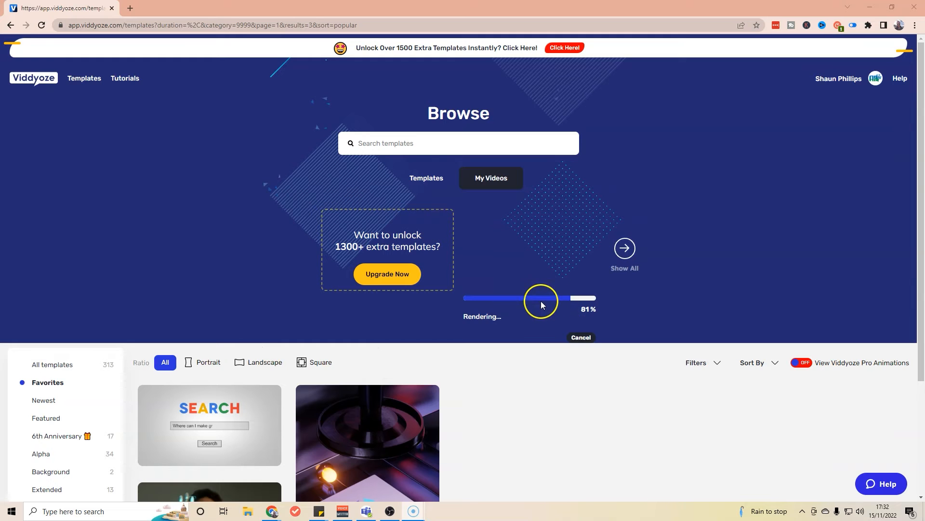
pyautogui.moveTo(541, 306)
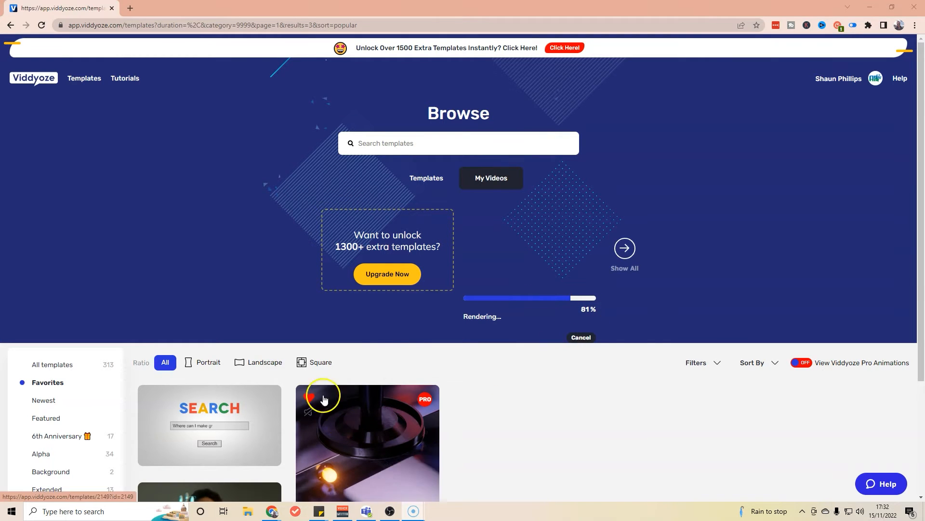
# Scroll the Browse page while waiting for the Online Security render to finish
pyautogui.scroll(-3)
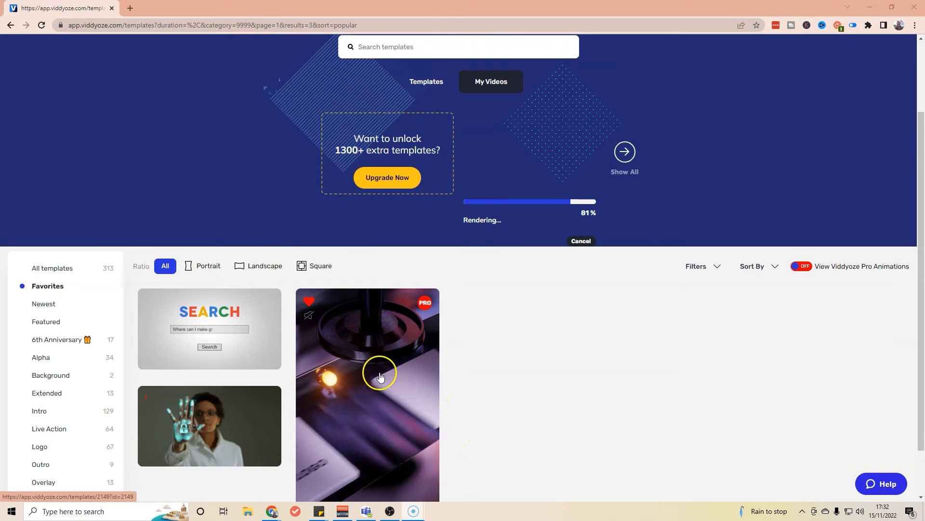
pyautogui.scroll(-3)
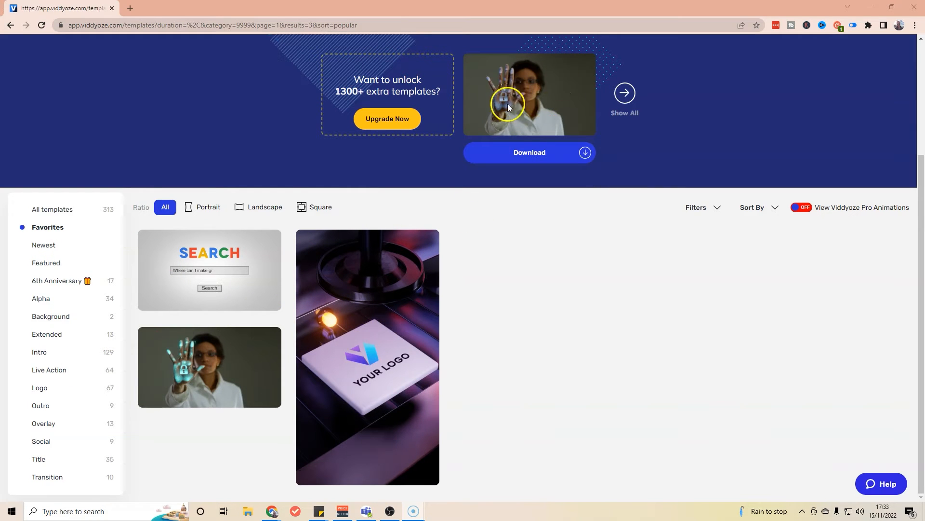
pyautogui.moveTo(566, 148)
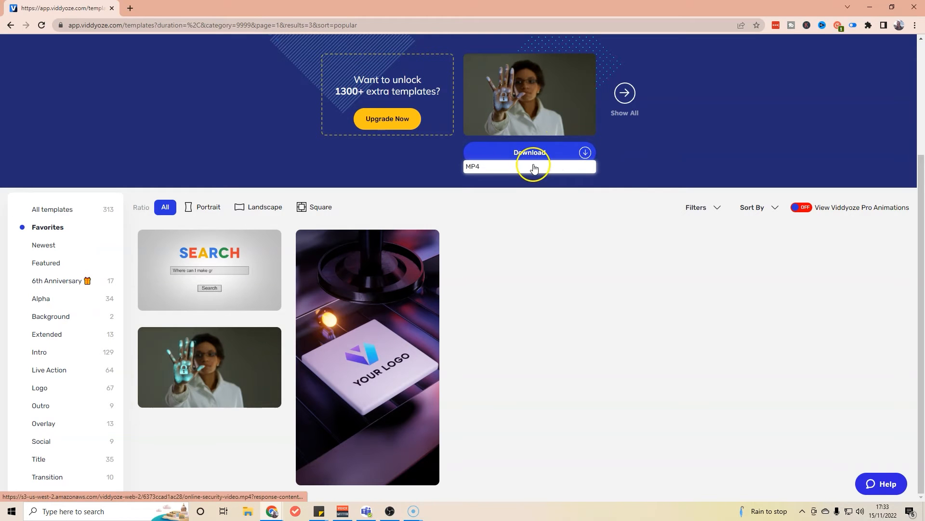
# Download the video as MP4 into DATA (D:) > Video Projects as VIDDYOZE-Online Security.mp4
pyautogui.click(530, 152)
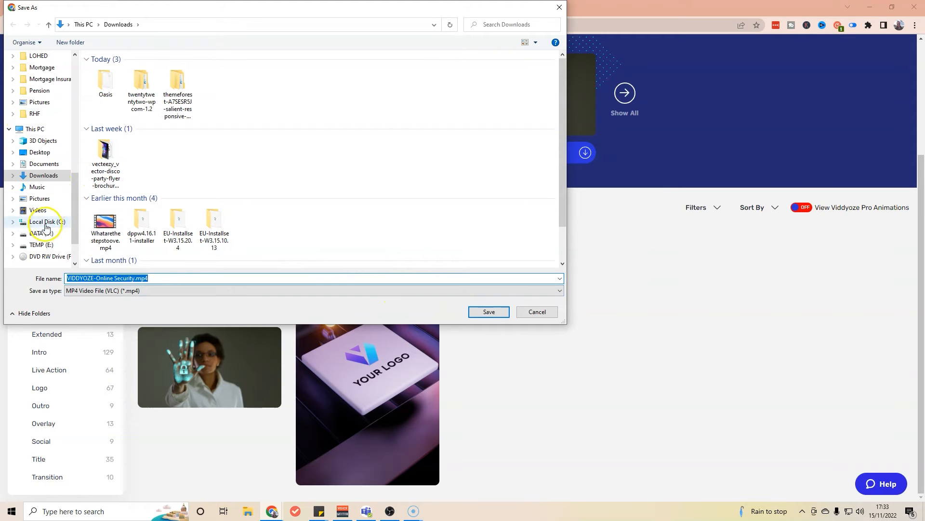
pyautogui.click(42, 232)
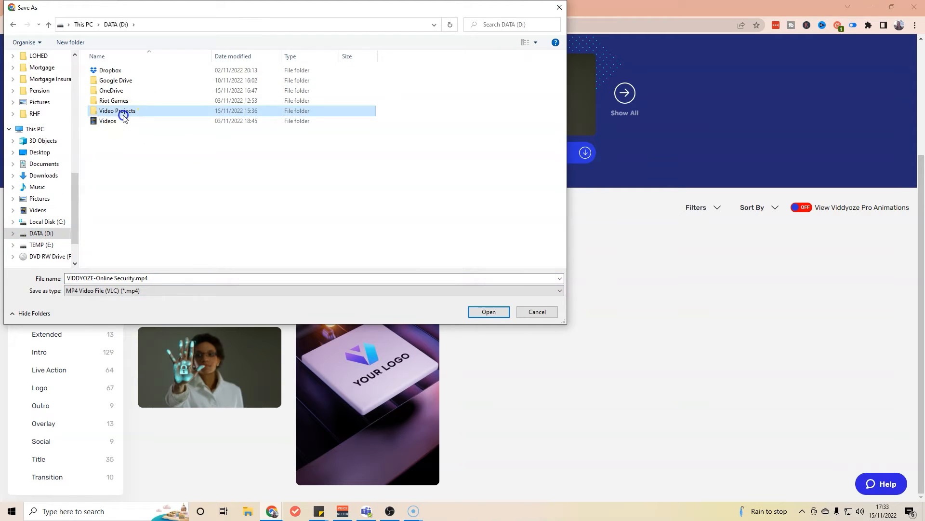
pyautogui.doubleClick(117, 111)
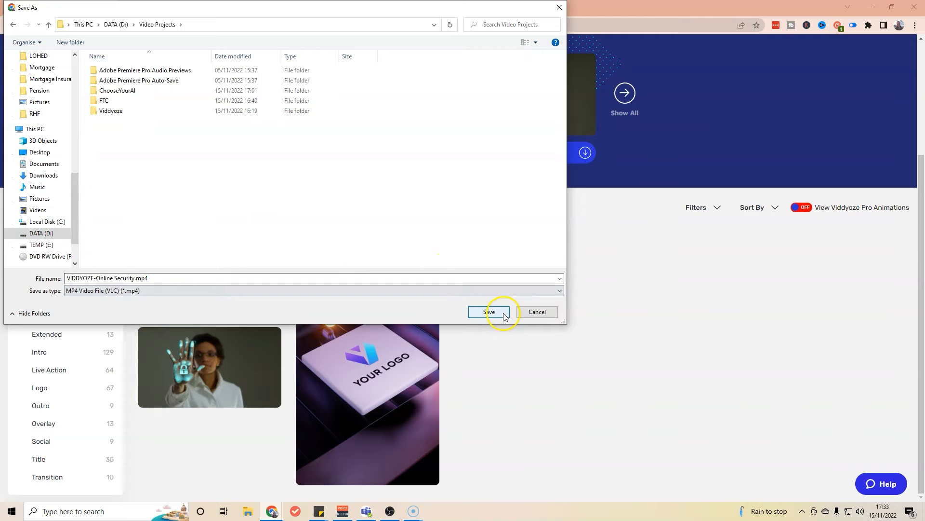
pyautogui.click(488, 311)
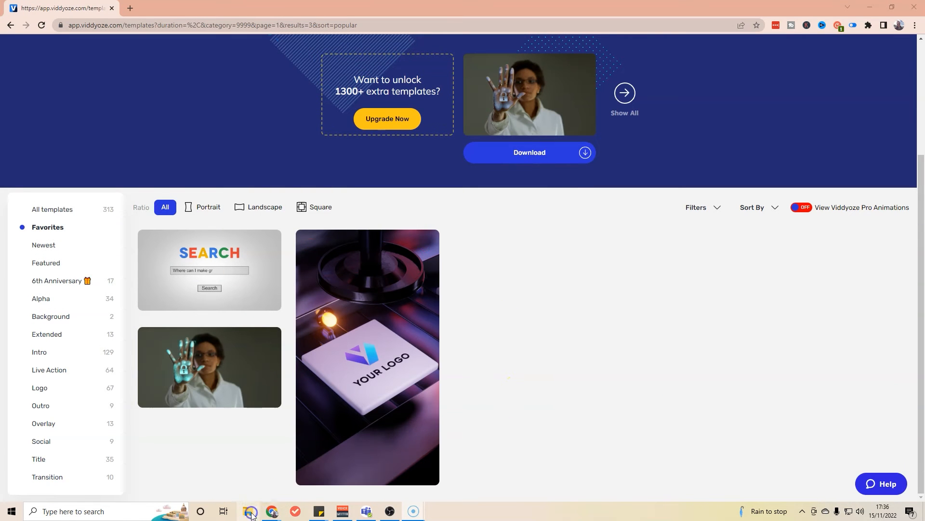
pyautogui.click(251, 511)
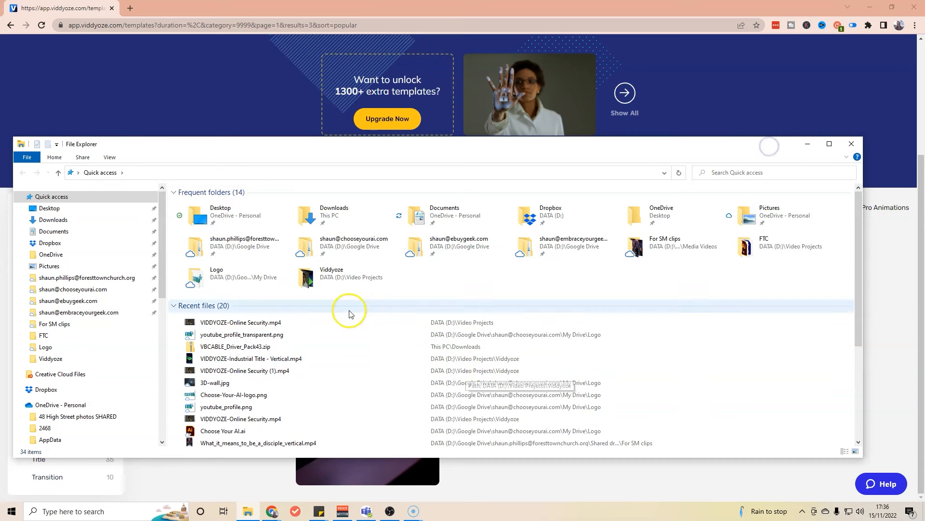
pyautogui.click(240, 322)
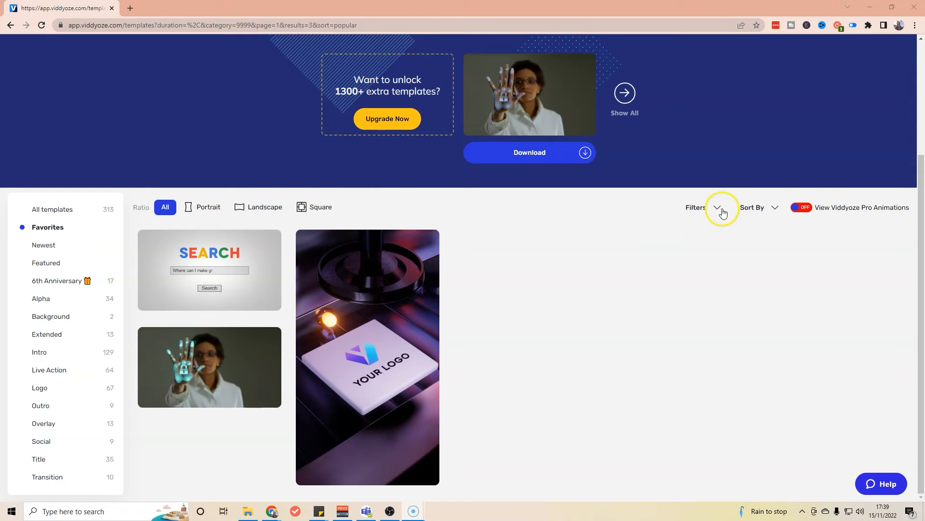
pyautogui.moveTo(410, 277)
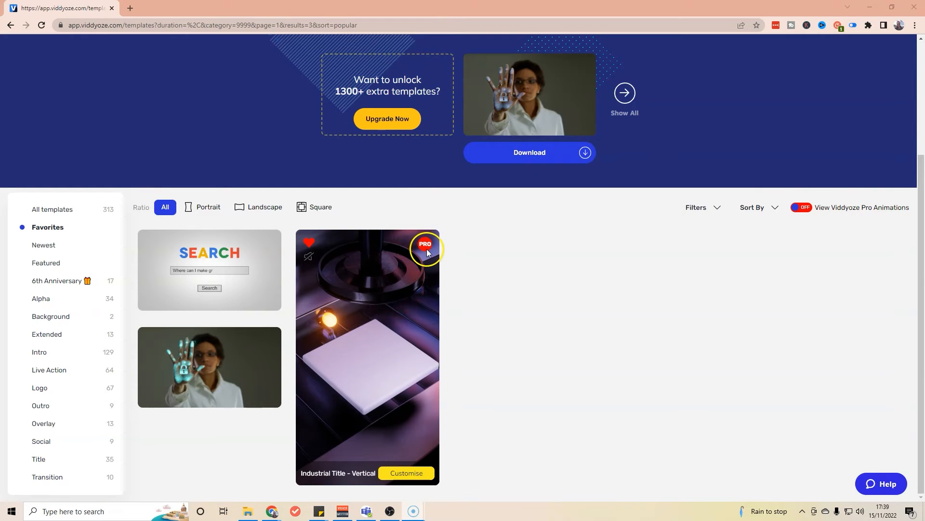
pyautogui.moveTo(399, 381)
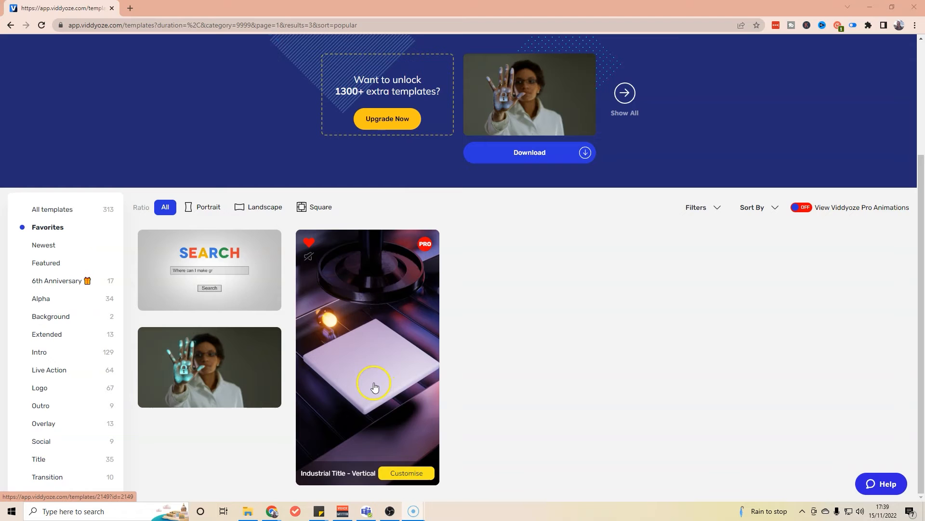
pyautogui.moveTo(385, 406)
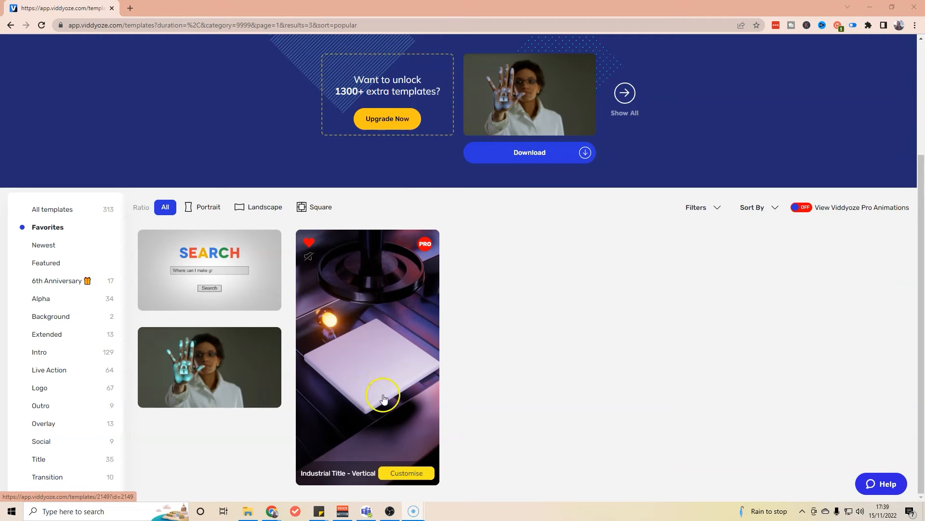
# Open the Industrial Title - Vertical favourite template for customising
pyautogui.click(384, 398)
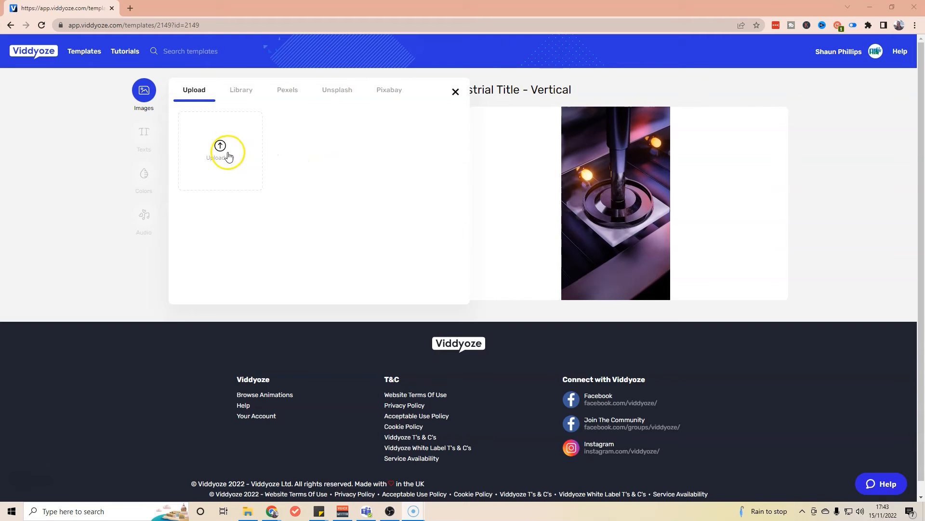
# Upload the Choose Your AI logo into the Your Logo slot and move to the text fields
pyautogui.click(220, 150)
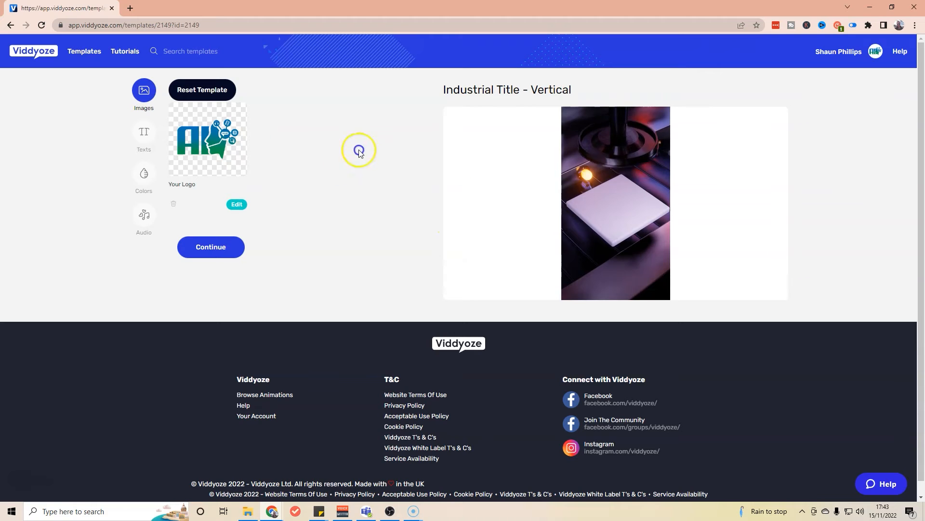
pyautogui.click(615, 204)
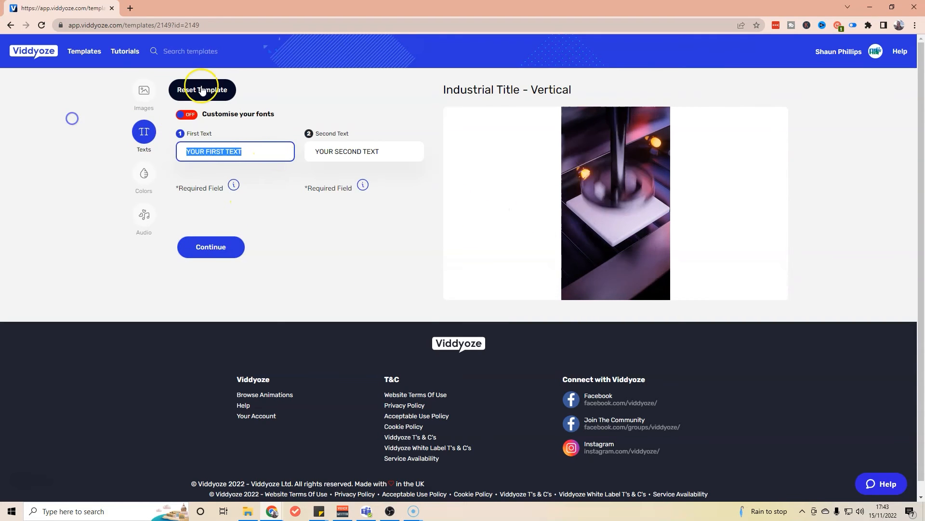
# Enter YOUR AI YOUR WAY as First Text and YOU CHOOSE as Second Text, then continue to colours
pyautogui.write('#')
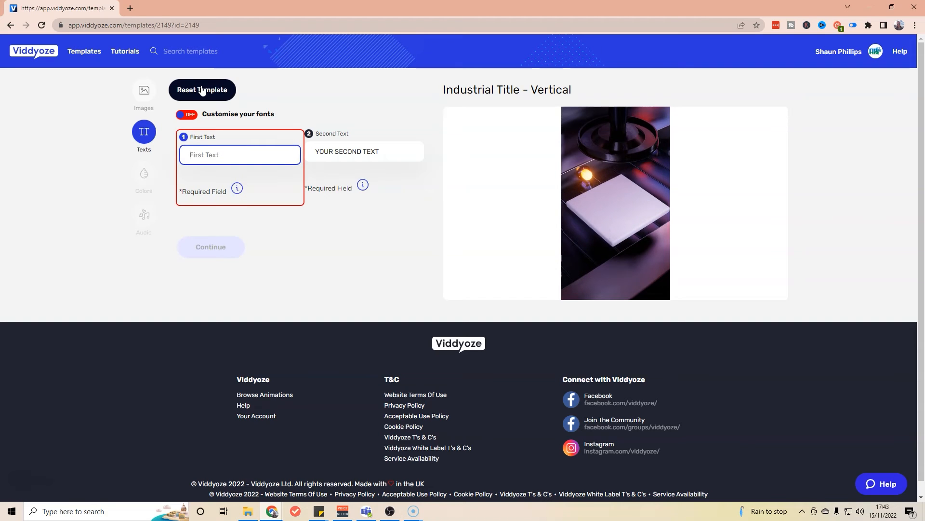
pyautogui.write('YOUR AI')
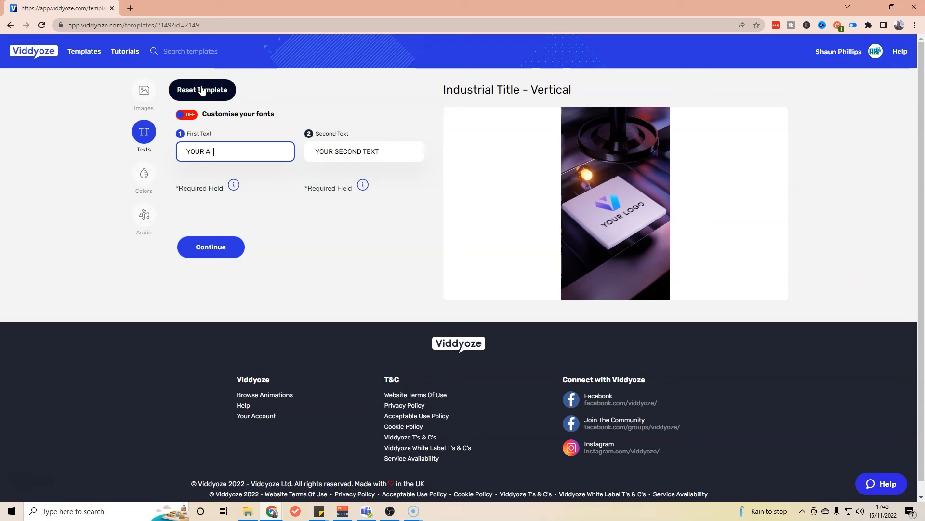
pyautogui.click(365, 151)
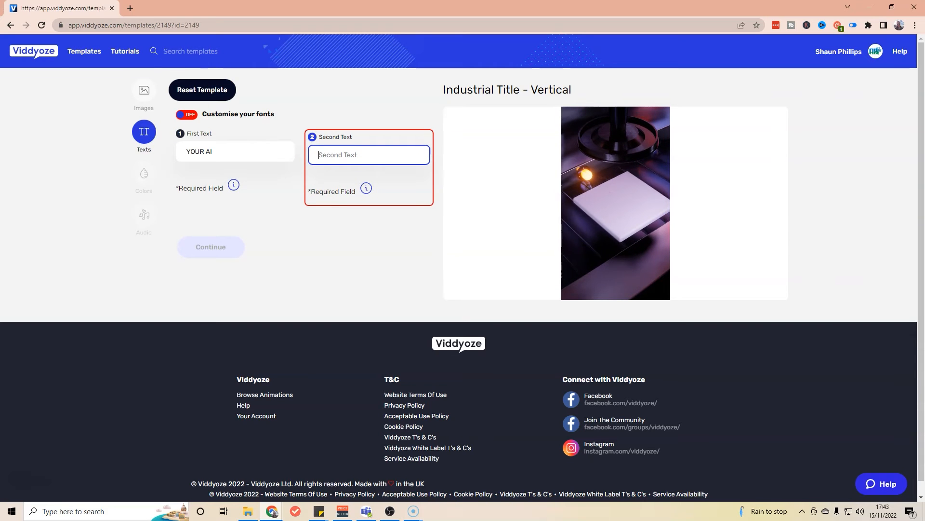
pyautogui.click(234, 151)
pyautogui.write(' YOUR WA')
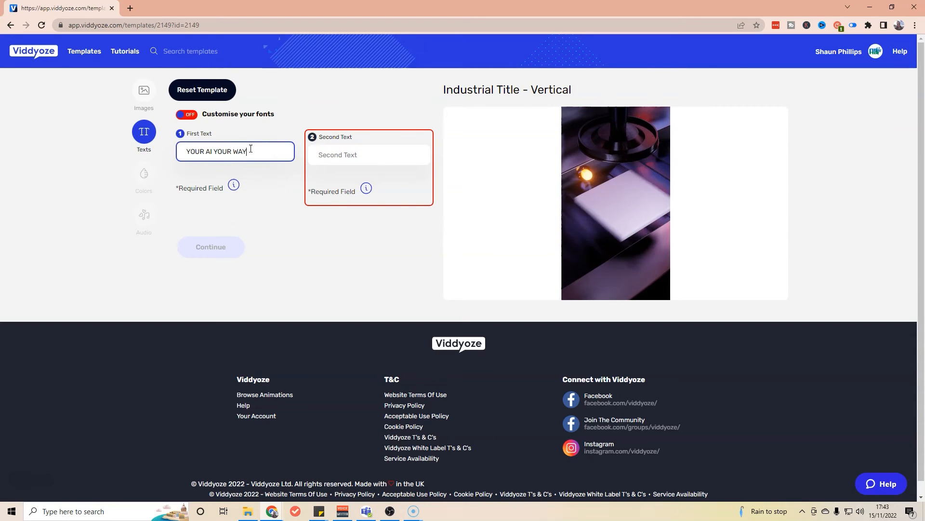
pyautogui.write('YOUR CH')
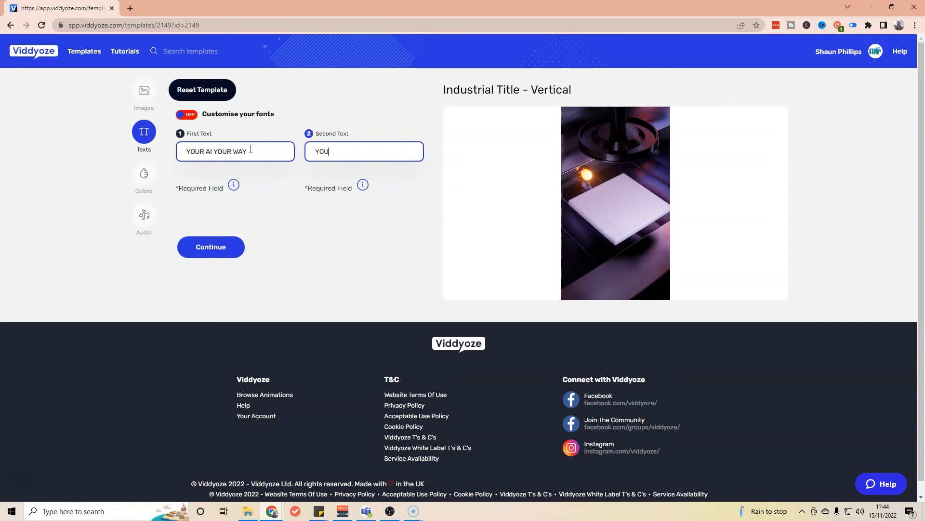
pyautogui.write('CHOOSE')
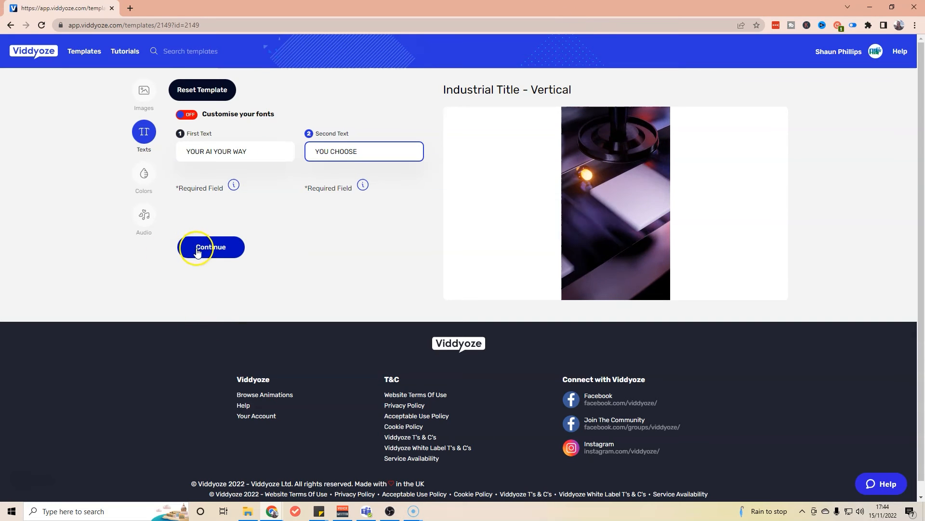
pyautogui.click(144, 177)
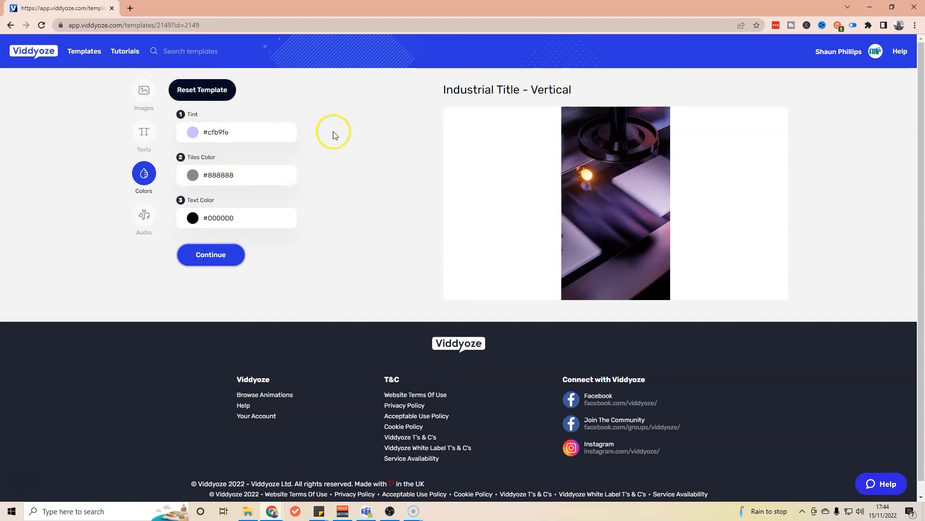
# Set the Tiles Color to white #ffffff while checking the preview
pyautogui.click(615, 202)
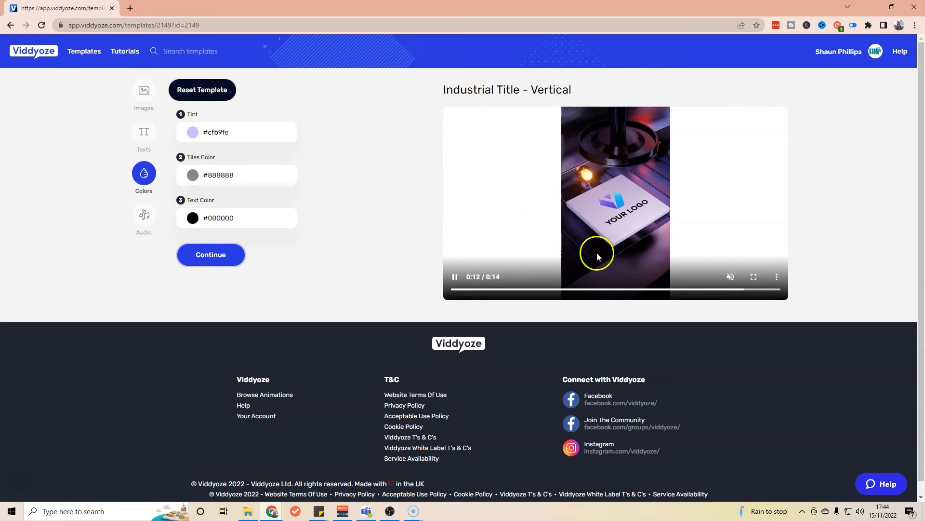
pyautogui.click(257, 174)
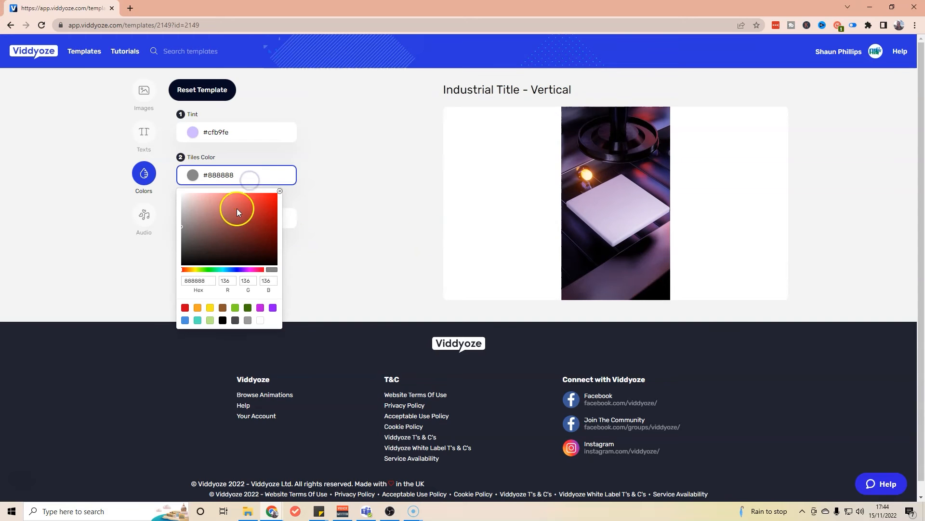
pyautogui.click(183, 193)
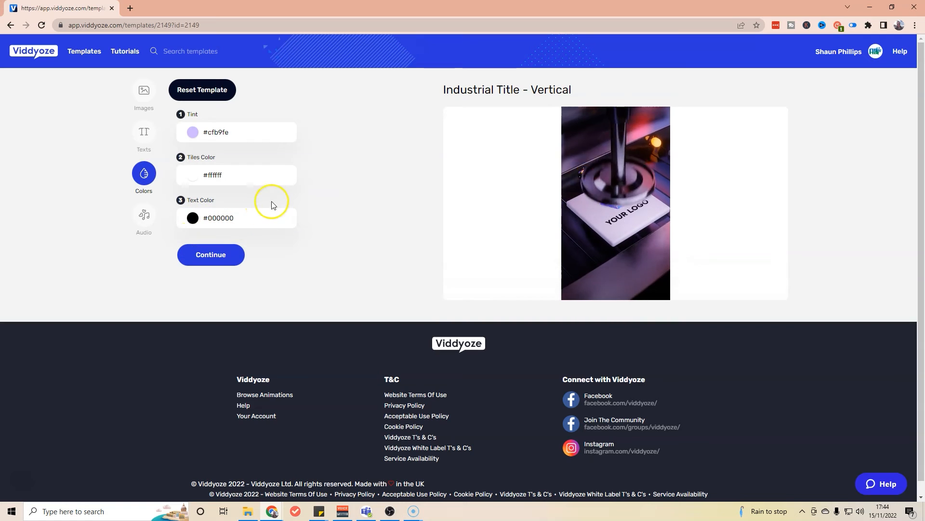
pyautogui.click(615, 203)
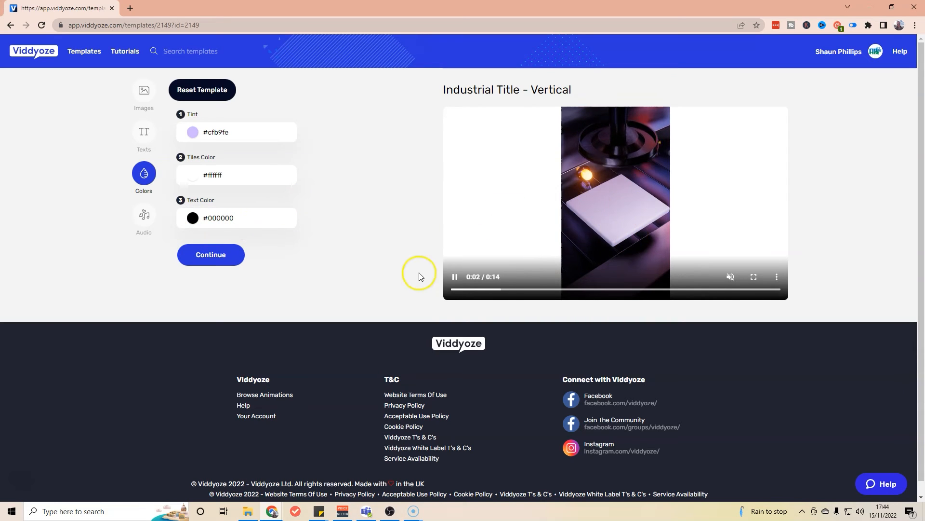
pyautogui.click(236, 218)
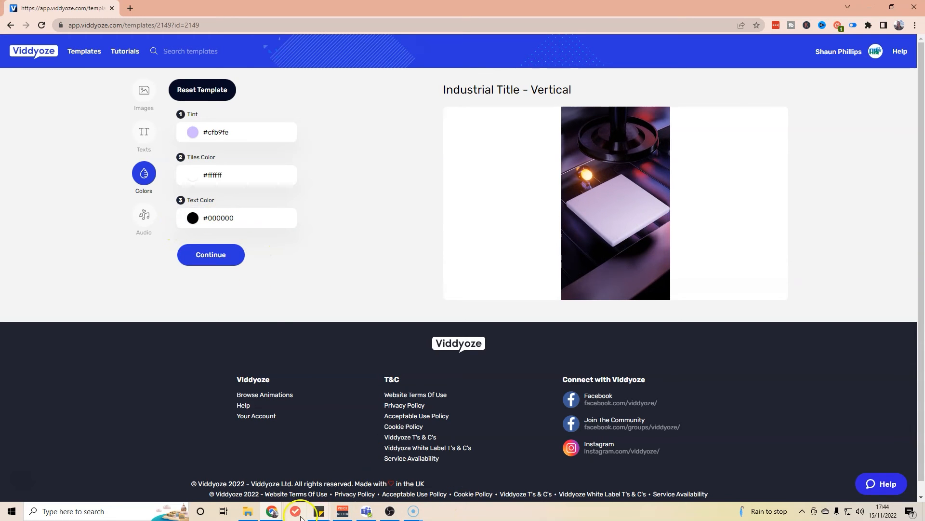
pyautogui.click(236, 218)
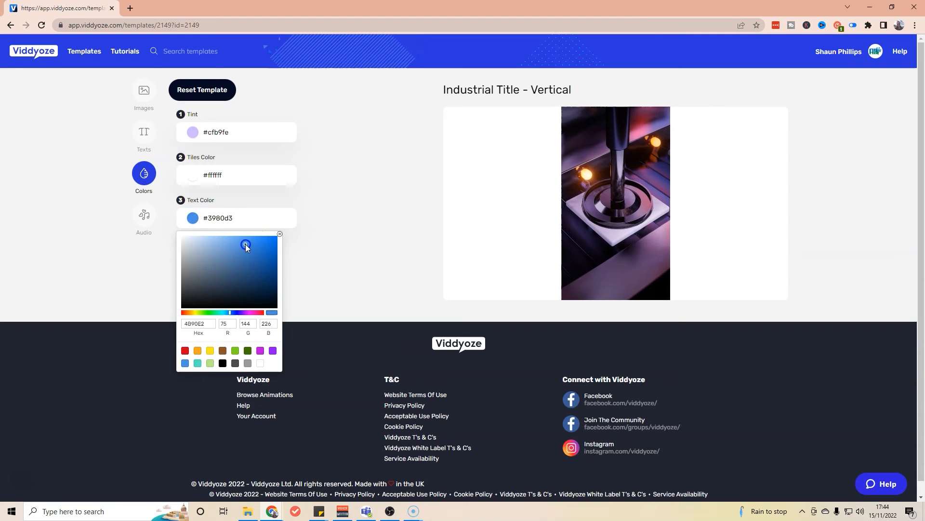
# Set the Text Color to blue and the Tint to light green #b3ec7a
pyautogui.click(255, 250)
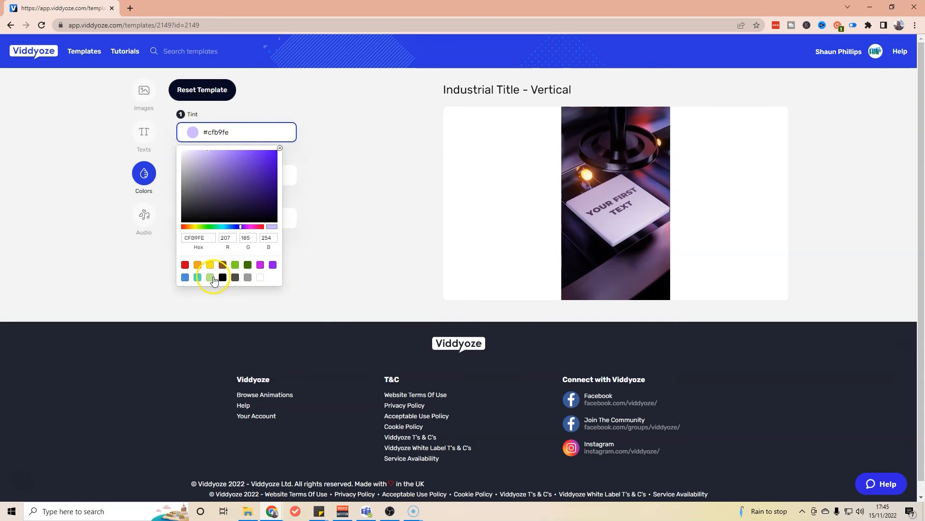
pyautogui.click(209, 264)
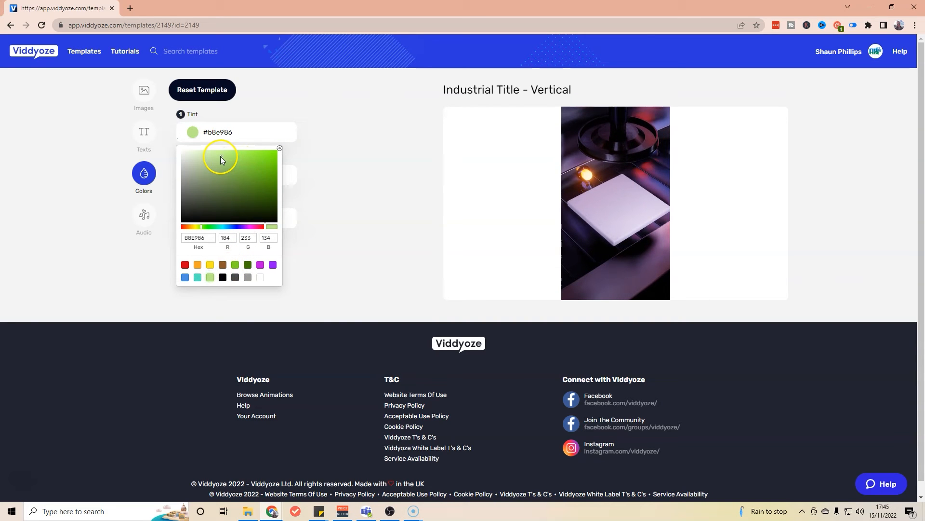
pyautogui.click(228, 154)
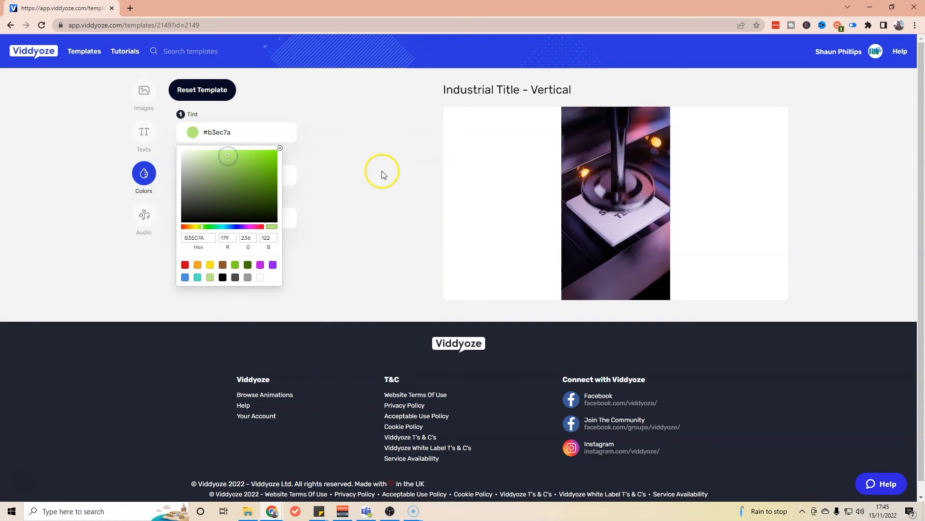
pyautogui.click(143, 219)
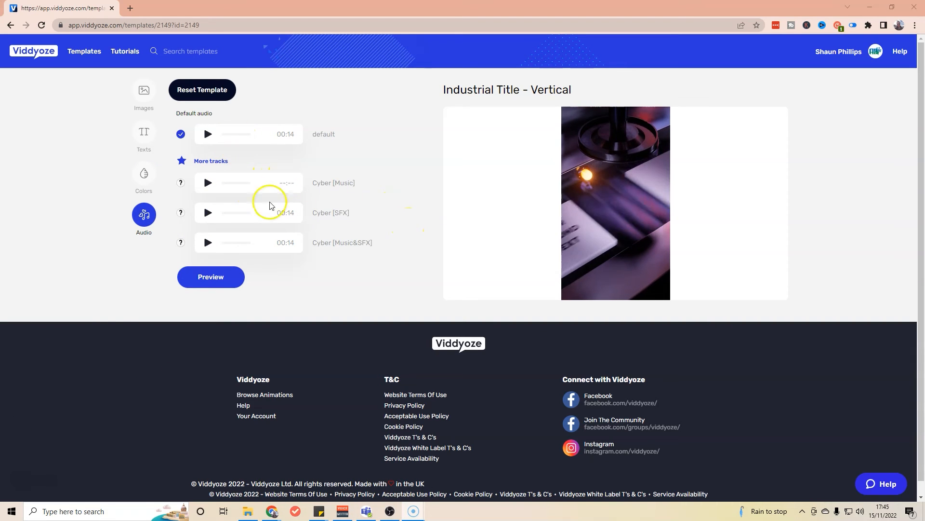
pyautogui.moveTo(313, 262)
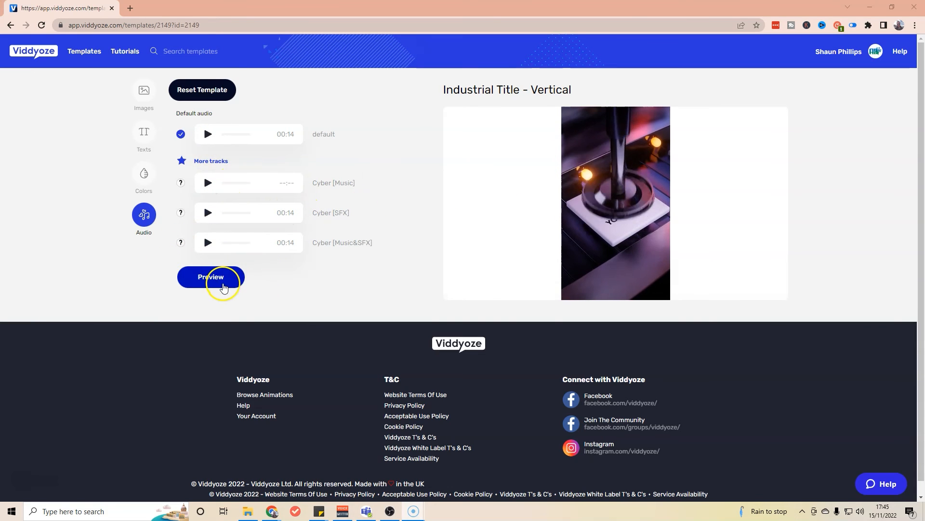
# Keep the default audio, generate the preview and create the final video
pyautogui.click(210, 277)
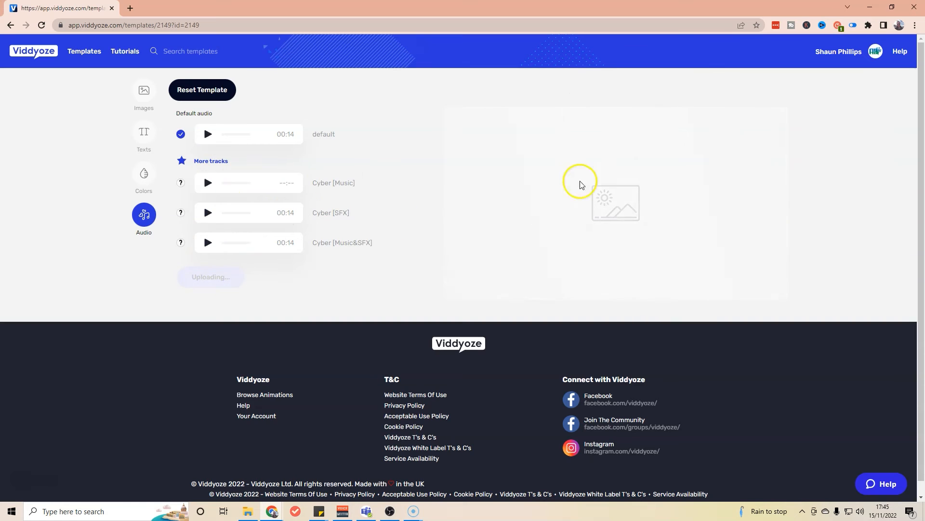
pyautogui.moveTo(424, 230)
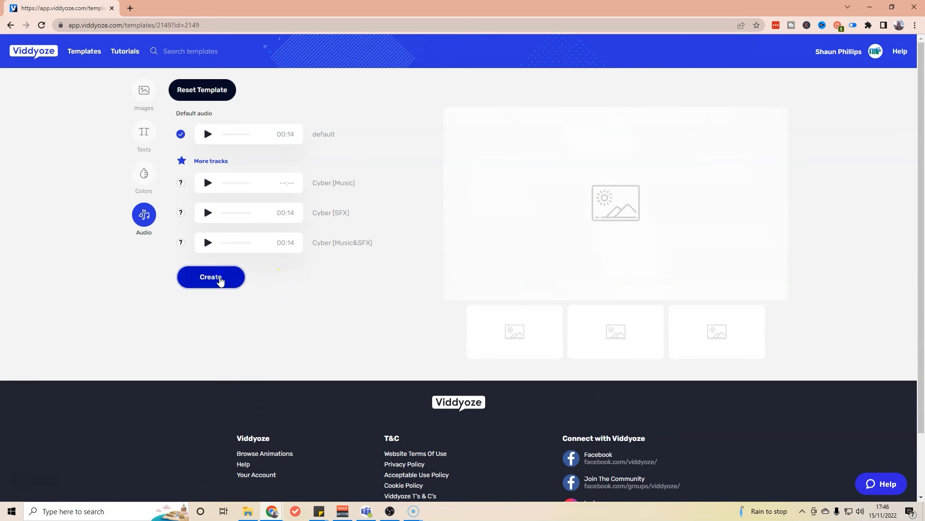
pyautogui.click(211, 276)
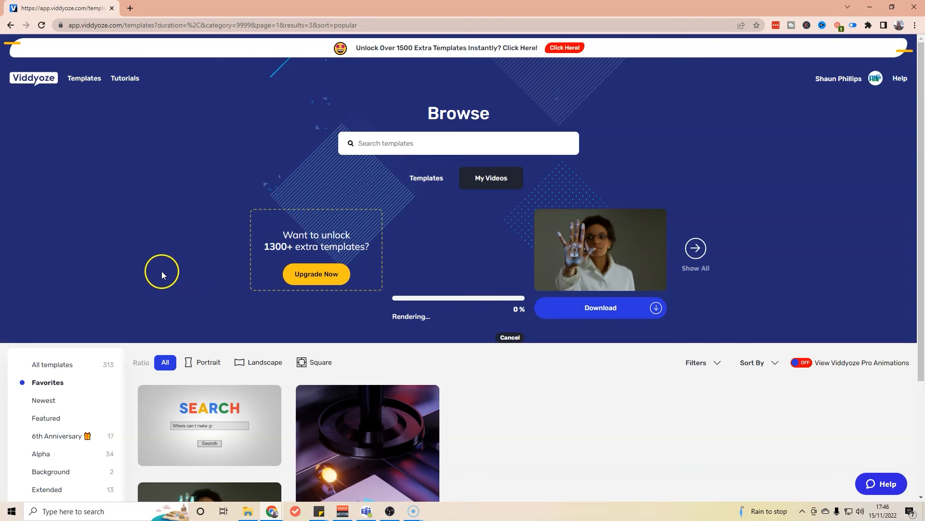
pyautogui.moveTo(305, 312)
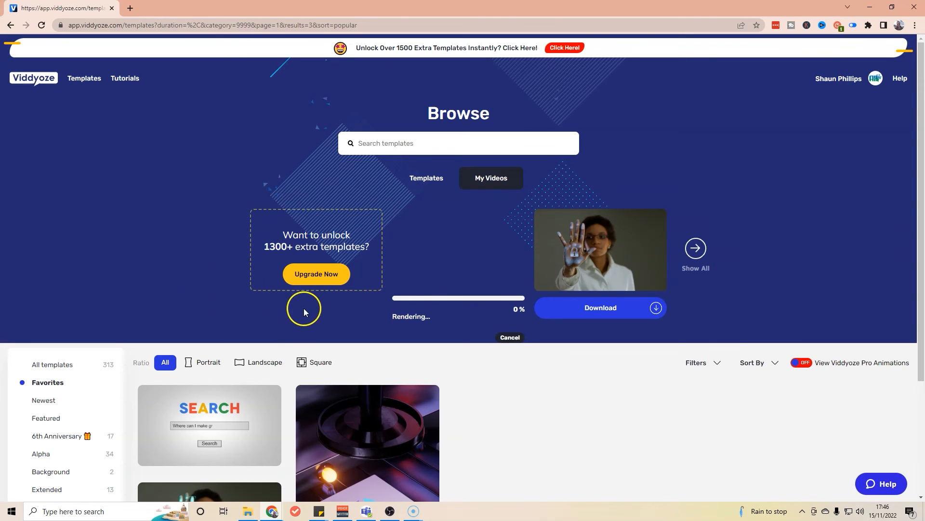
pyautogui.moveTo(383, 314)
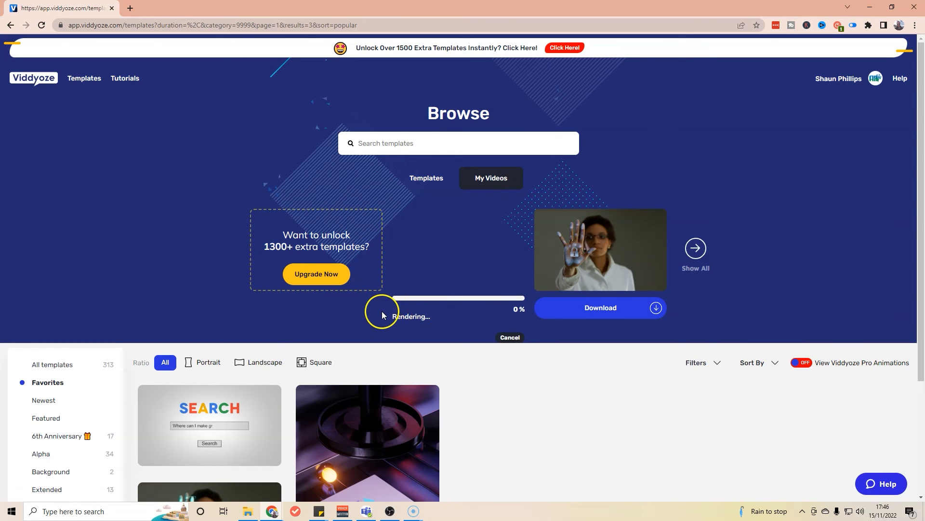
pyautogui.moveTo(431, 304)
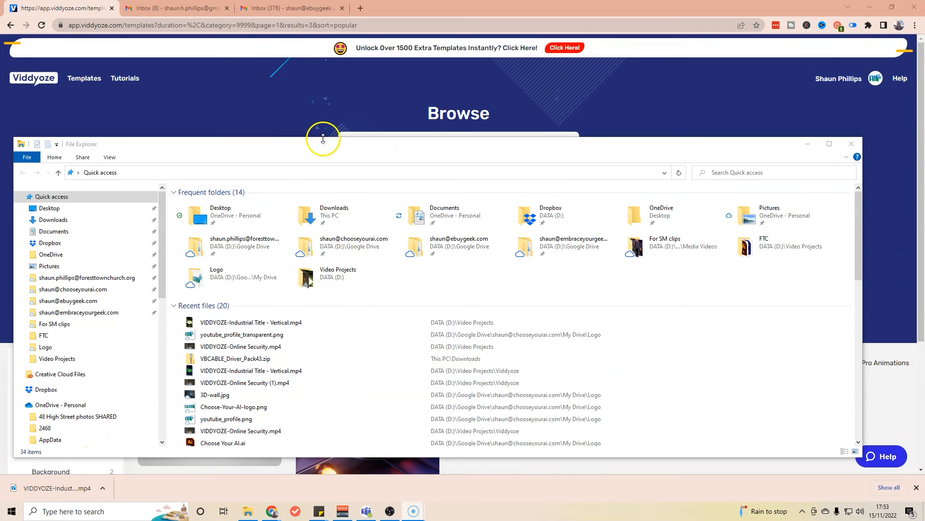
# Open VIDDYOZE-Industrial Title - Vertical.mp4 from Recent files for playback
pyautogui.click(250, 322)
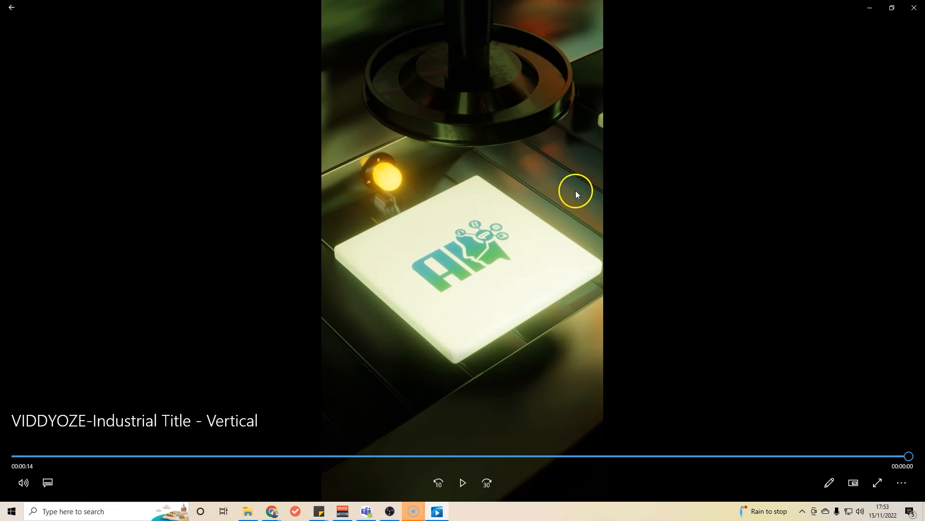
pyautogui.moveTo(648, 159)
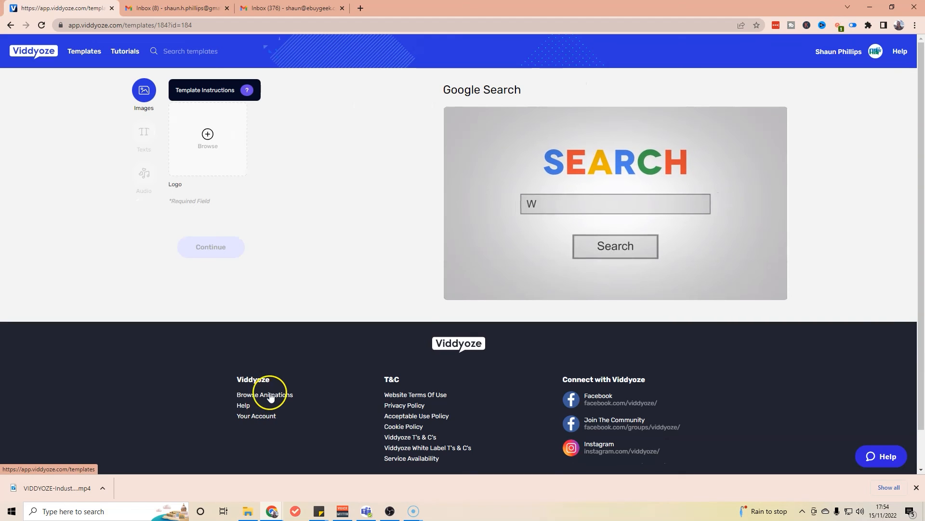
# Play the Google Search template preview and open the logo image picker
pyautogui.click(615, 204)
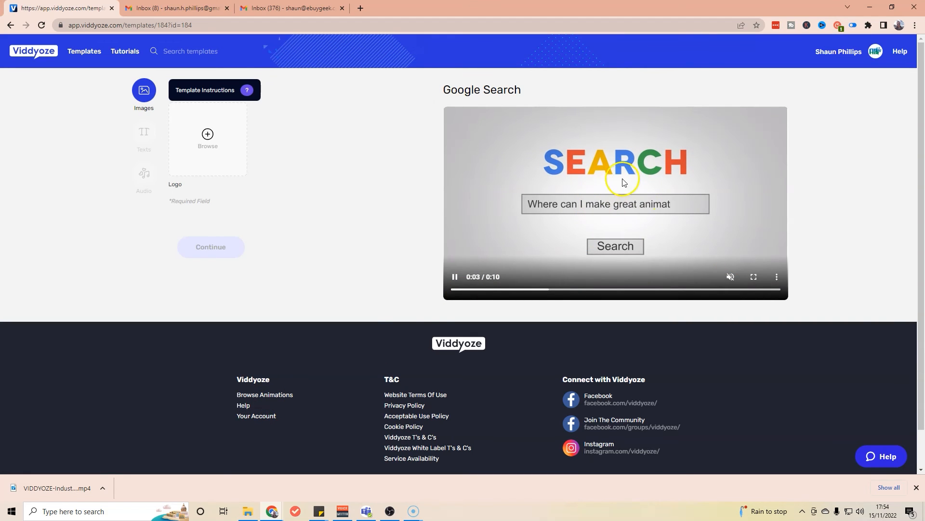
pyautogui.click(207, 139)
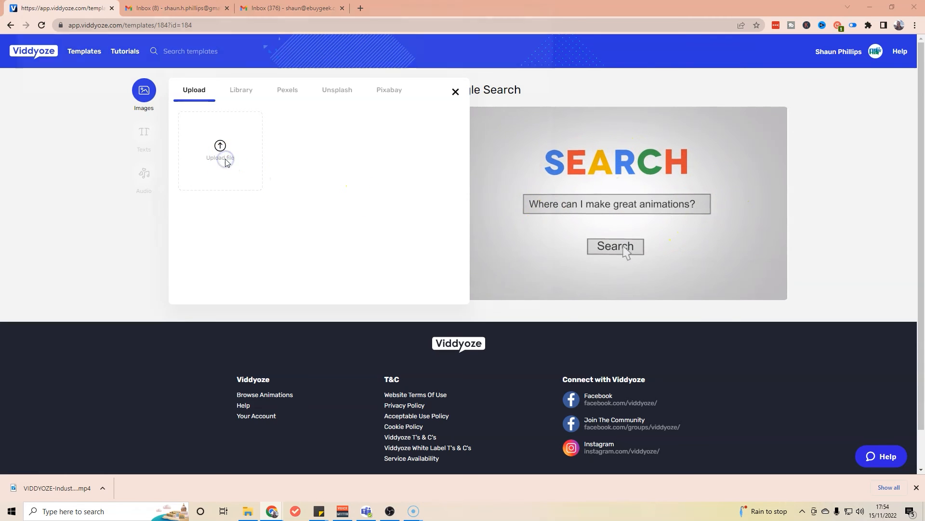
# Upload youtube_profile.png as the Google Search template's logo
pyautogui.click(220, 151)
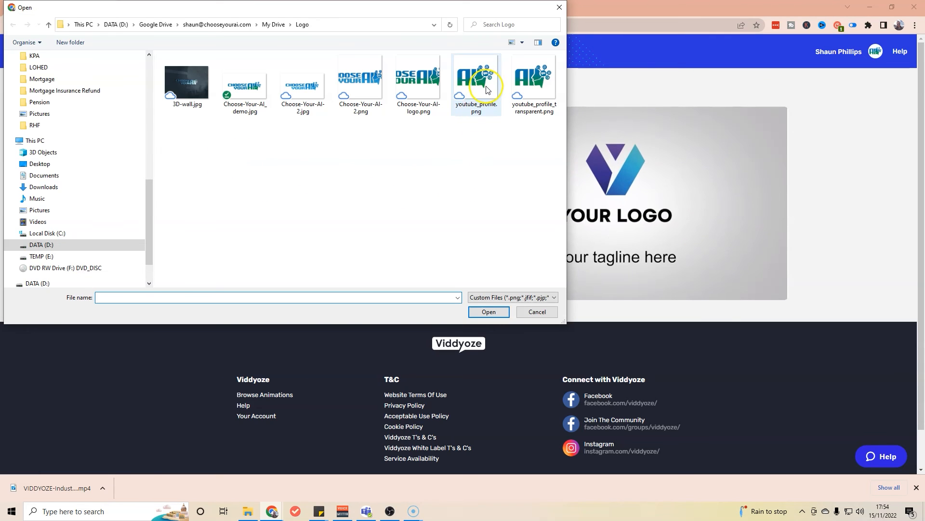
pyautogui.click(475, 77)
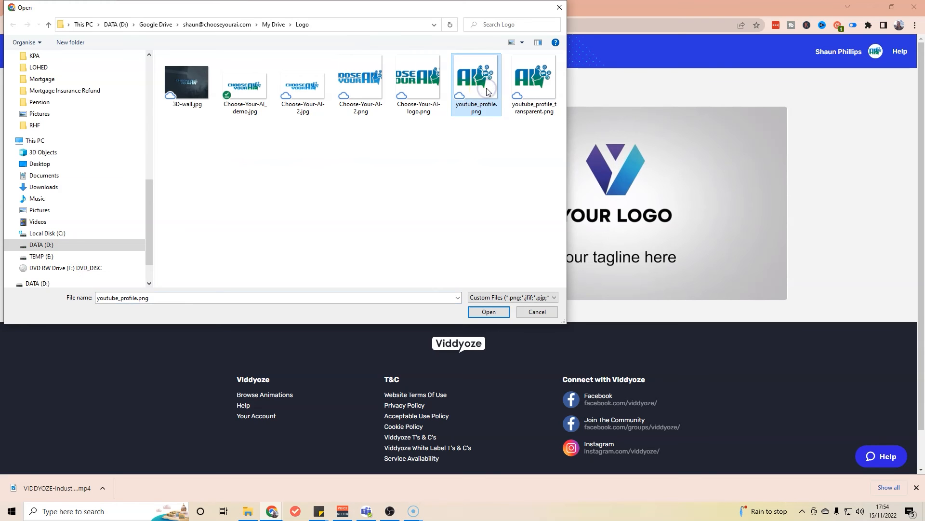
pyautogui.moveTo(476, 75)
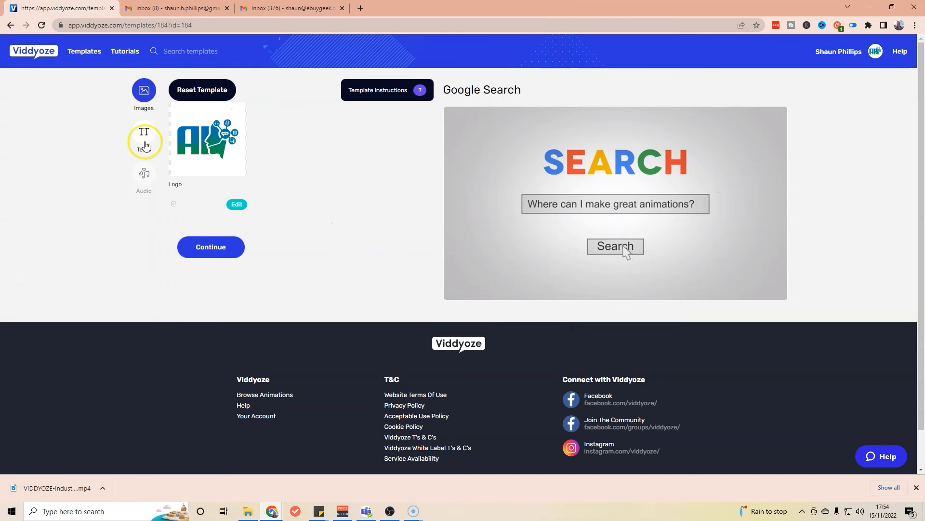
# Enter search term 'How do I find great AI software' and tagline 'Choose Your AI', then continue to audio
pyautogui.click(144, 132)
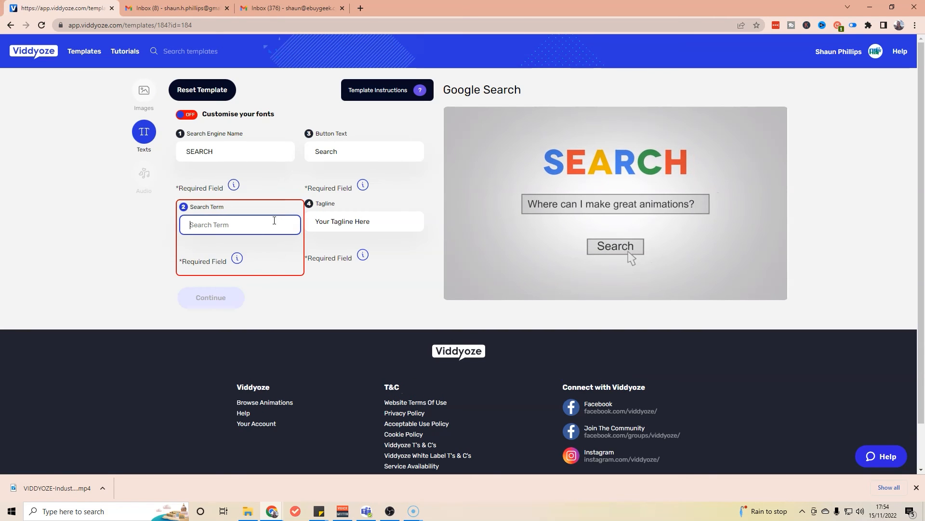
pyautogui.write('HOw do I fim')
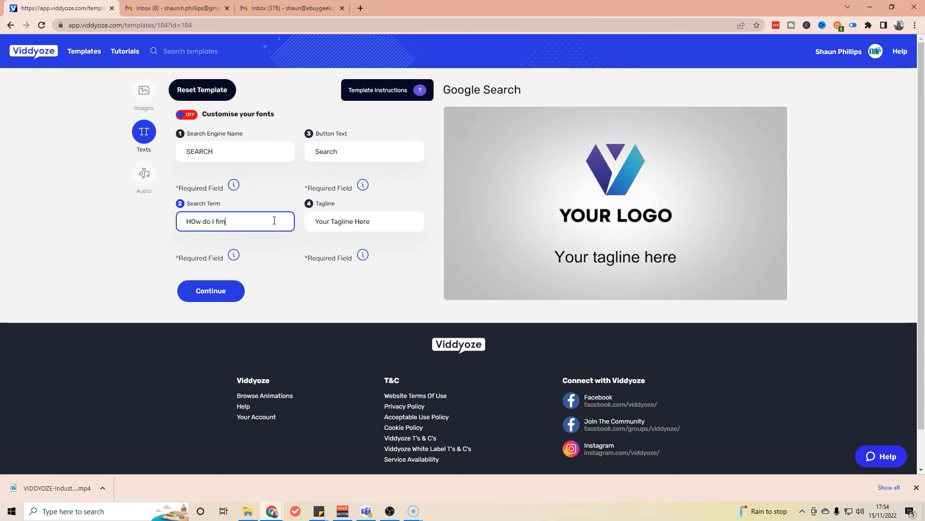
pyautogui.write('find greate')
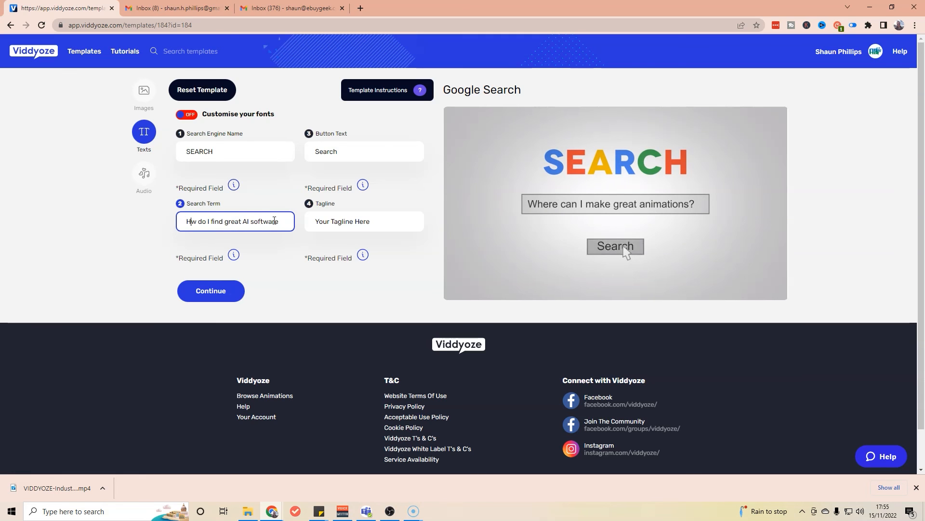
pyautogui.click(365, 222)
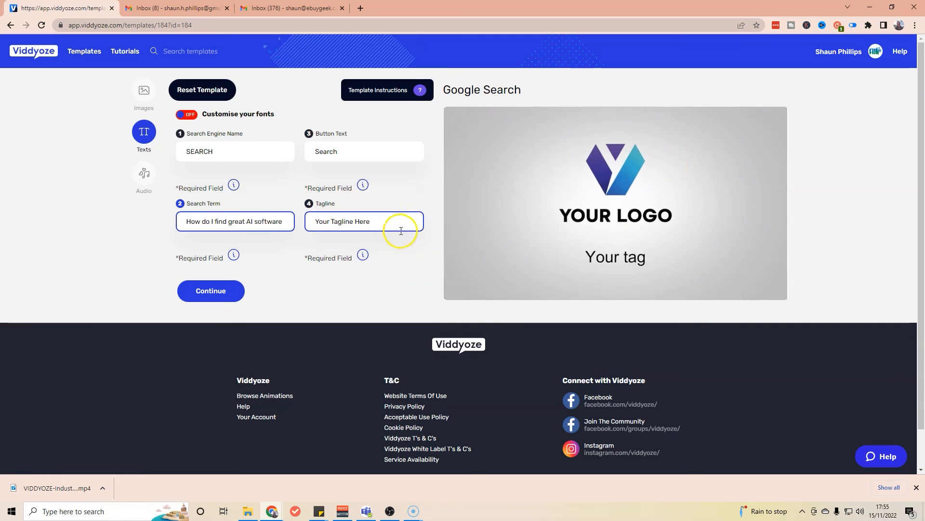
pyautogui.write('C')
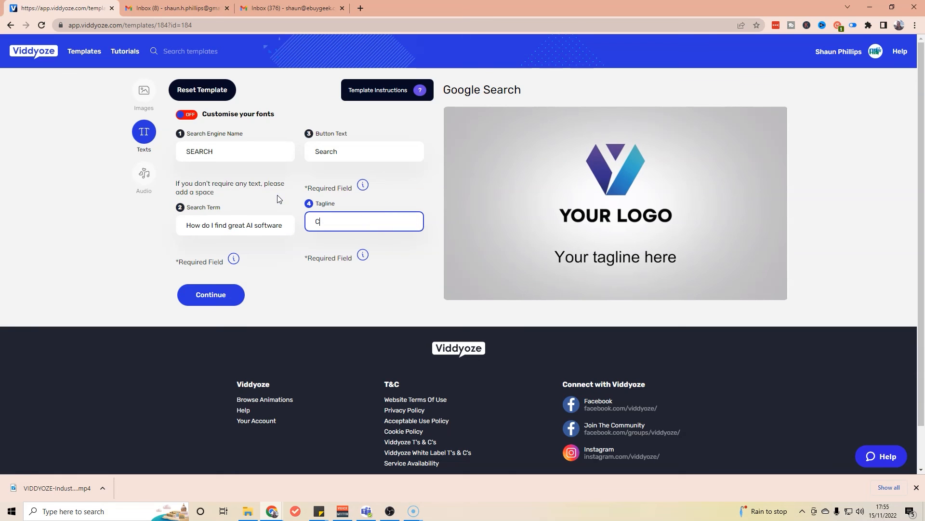
pyautogui.write('Choose Your AI')
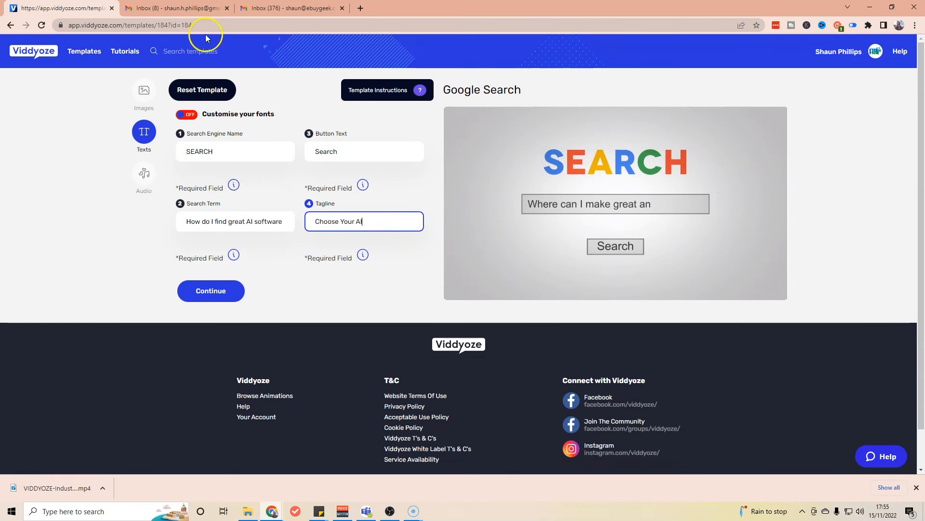
pyautogui.click(144, 176)
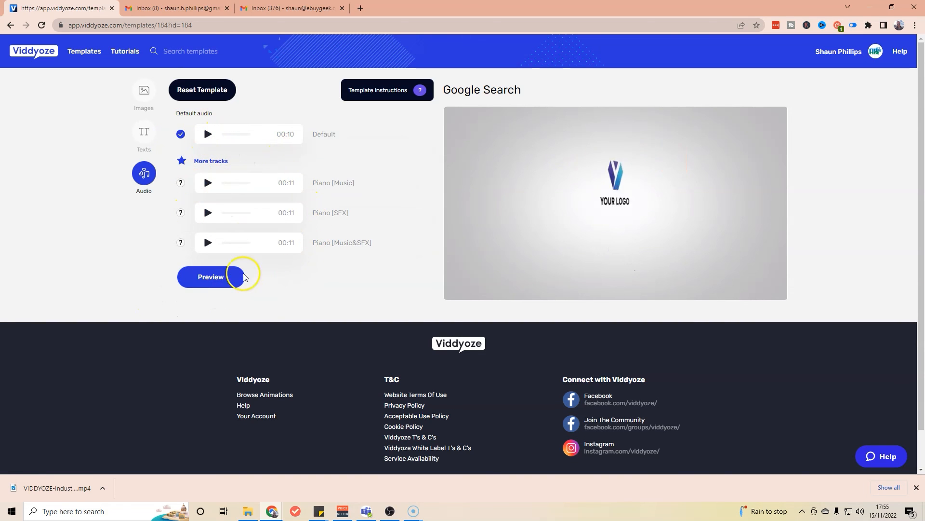
# Keep the default audio, preview, create and download the Google Search video as MP4
pyautogui.click(210, 276)
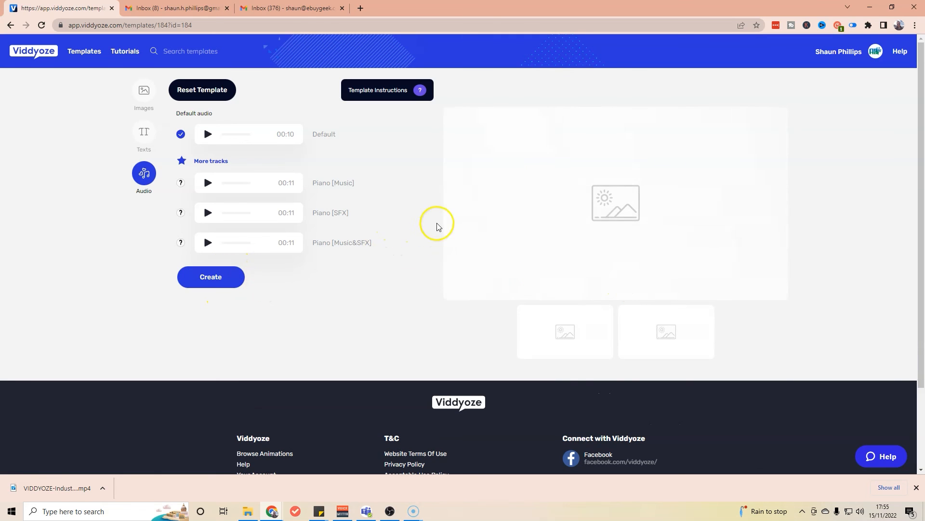
pyautogui.moveTo(280, 369)
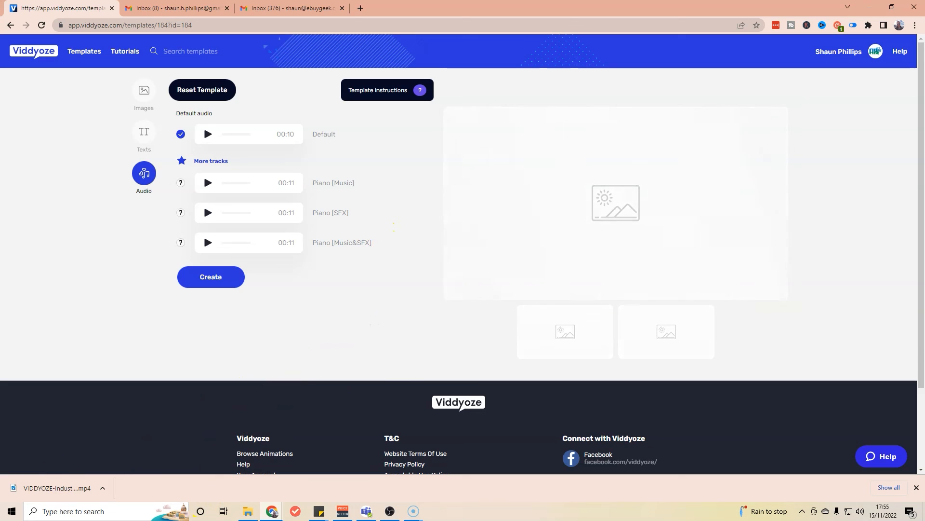
pyautogui.click(564, 331)
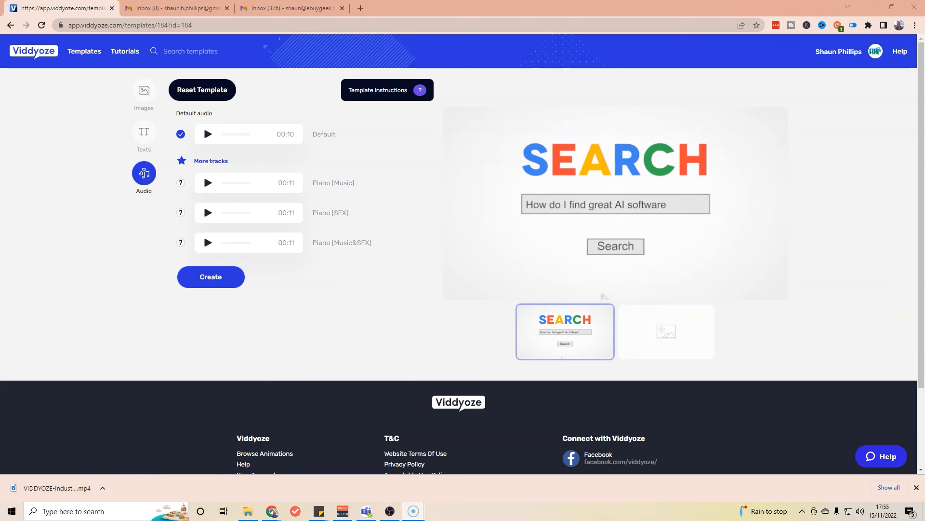
pyautogui.moveTo(56, 469)
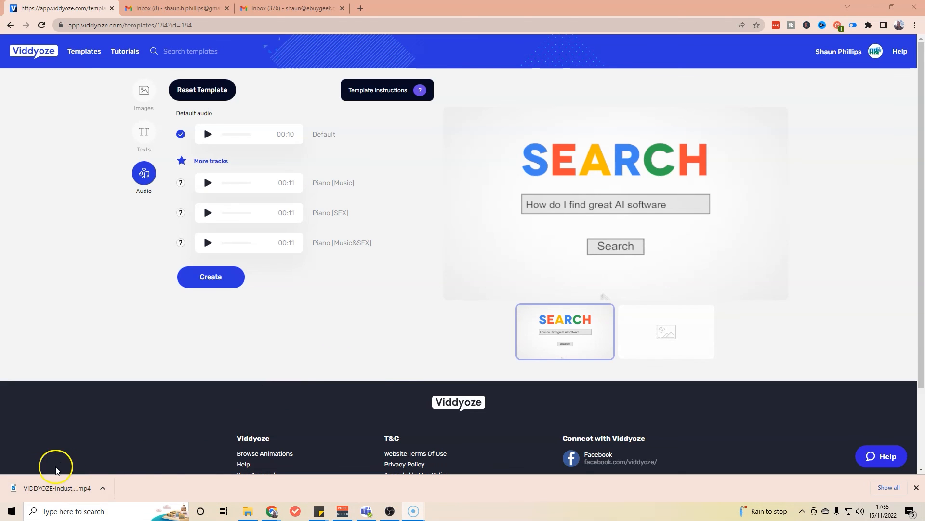
pyautogui.moveTo(613, 163)
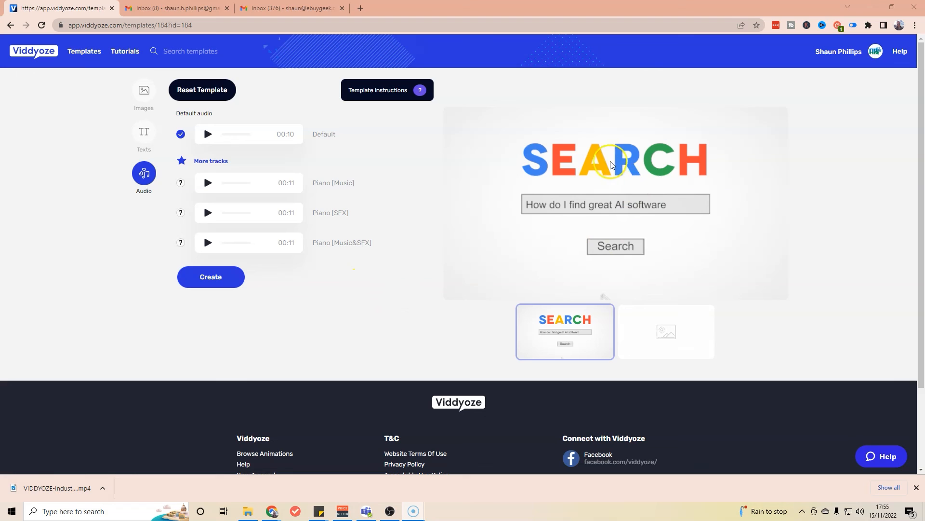
pyautogui.moveTo(654, 331)
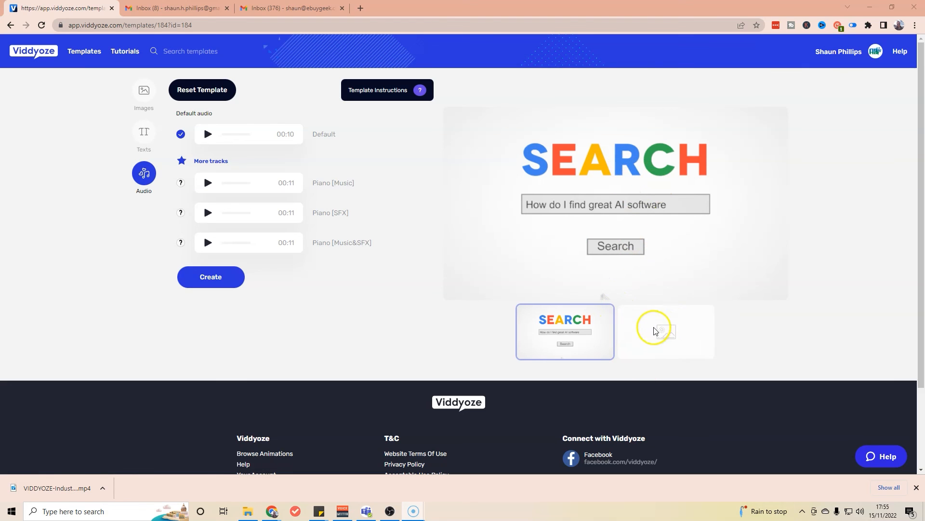
pyautogui.moveTo(636, 173)
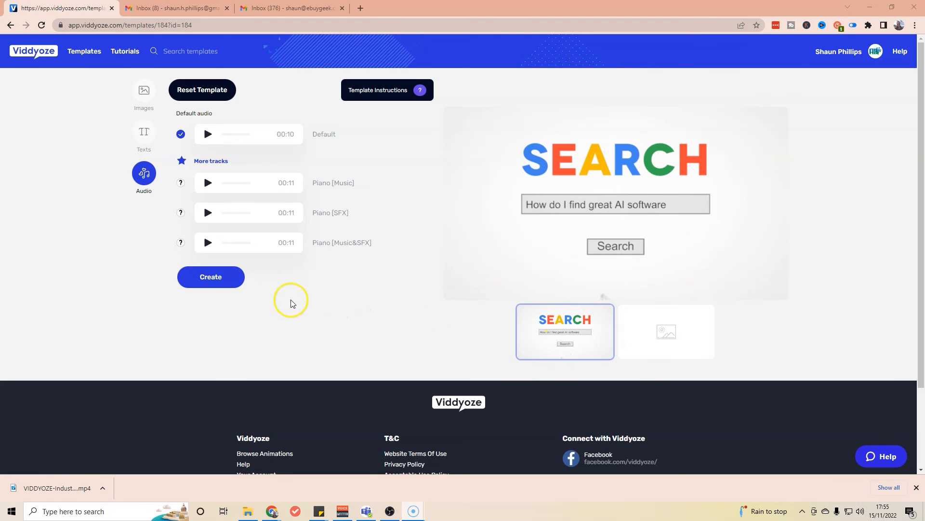
pyautogui.click(210, 277)
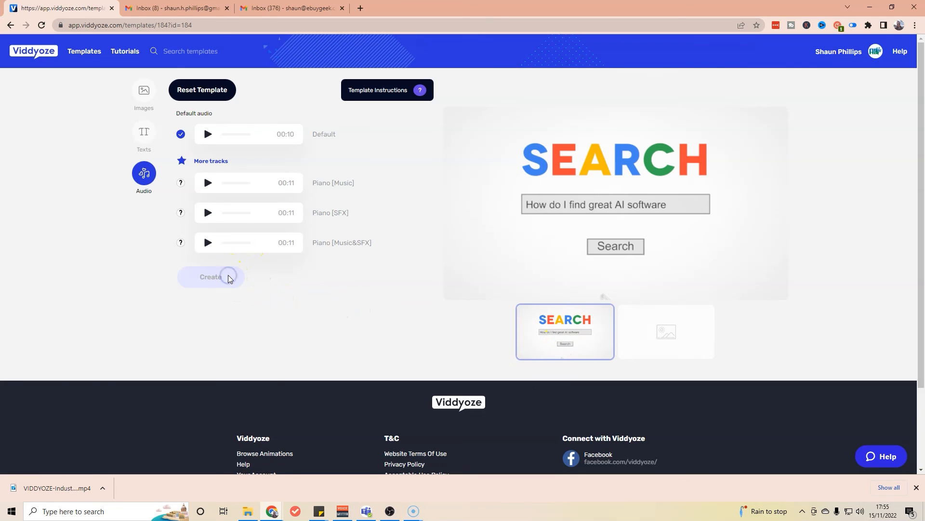
pyautogui.click(210, 277)
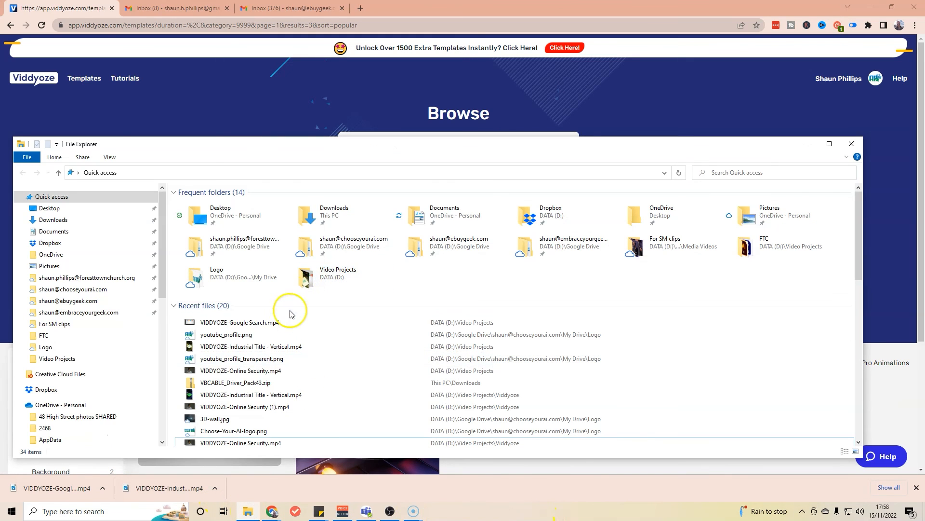
# Play the downloaded VIDDYOZE-Google Search.mp4 from Recent files in File Explorer
pyautogui.doubleClick(240, 322)
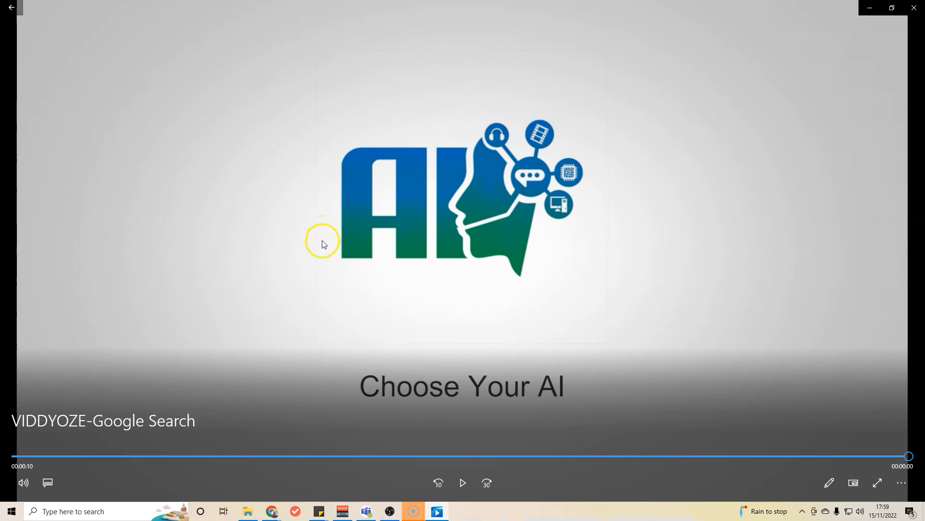
pyautogui.moveTo(496, 314)
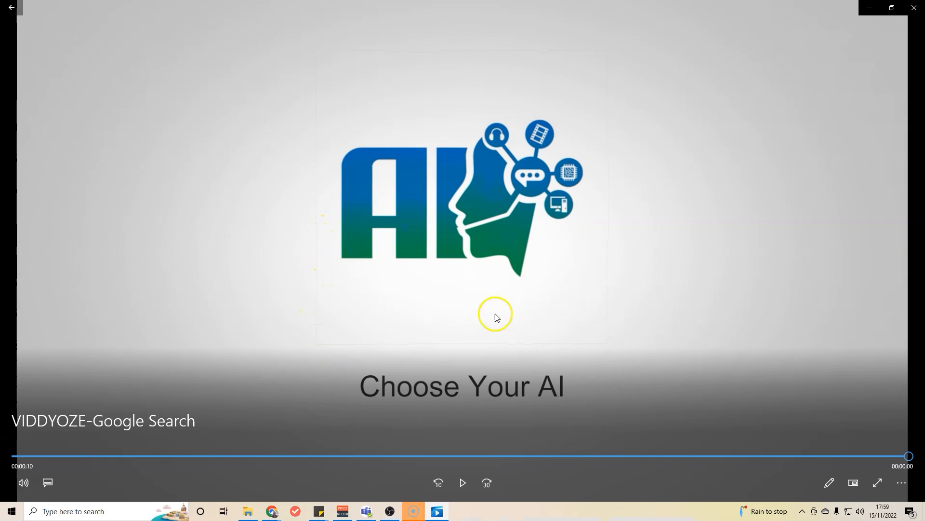
pyautogui.moveTo(592, 303)
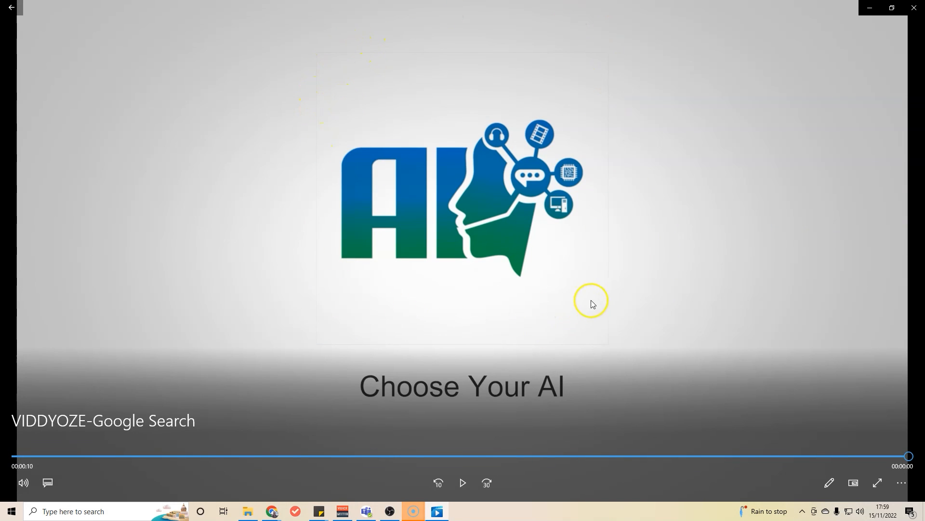